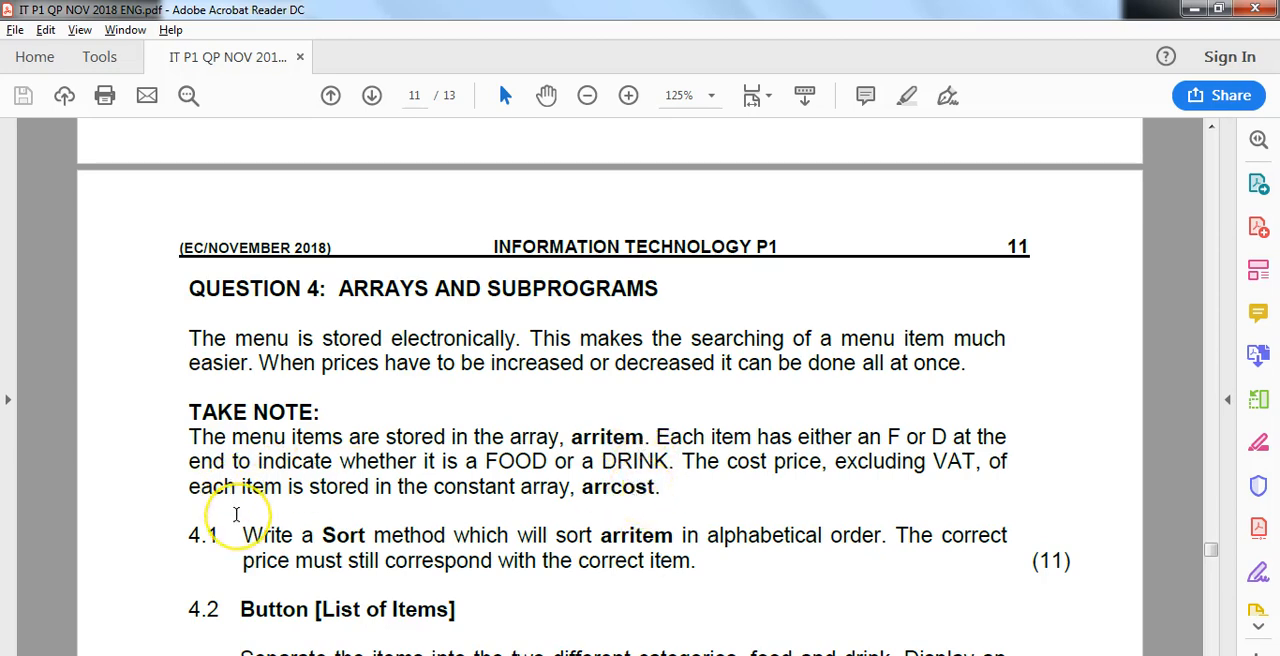
mouse_move(330, 536)
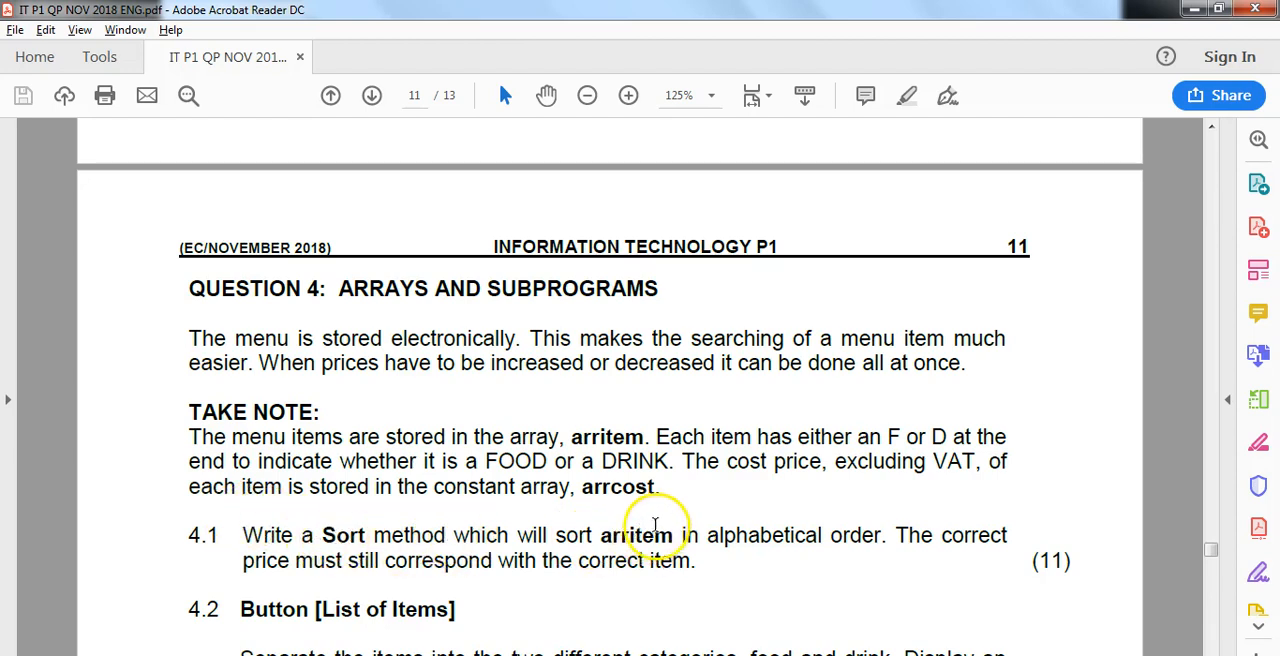
mouse_move(641, 505)
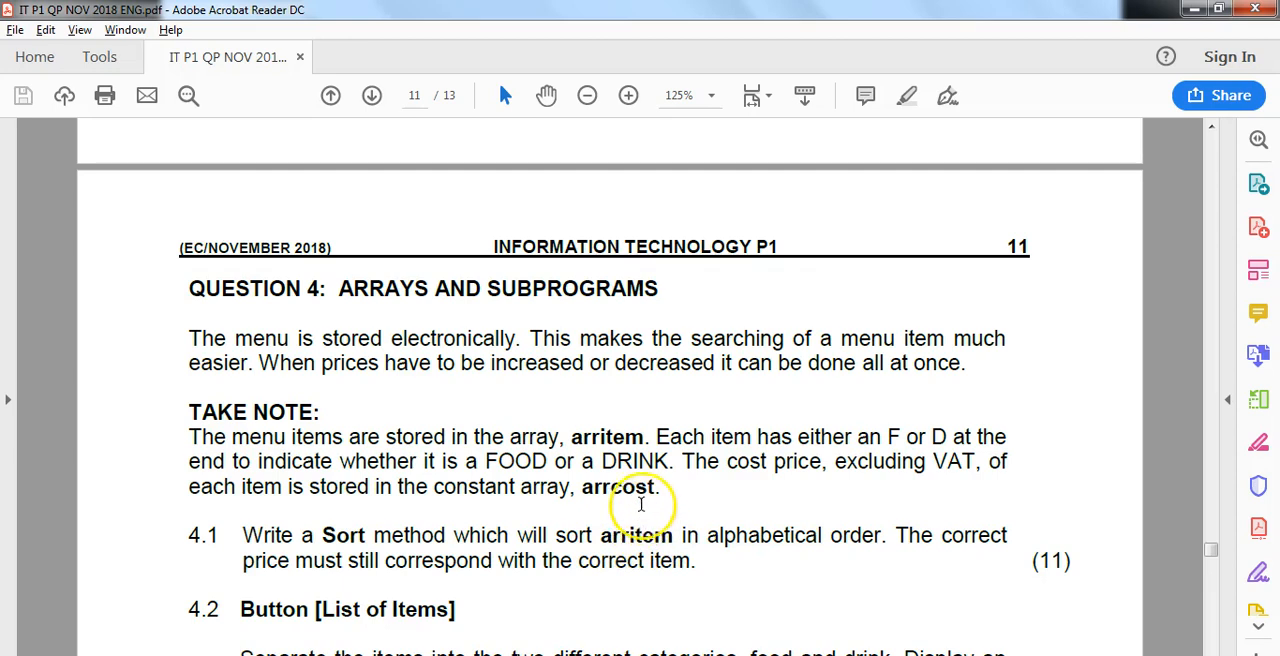
Step: Read Question 4 on page 11 through 4.1 and 4.2 to the FOOD ITEMS/DRINK ITEMS example output
scroll("down", 3)
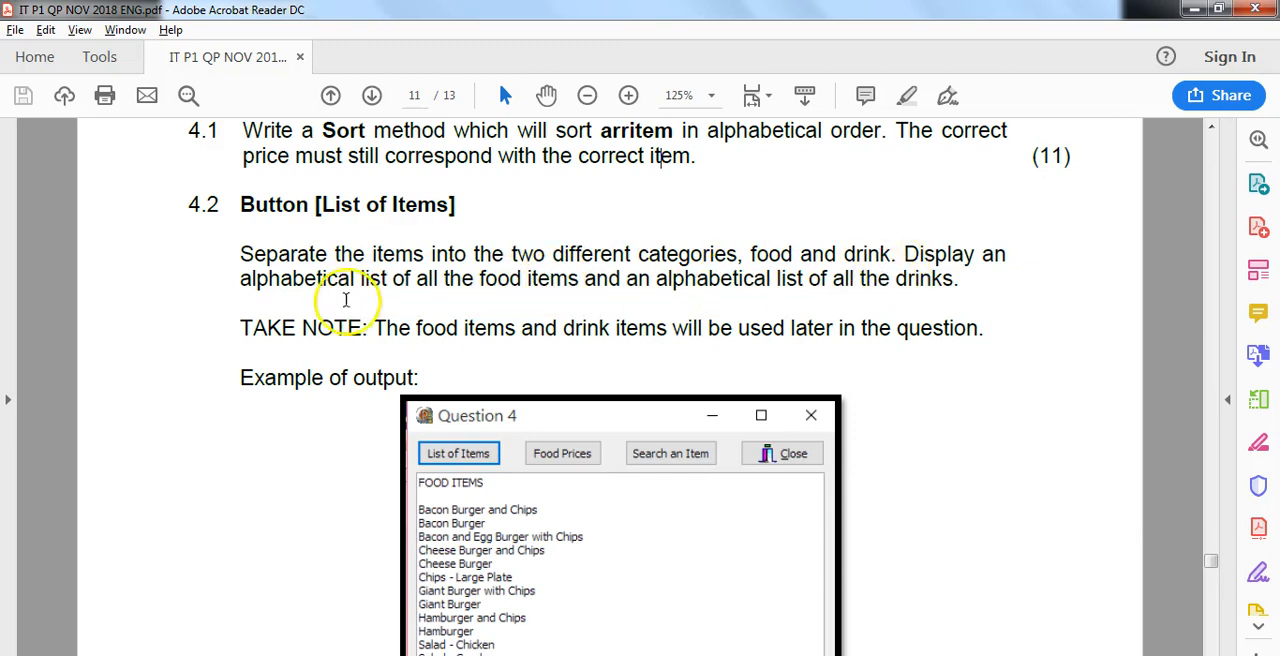
double_click(378, 278)
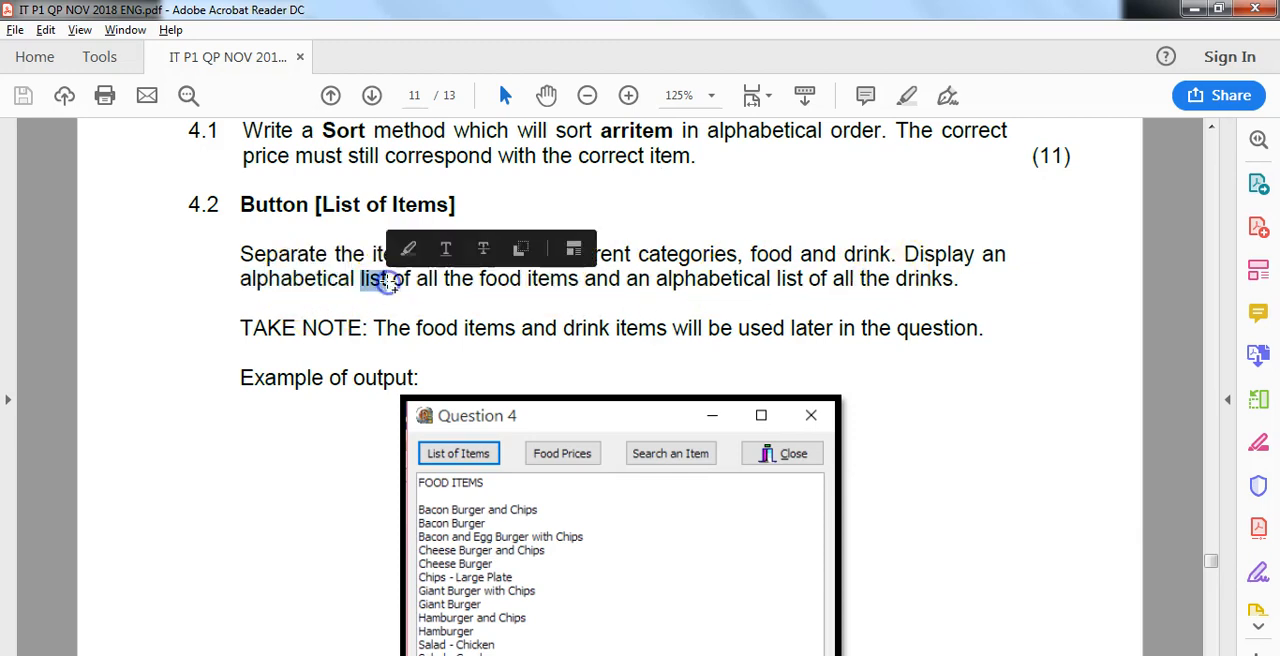
scroll("down", 3)
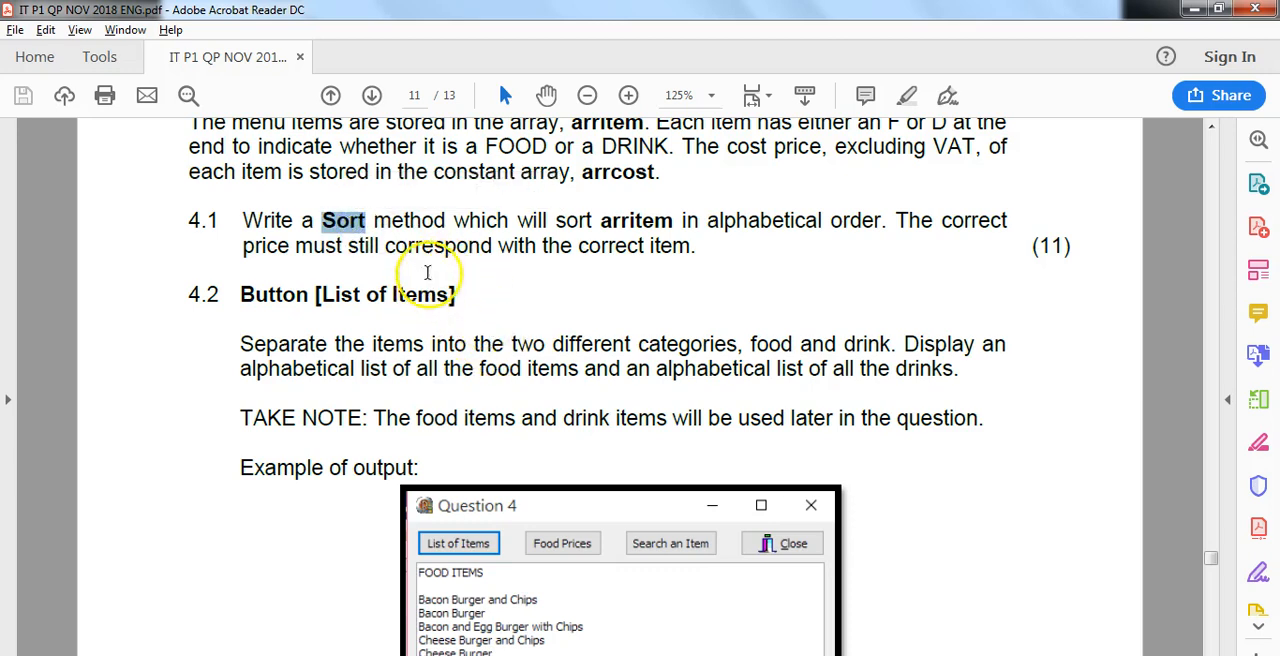
scroll("down", 3)
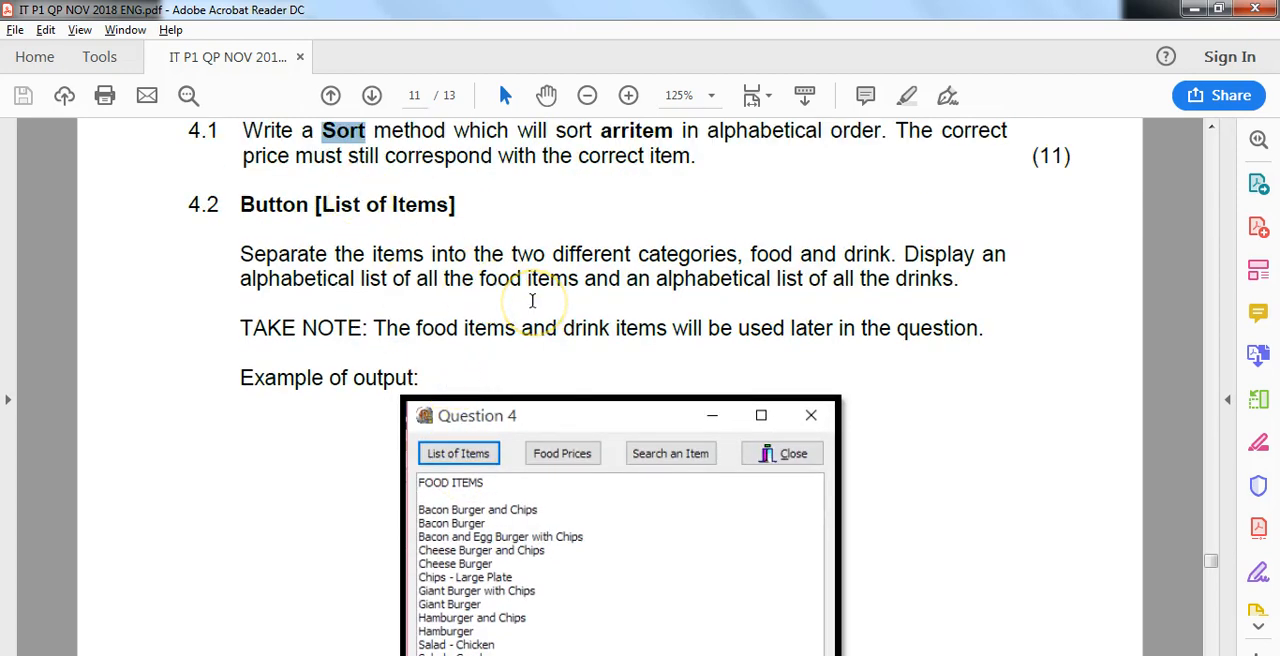
mouse_move(653, 298)
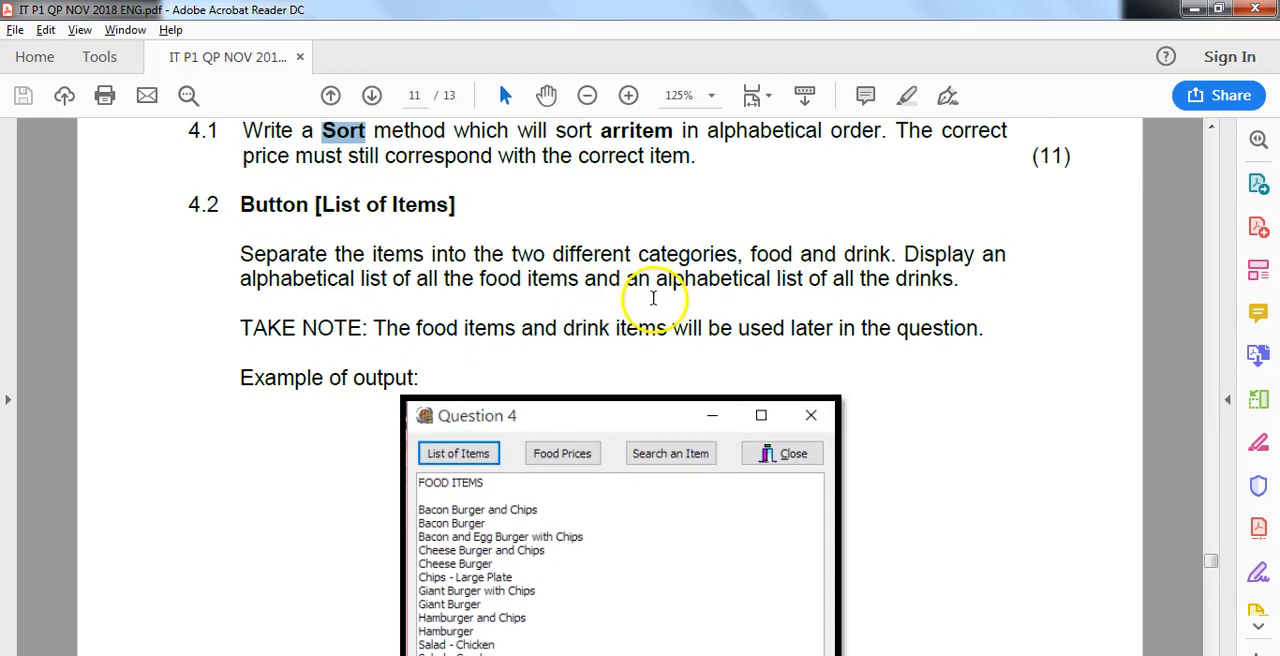
mouse_move(868, 298)
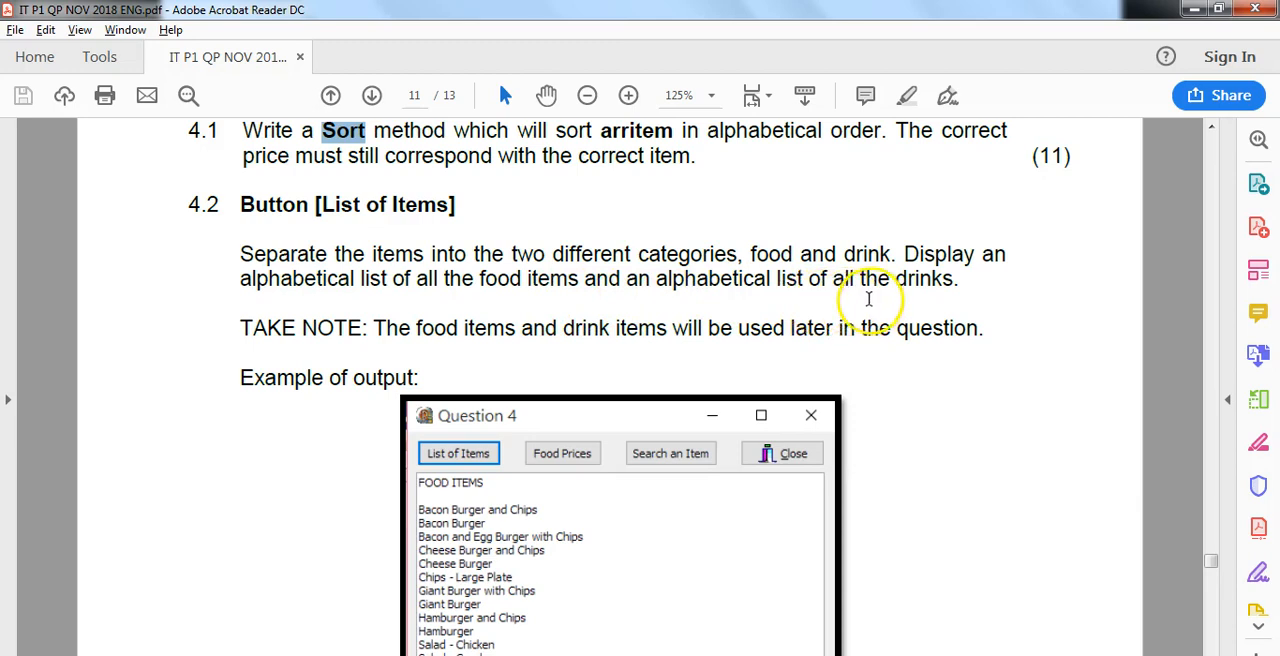
scroll("down", 3)
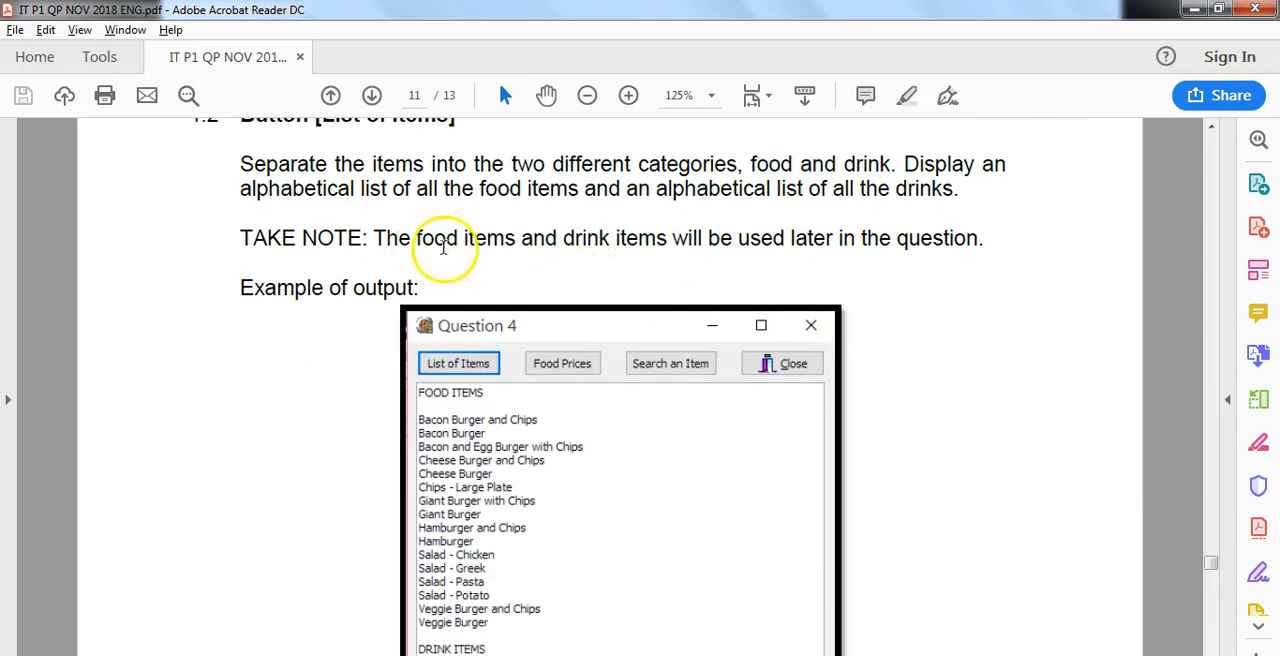
mouse_move(911, 238)
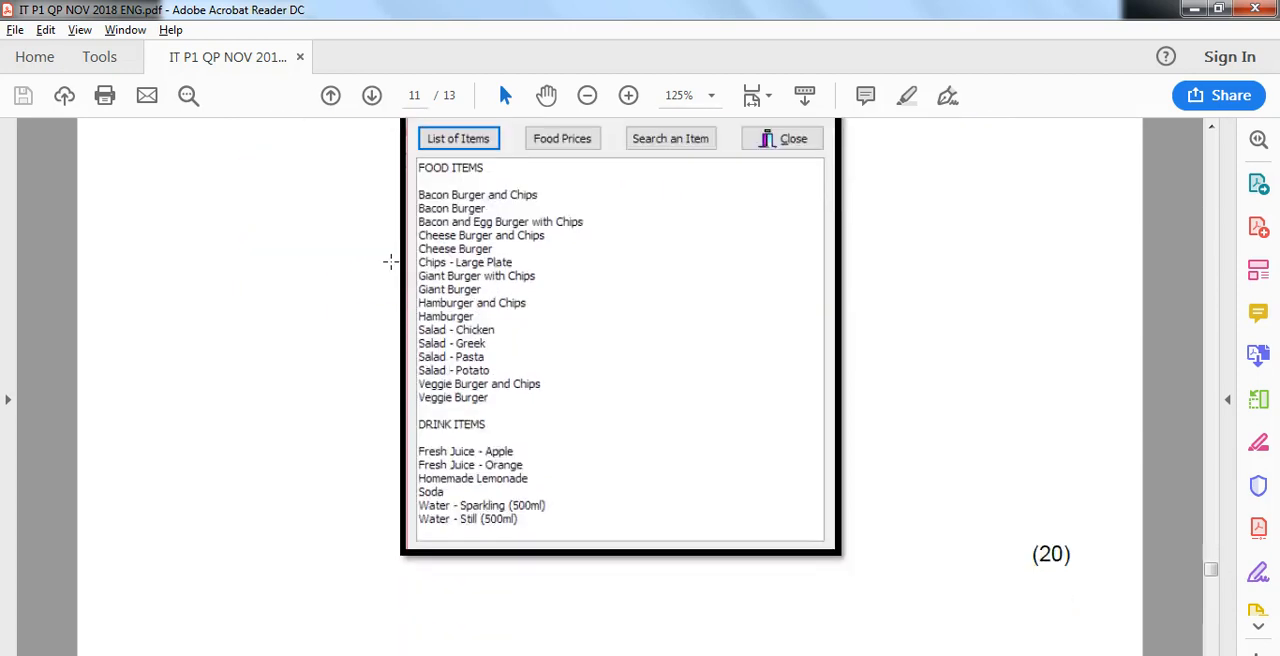
Step: Read 4.3 Food Prices with VAT and mark-up on page 12, then return to 4.2
scroll("down", 3)
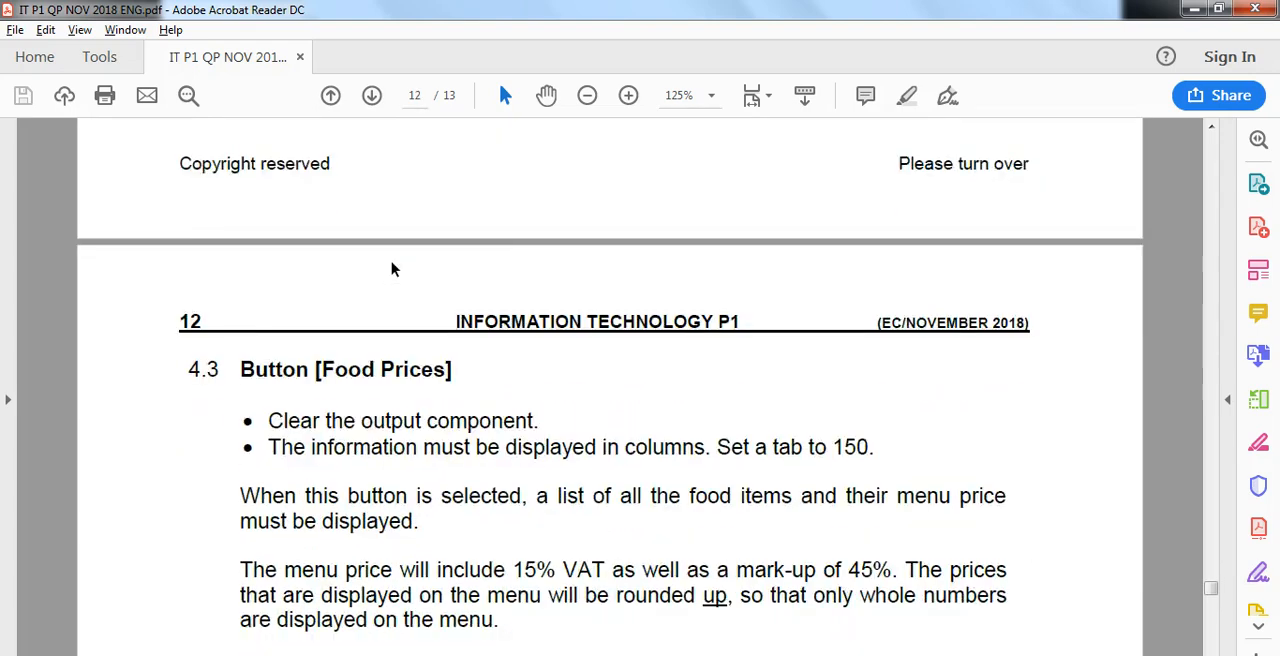
scroll("down", 3)
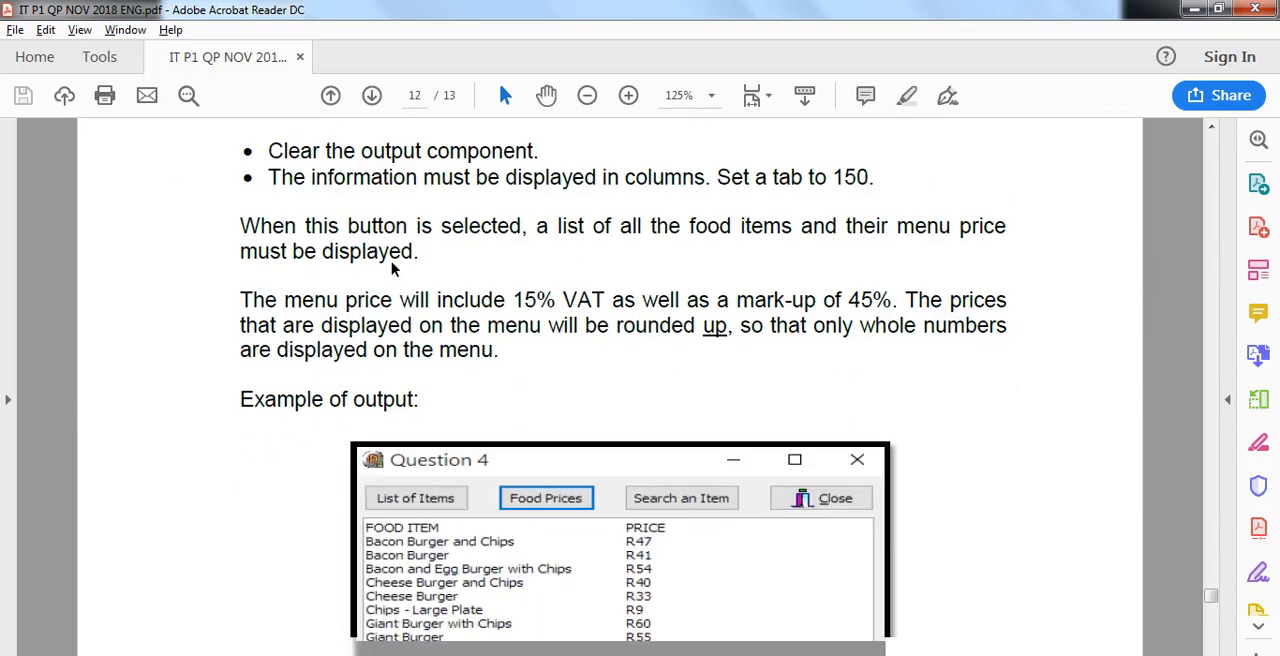
scroll("down", 3)
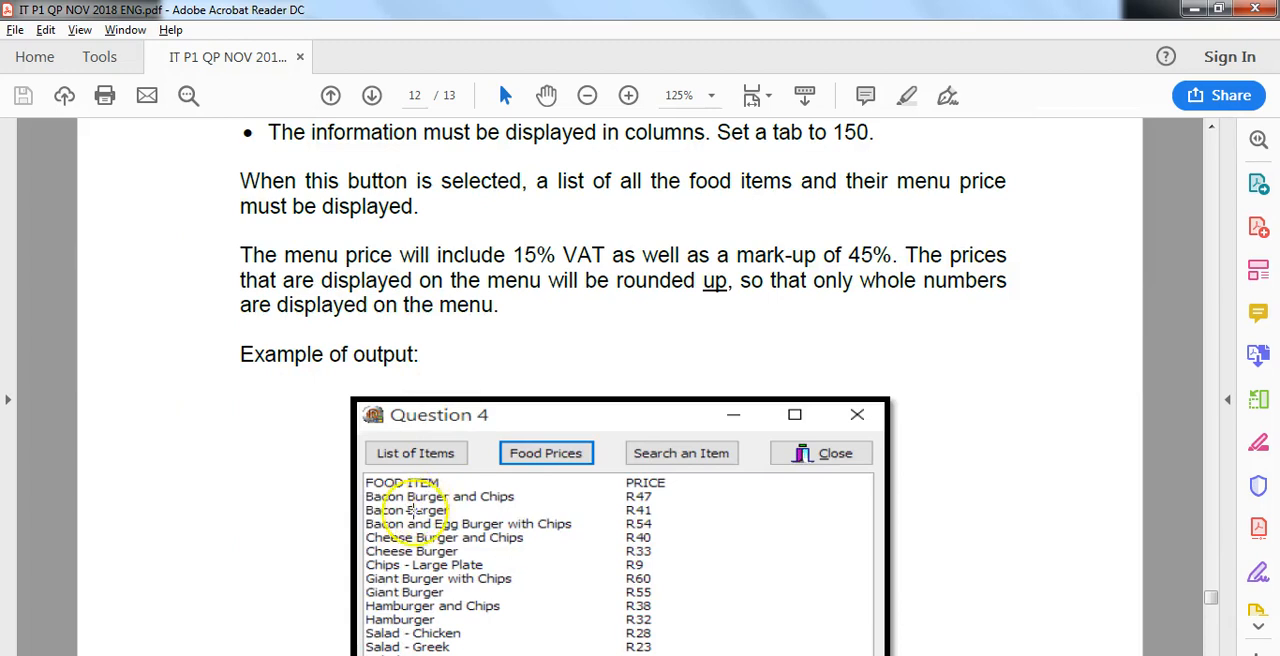
scroll("down", 3)
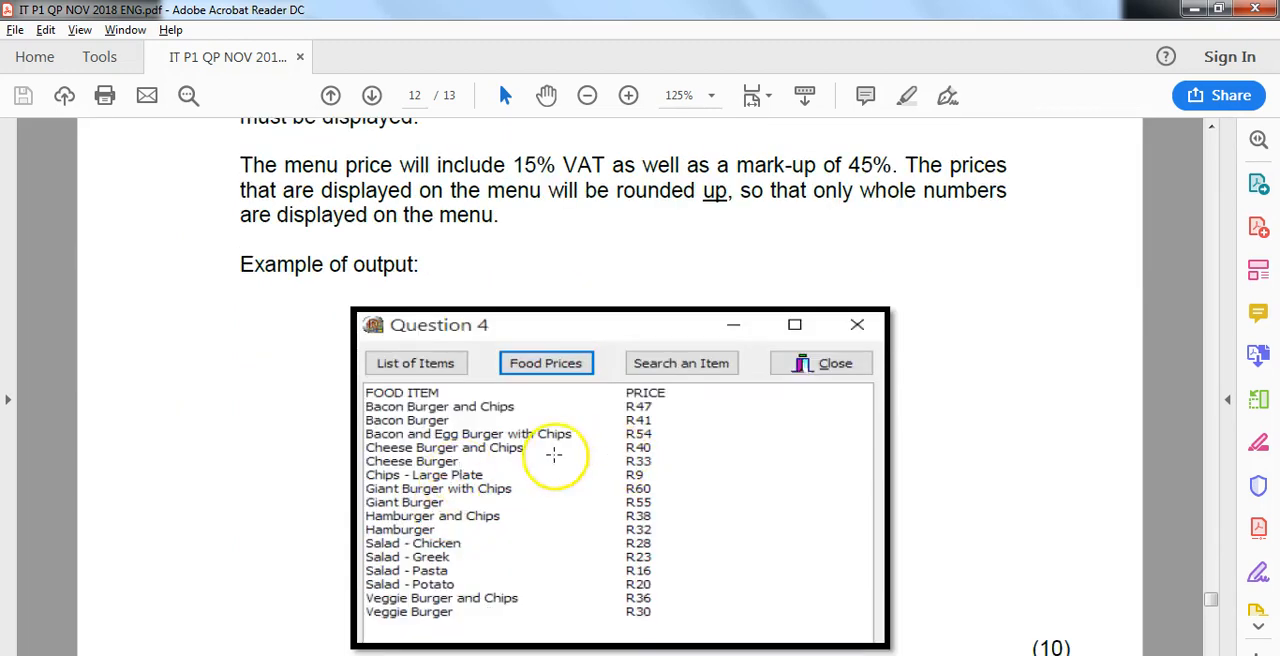
scroll("down", 3)
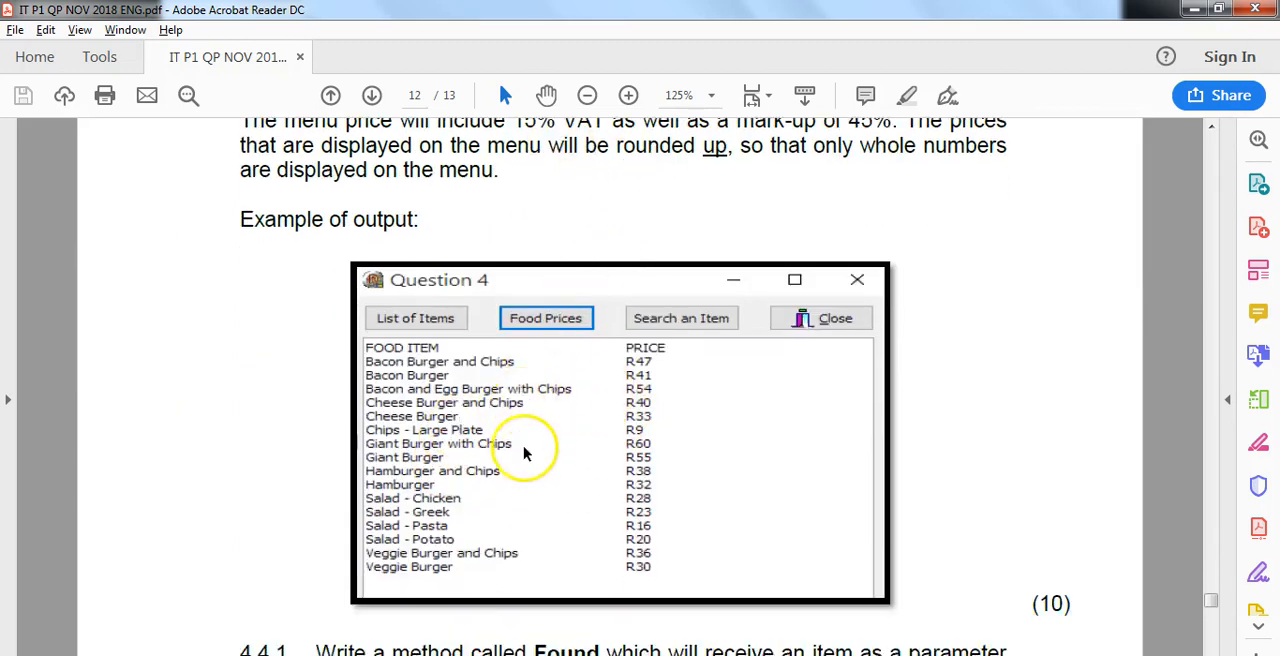
scroll("down", 3)
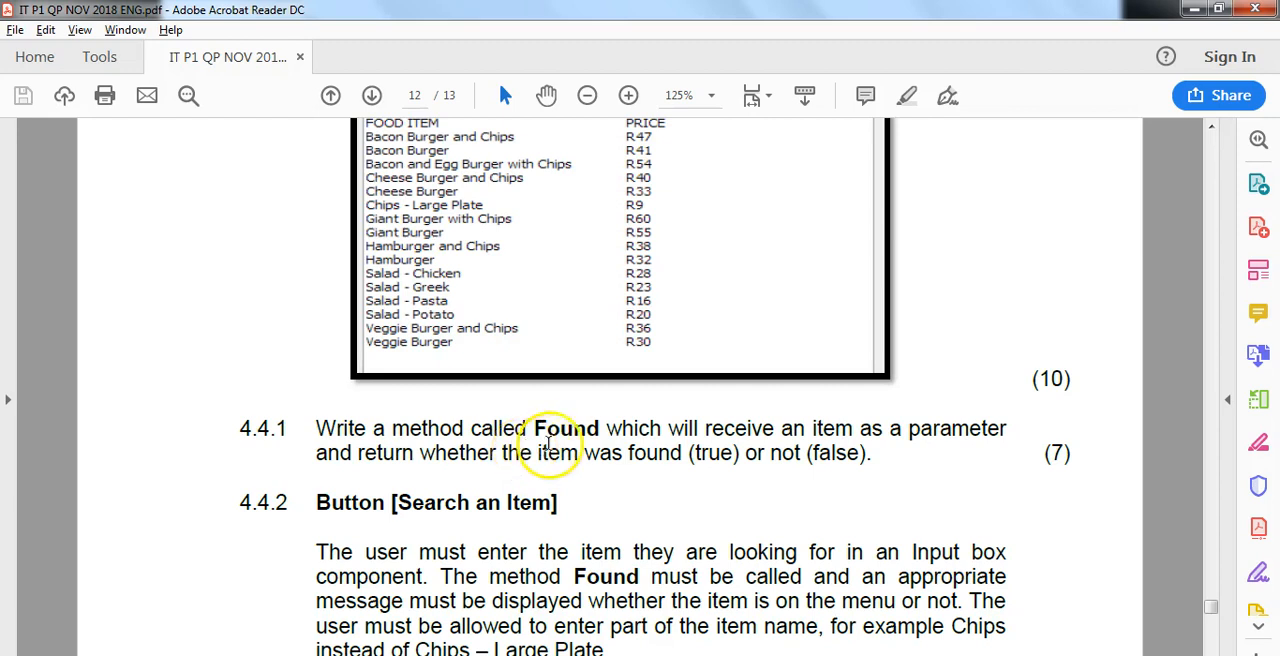
mouse_move(601, 500)
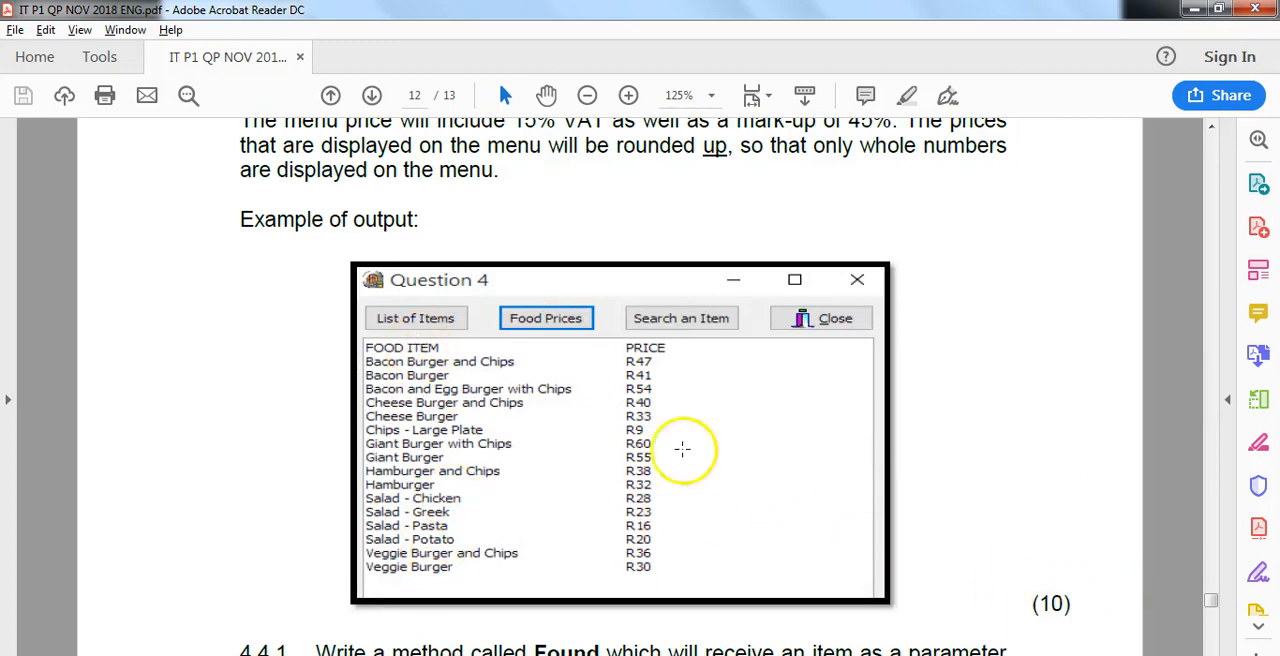
scroll("up", 3)
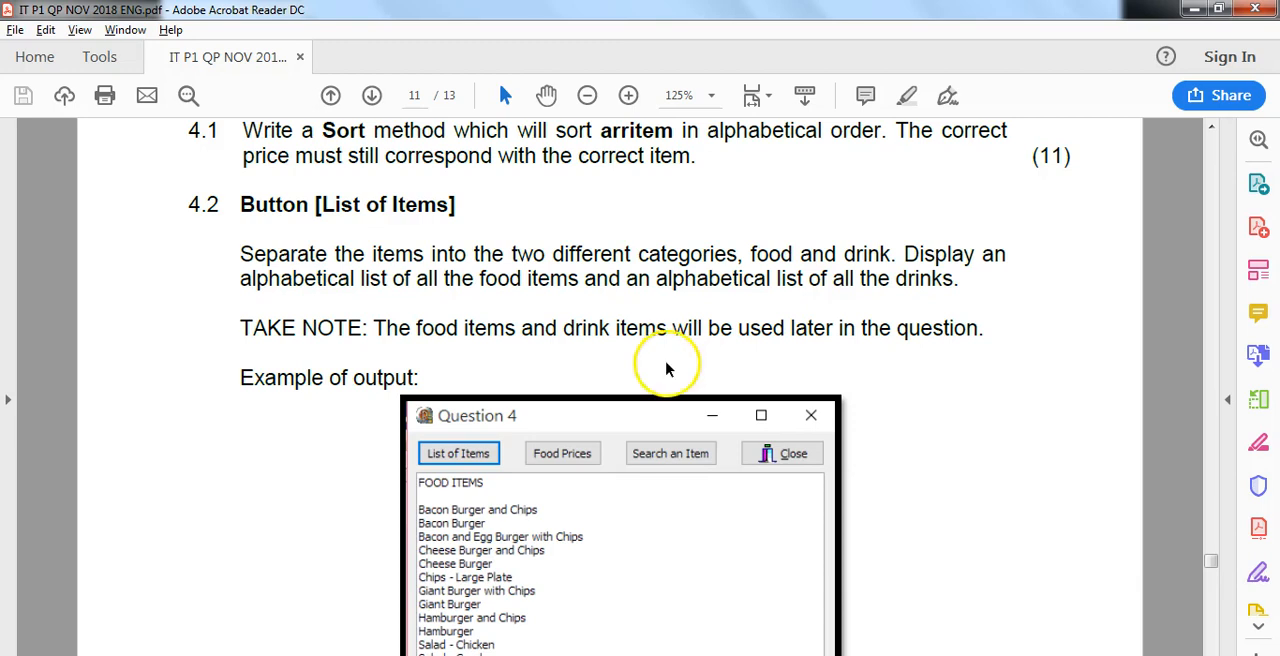
scroll("down", 3)
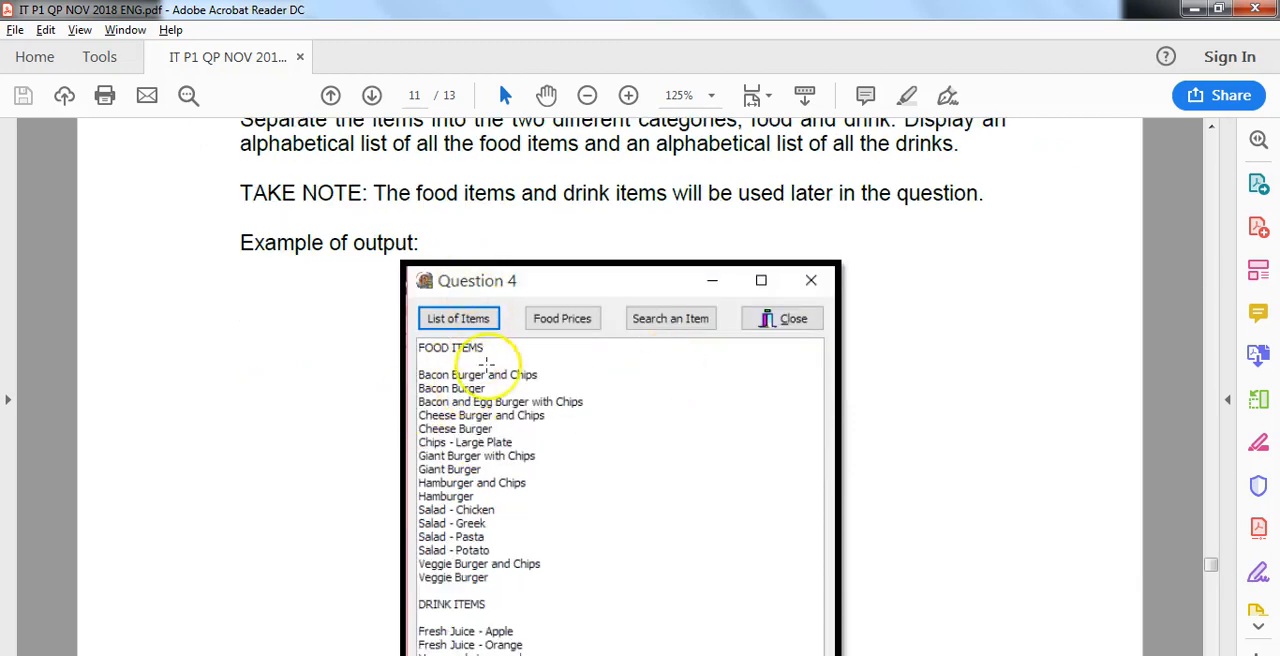
scroll("down", 3)
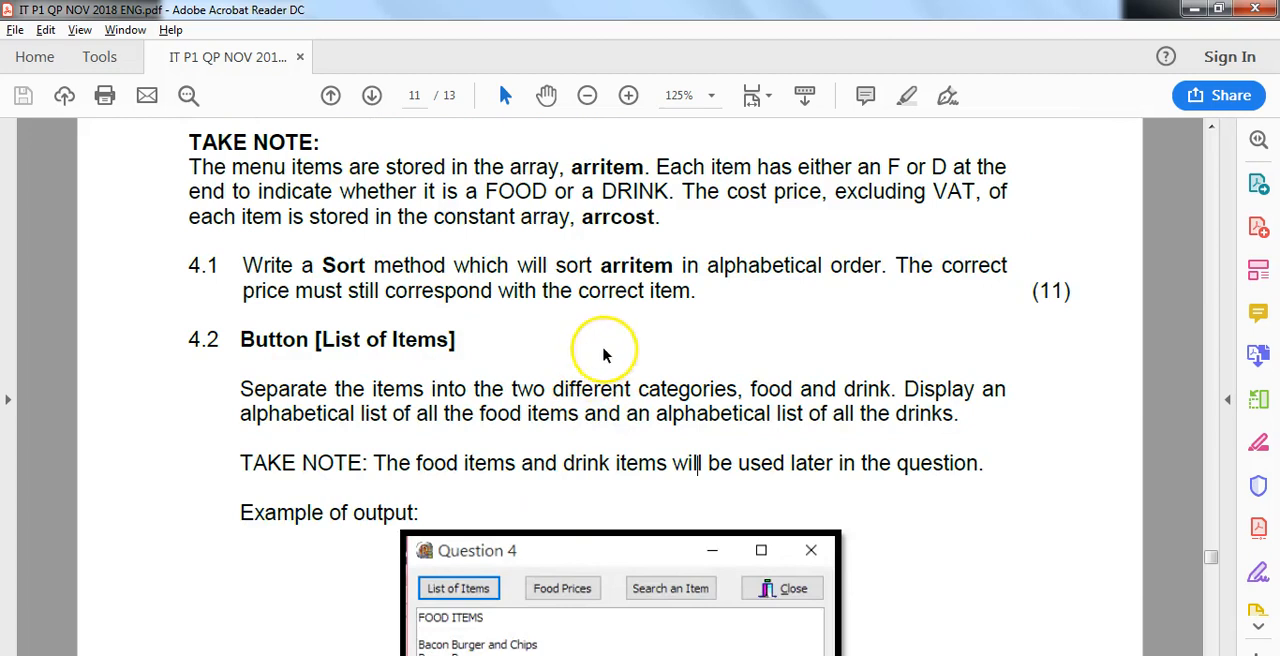
double_click(636, 265)
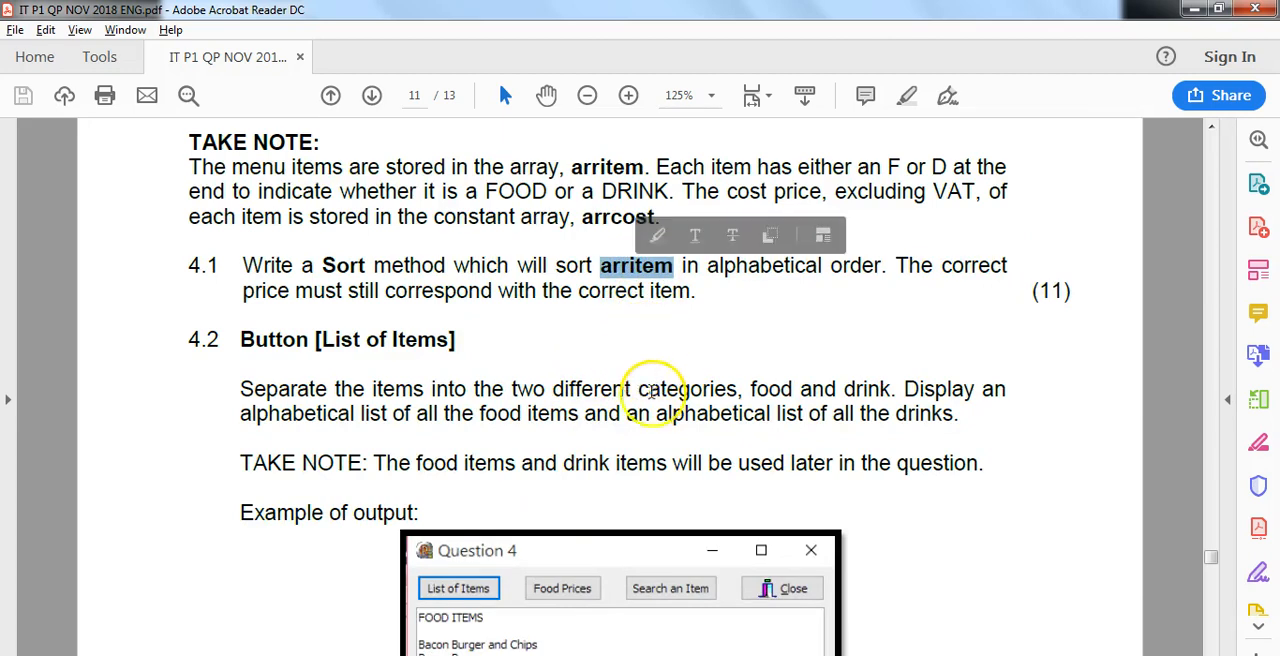
scroll("down", 3)
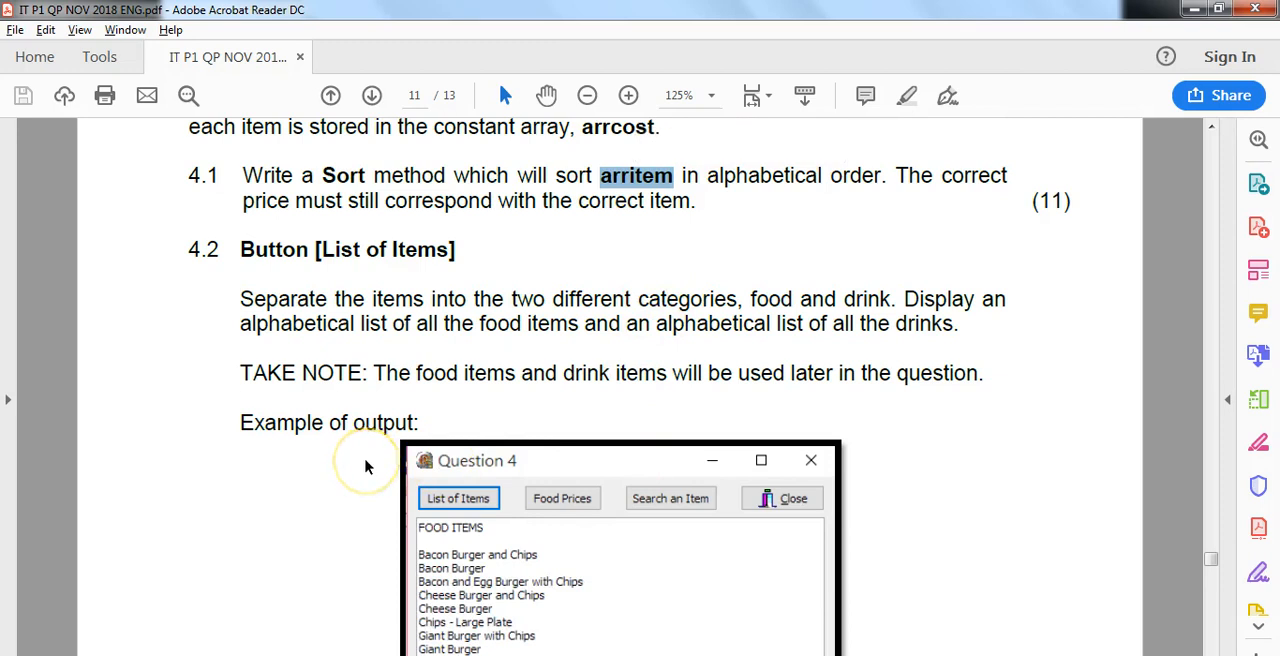
mouse_move(643, 215)
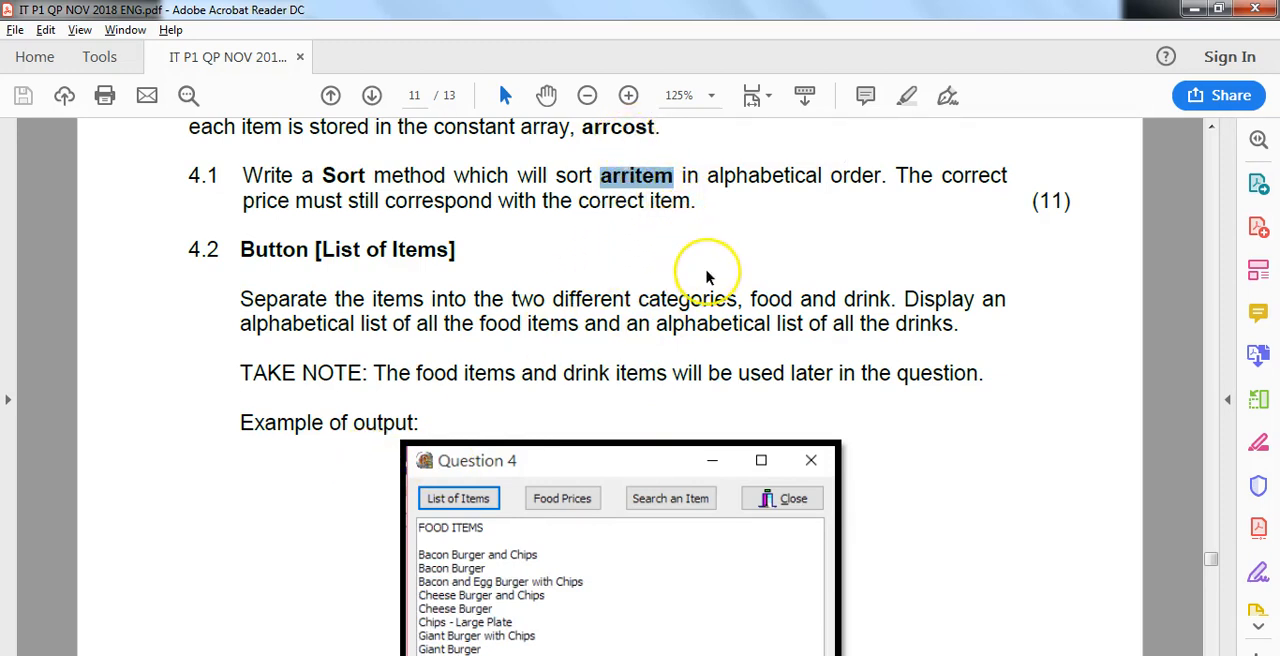
mouse_move(524, 340)
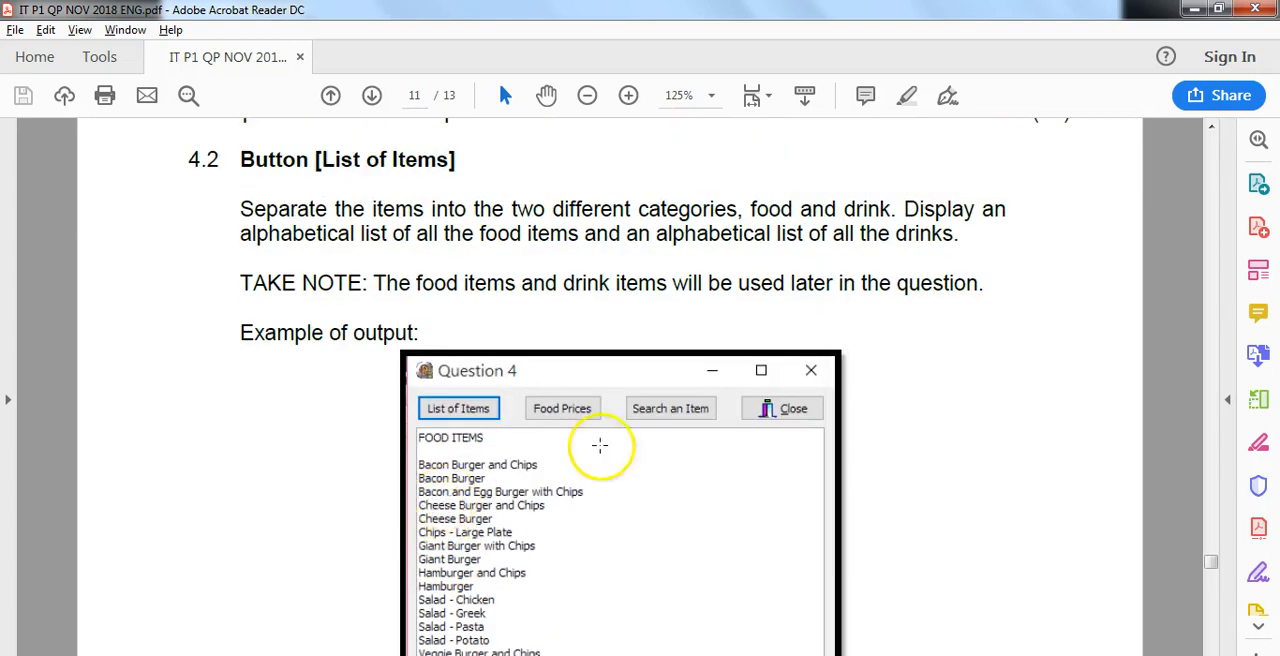
scroll("down", 3)
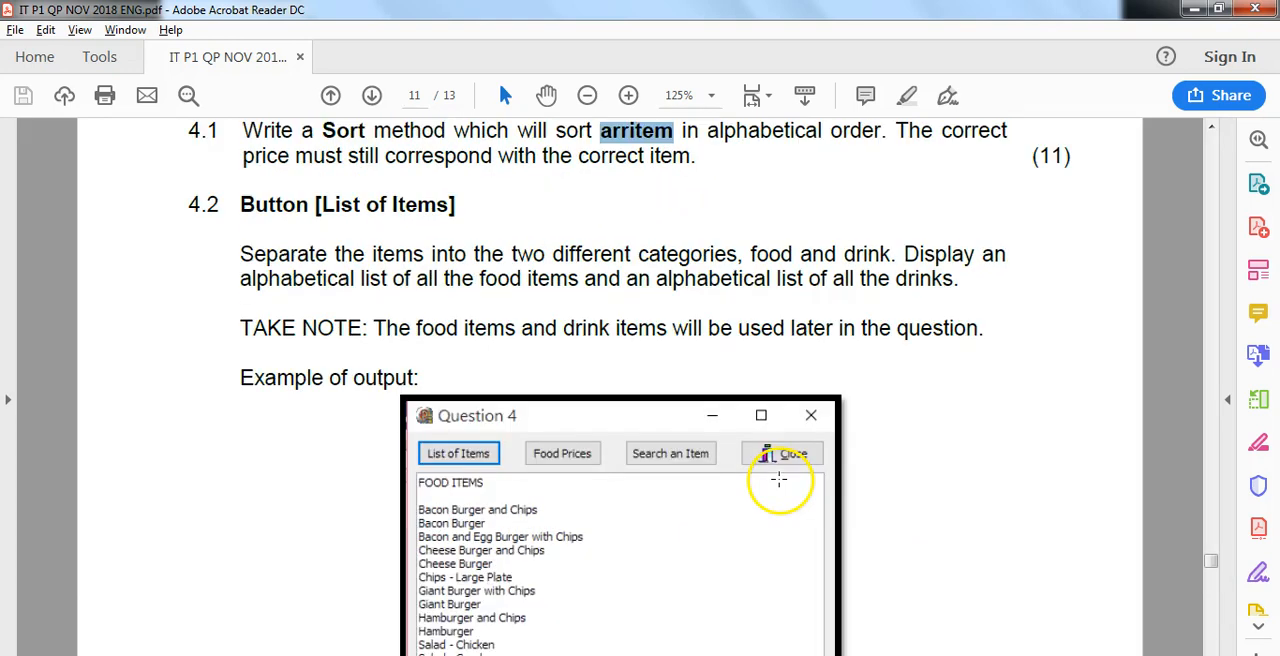
mouse_move(543, 313)
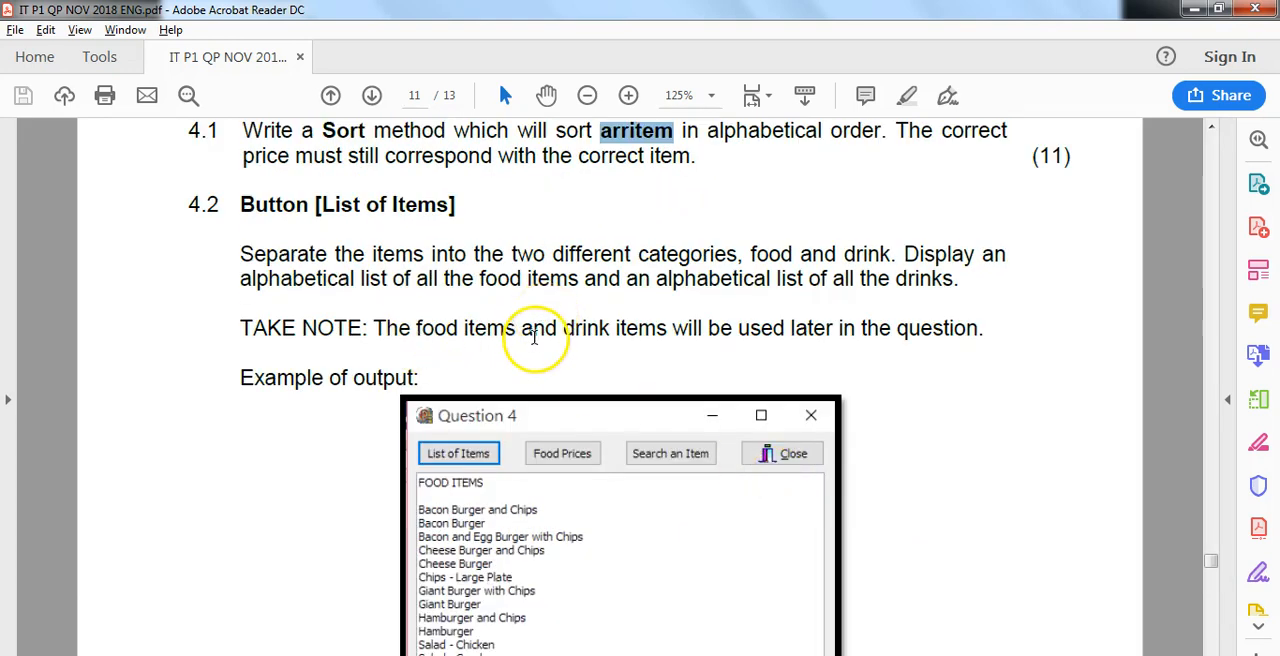
mouse_move(286, 278)
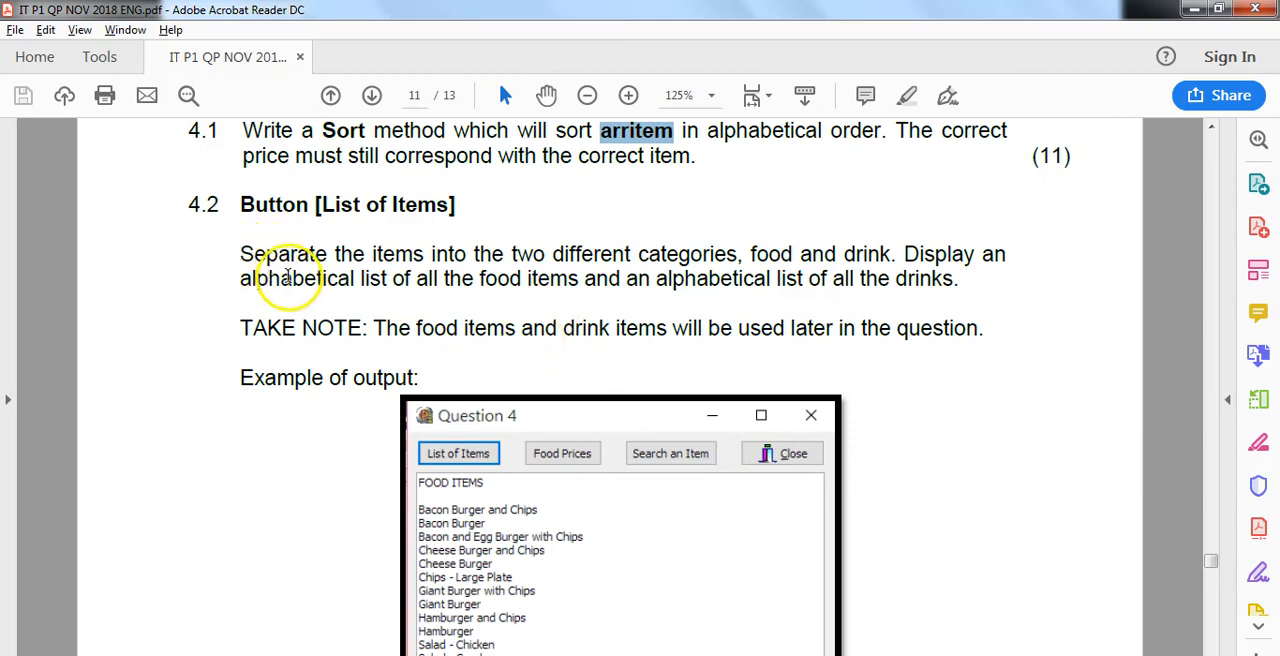
double_click(296, 278)
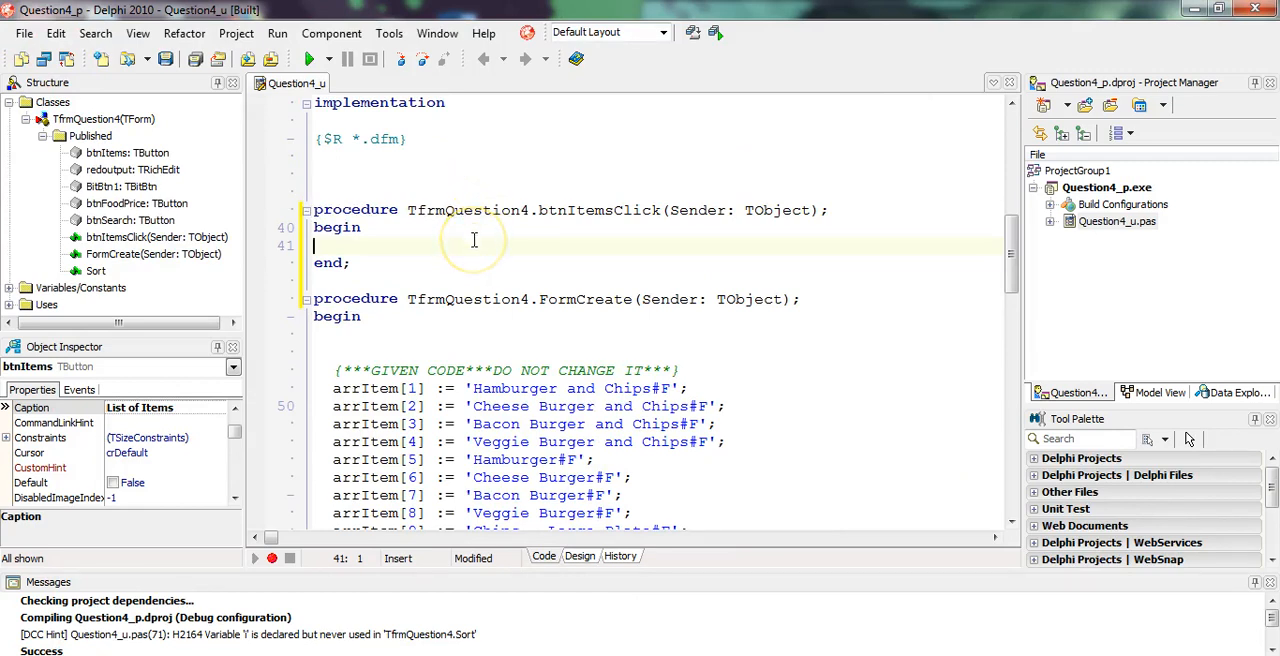
mouse_move(471, 267)
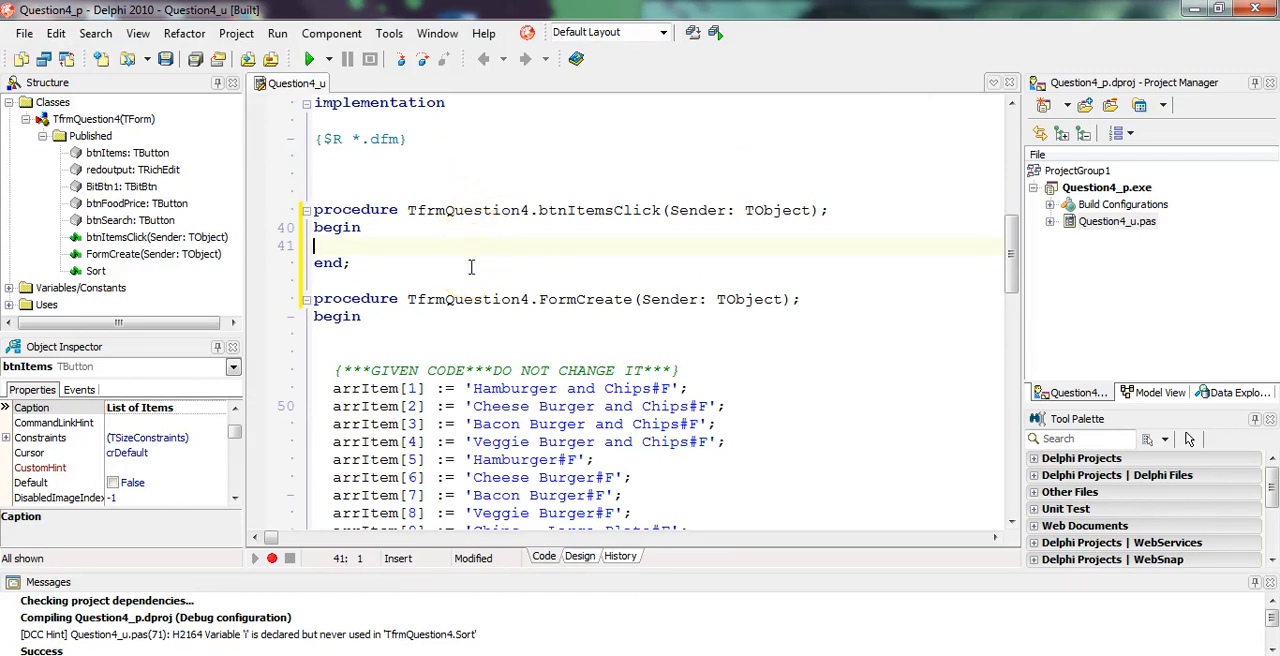
Step: Call Sort as the first statement of btnItemsClick, then reread the 4.2 task
type("Sort ;")
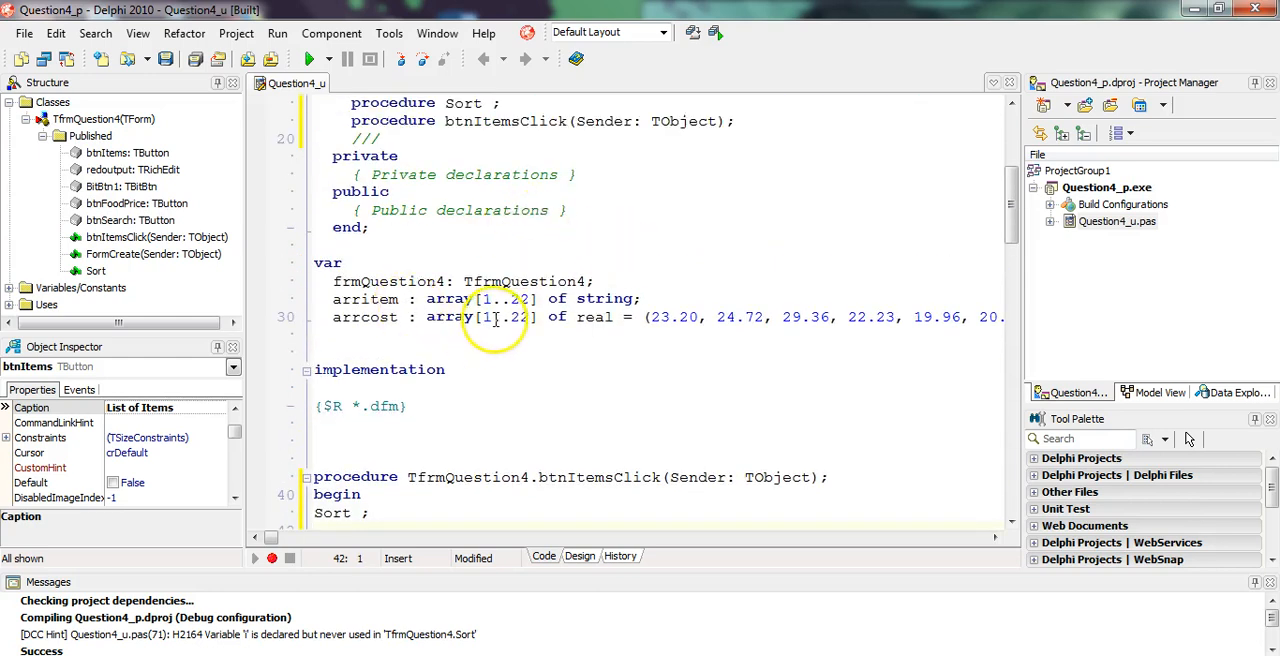
scroll("down", 3)
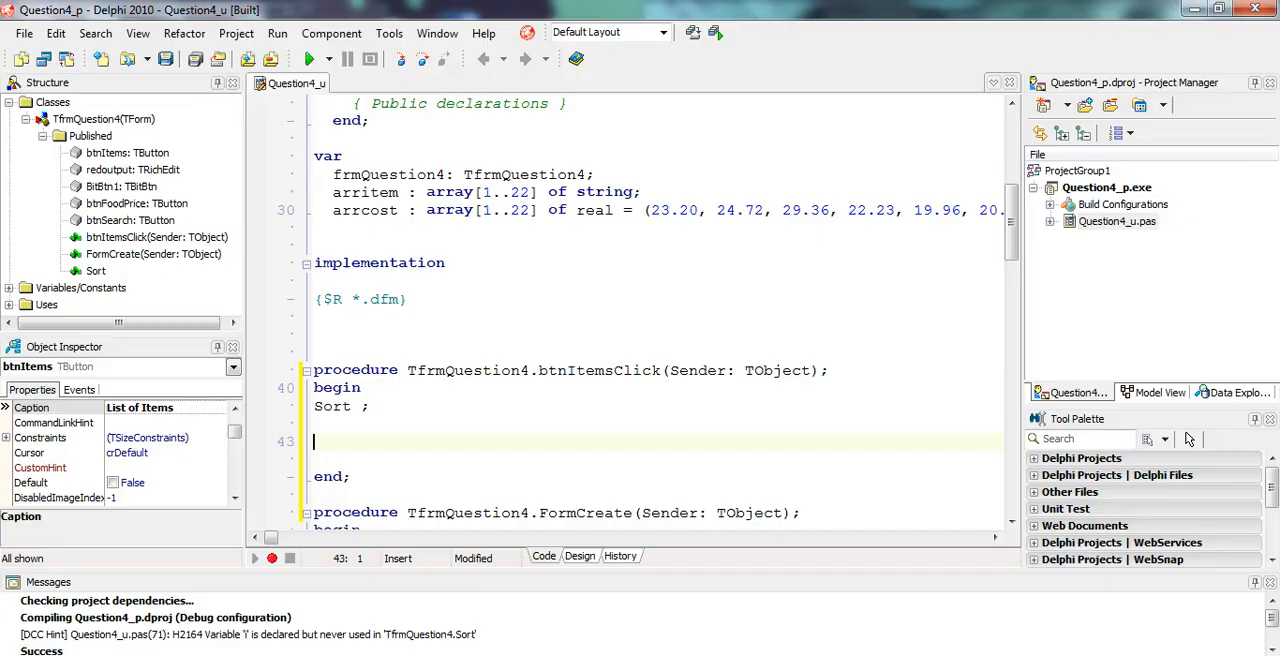
scroll("down", 3)
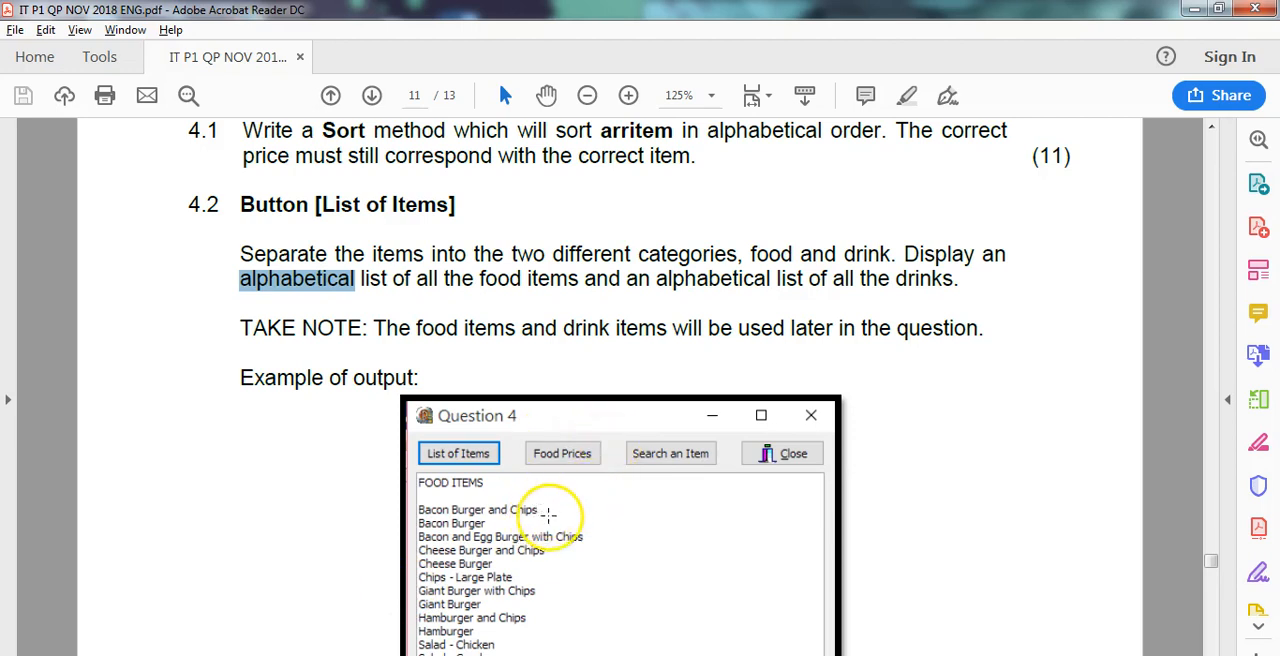
mouse_move(536, 491)
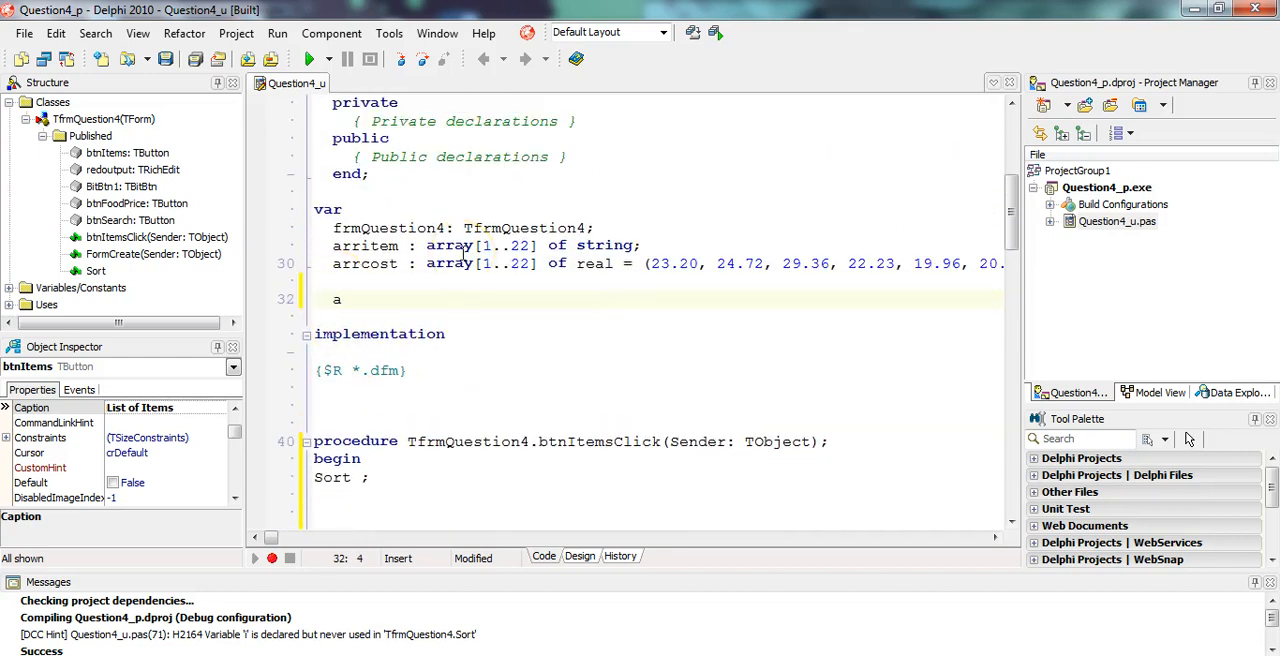
Step: Declare the global arrFoodItem : array[1..22] of string
type("rr")
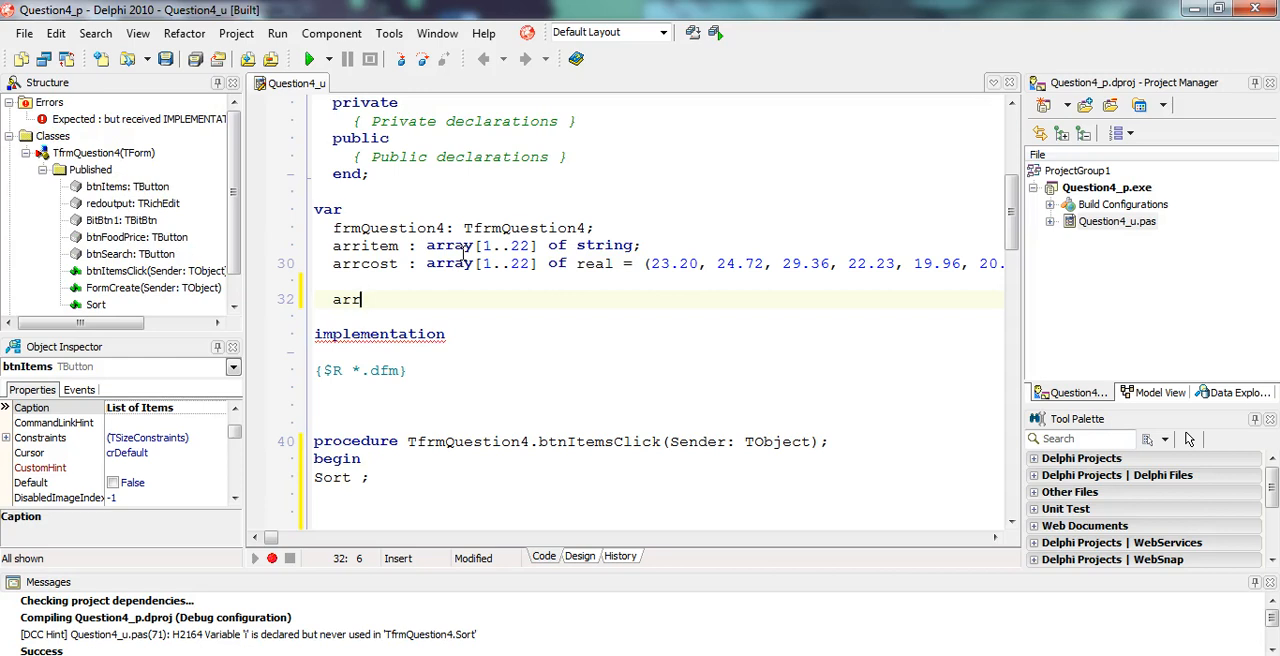
type("FoodI")
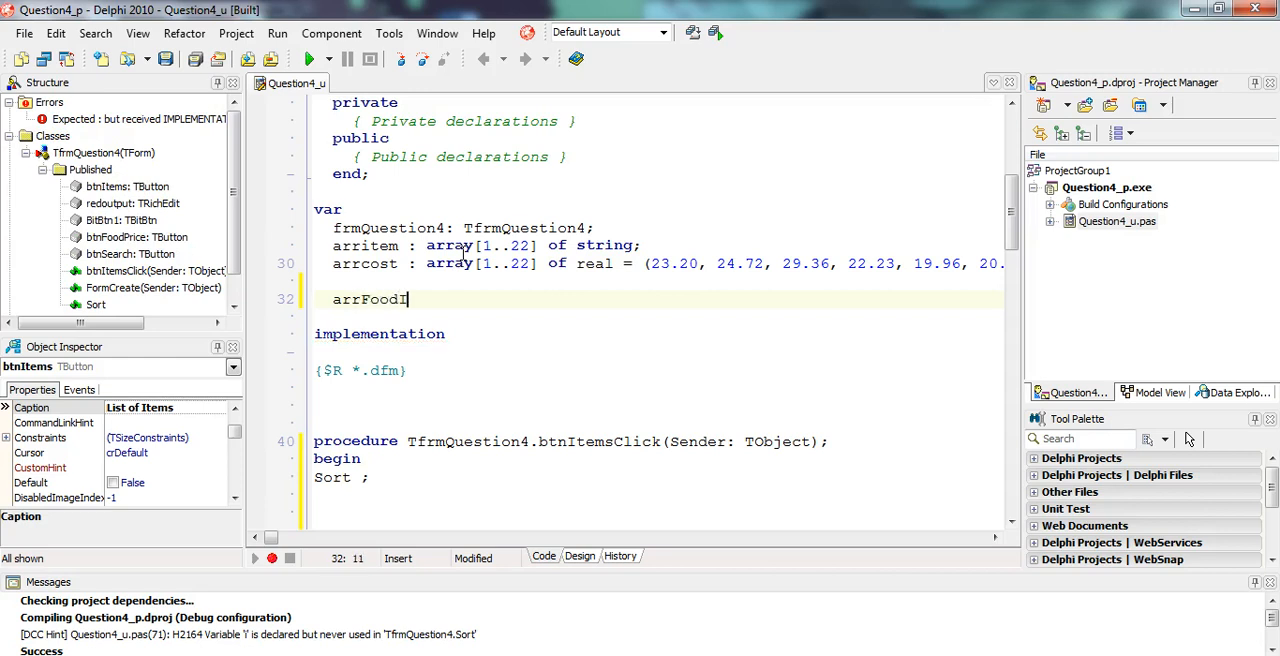
type("tem")
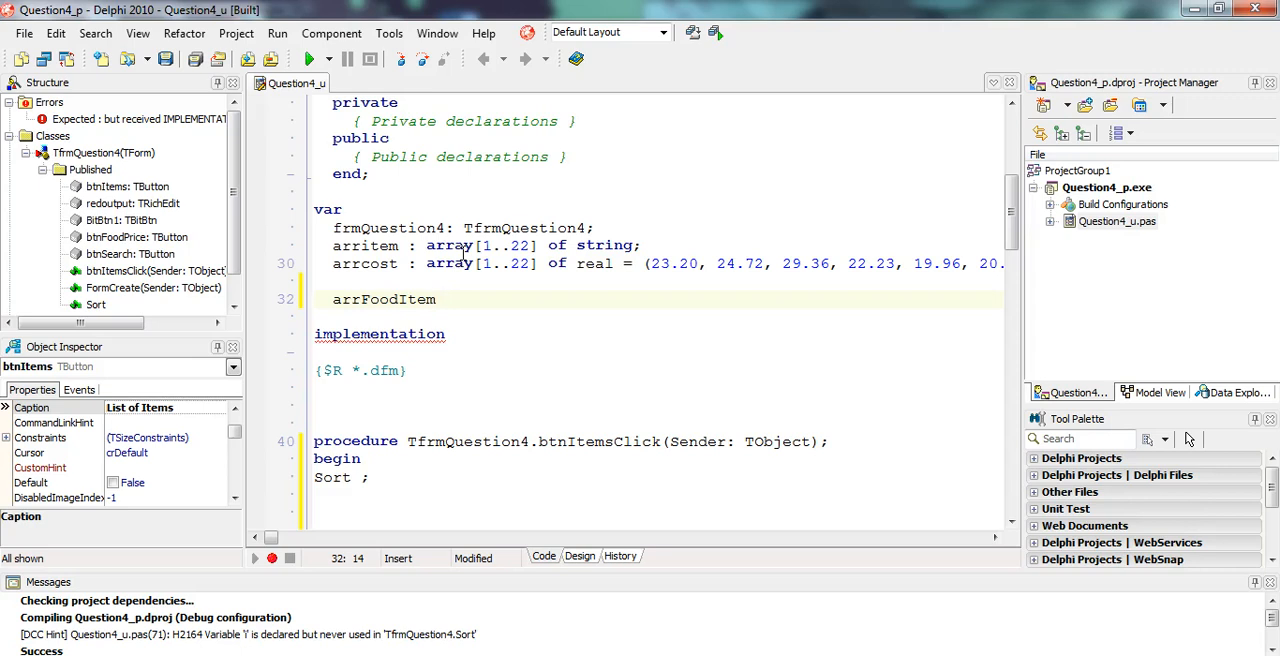
type(": array")
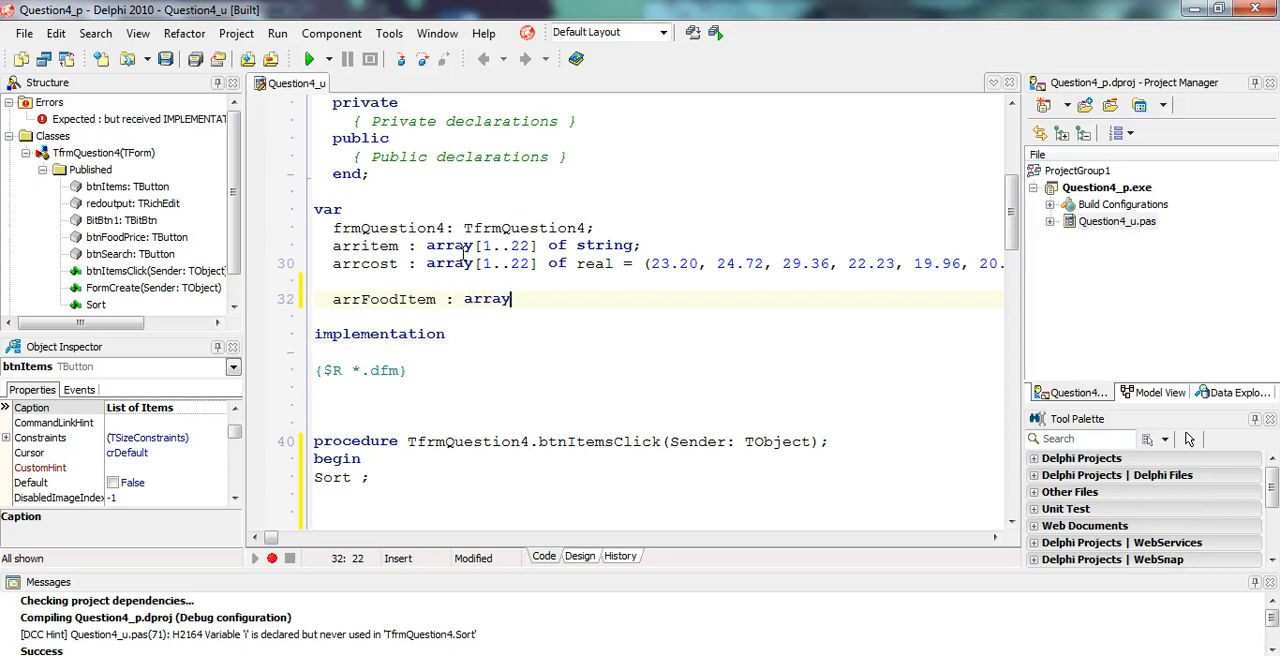
type("[1..2")
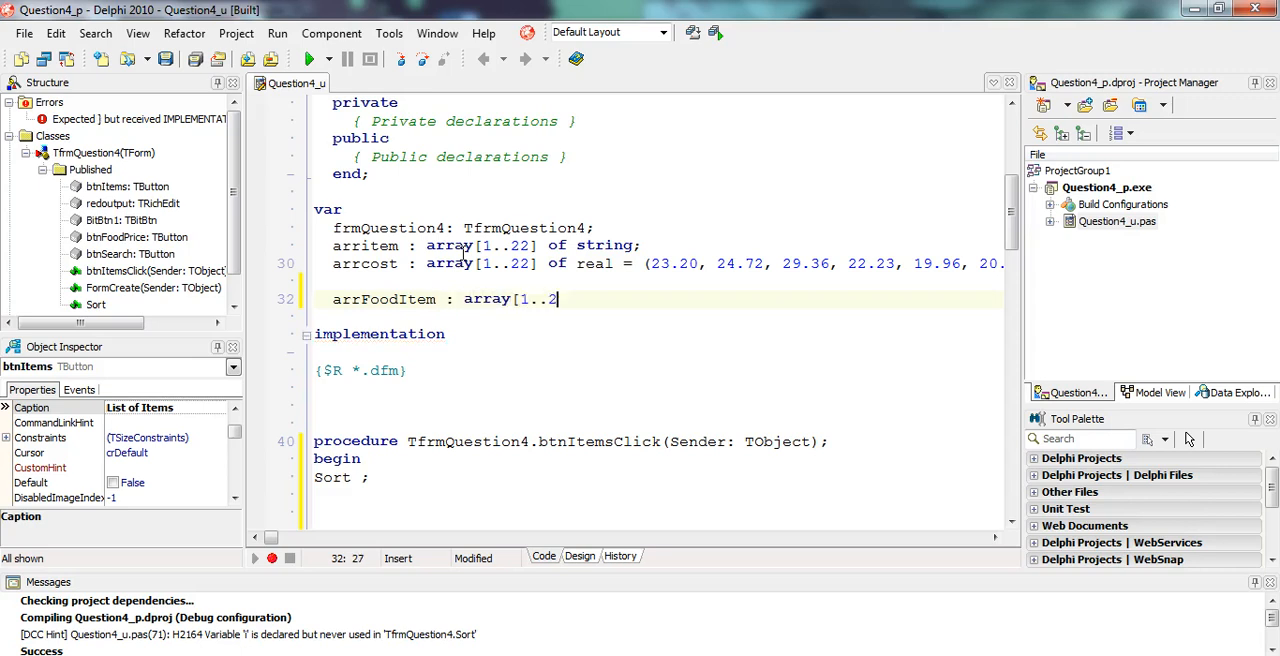
type("2]")
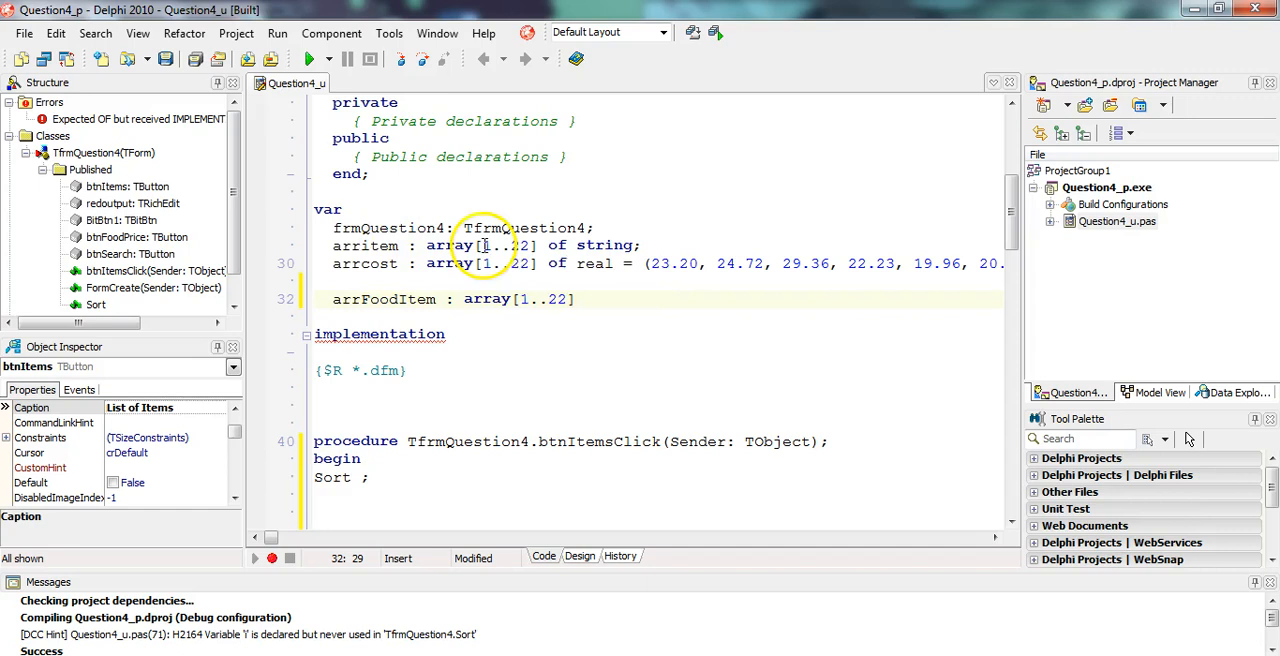
type("of")
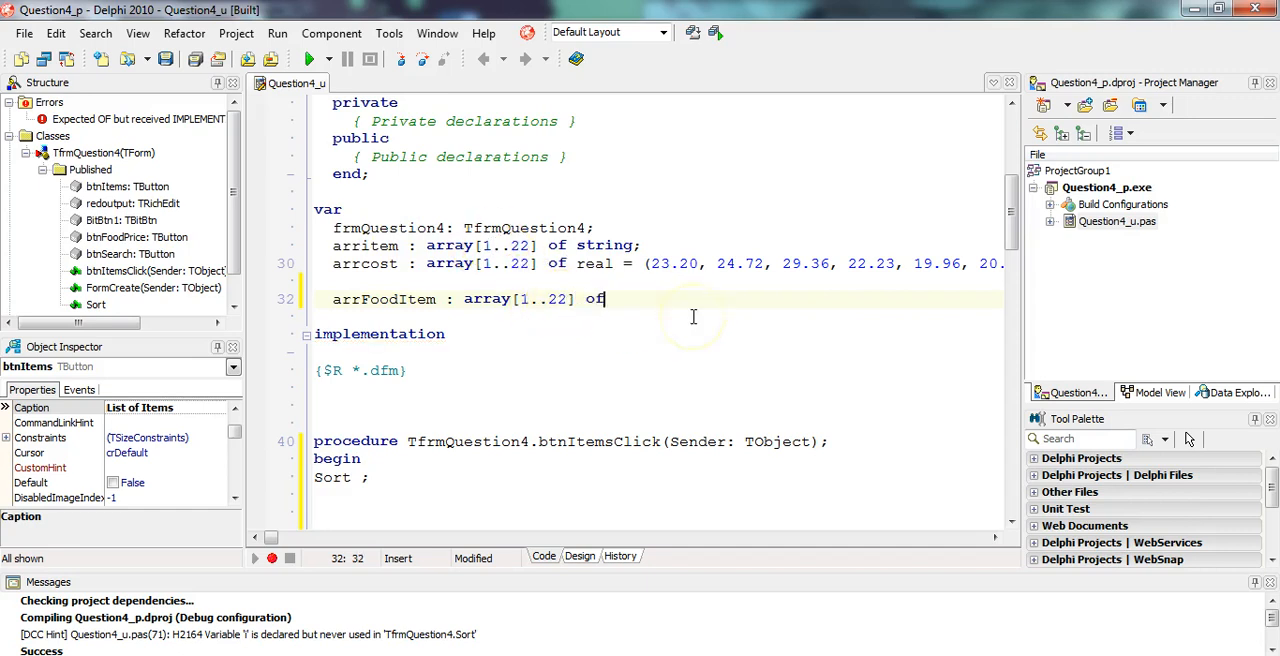
type("string ;")
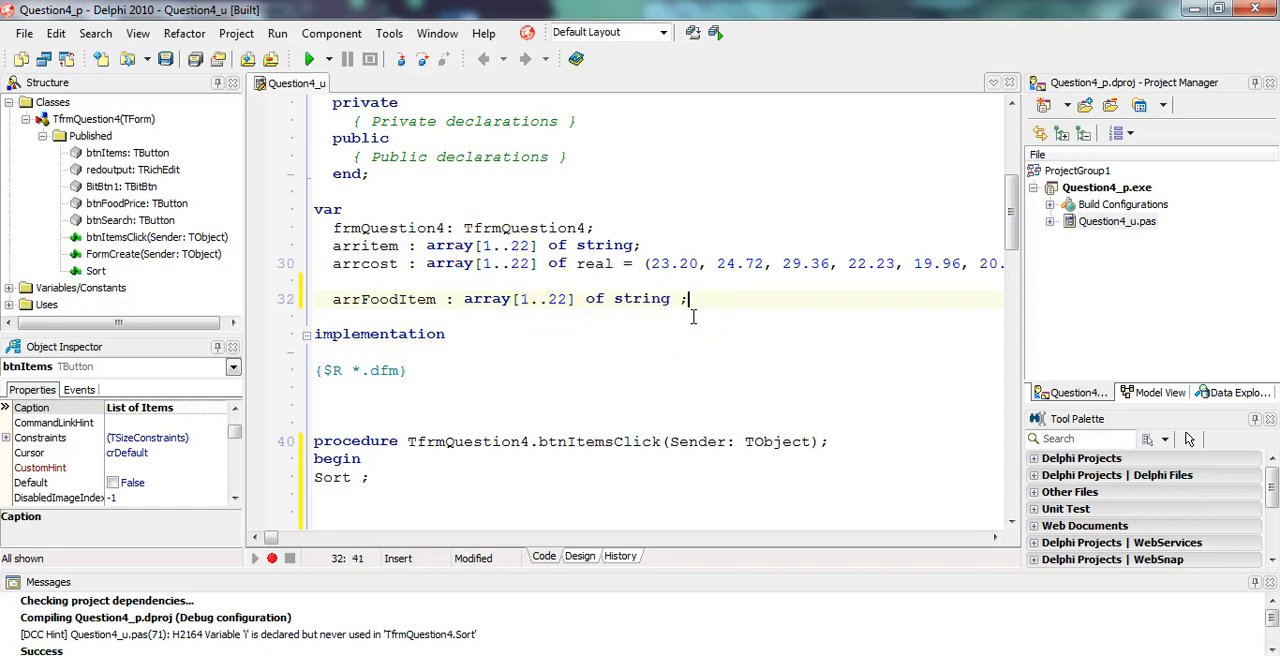
Step: Declare arrFoodCost : array[1..22] of real and iFoodSize : integer
type("arr")
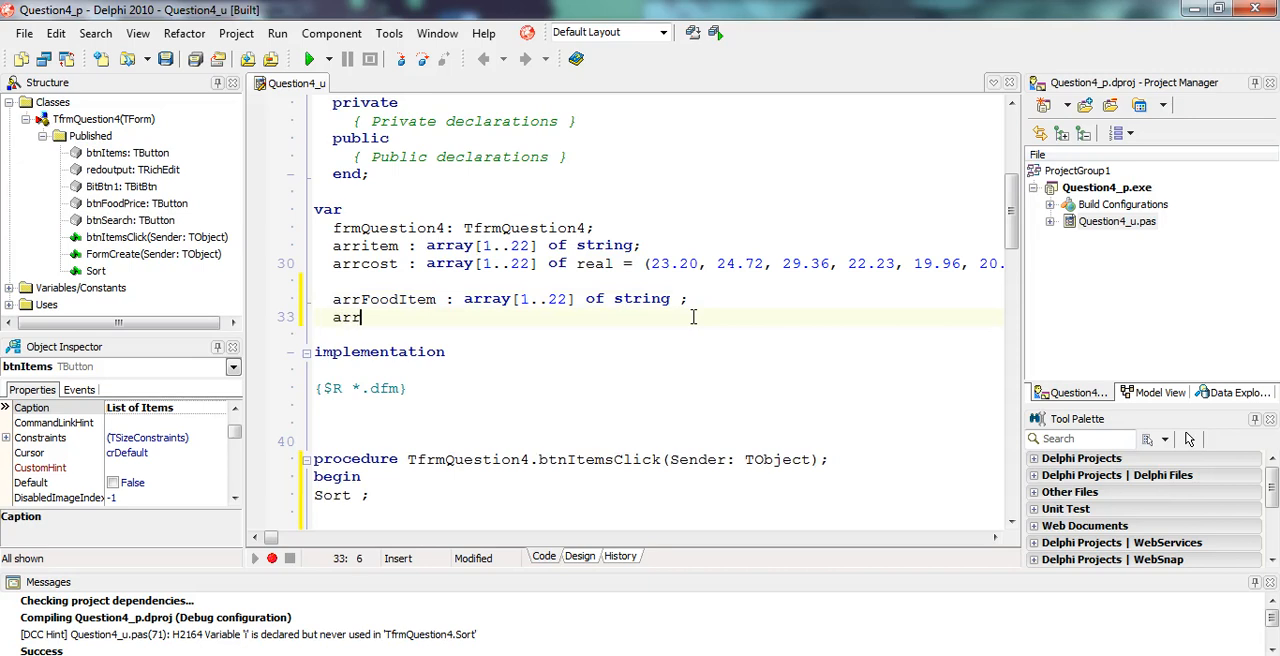
type("FoodCost : array[1")
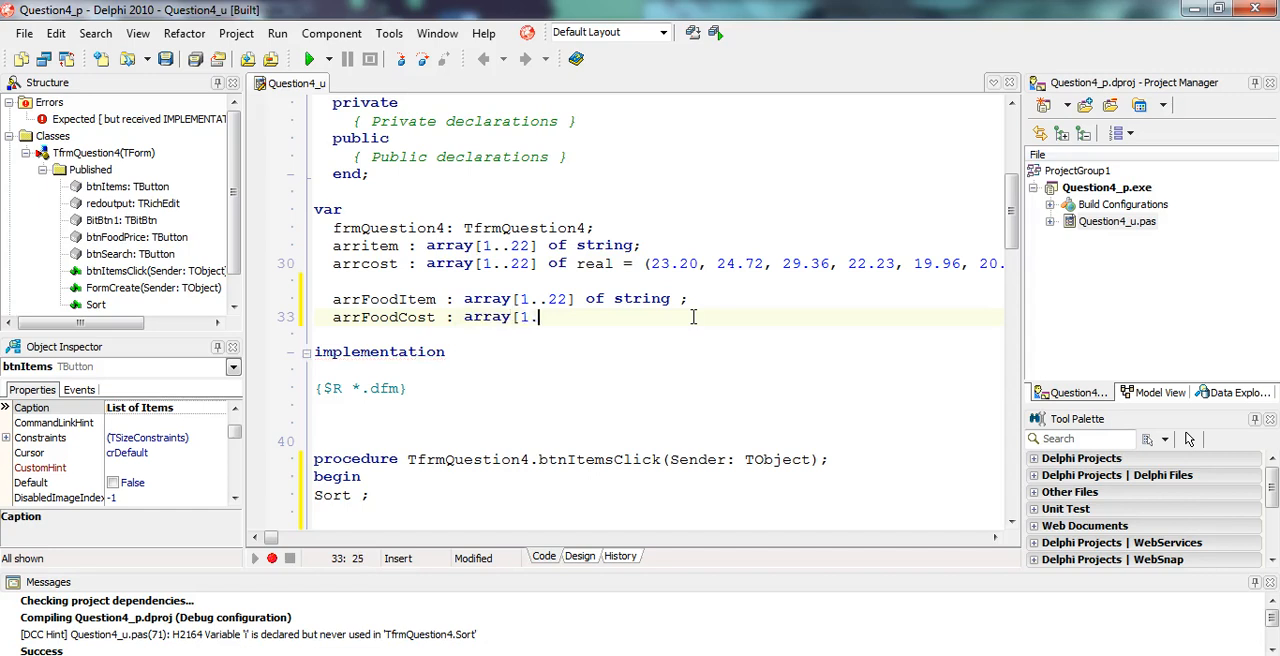
type(".22] of real ;")
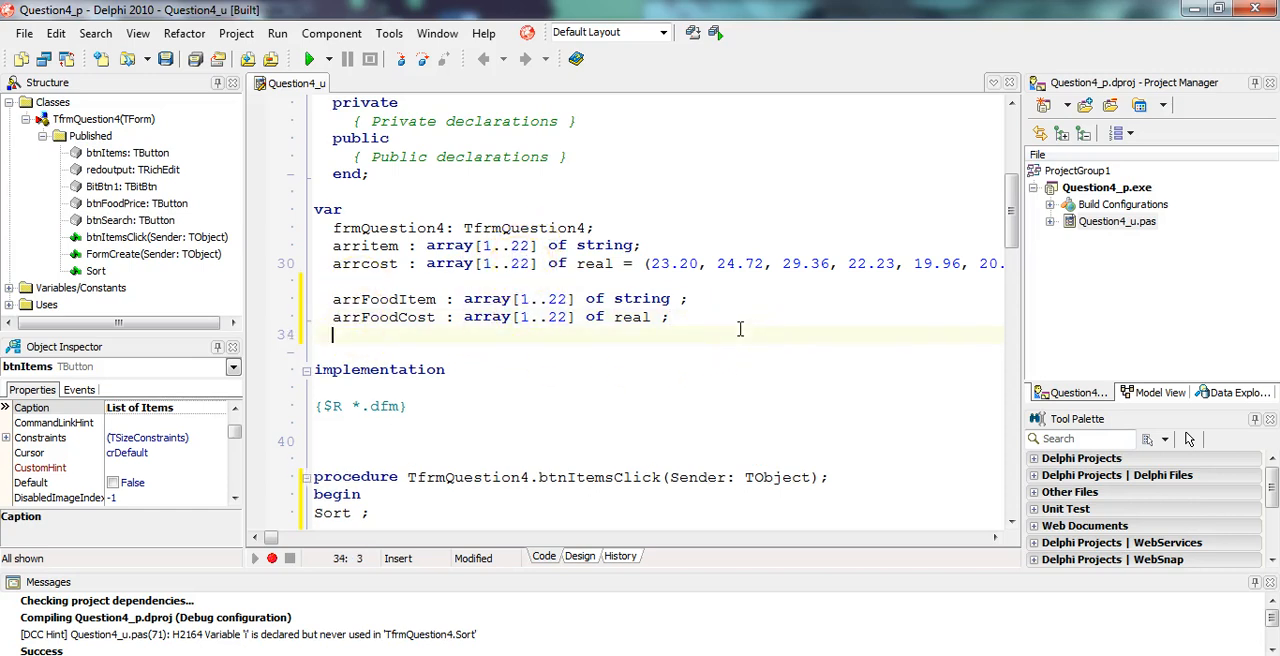
type("iFoodSize")
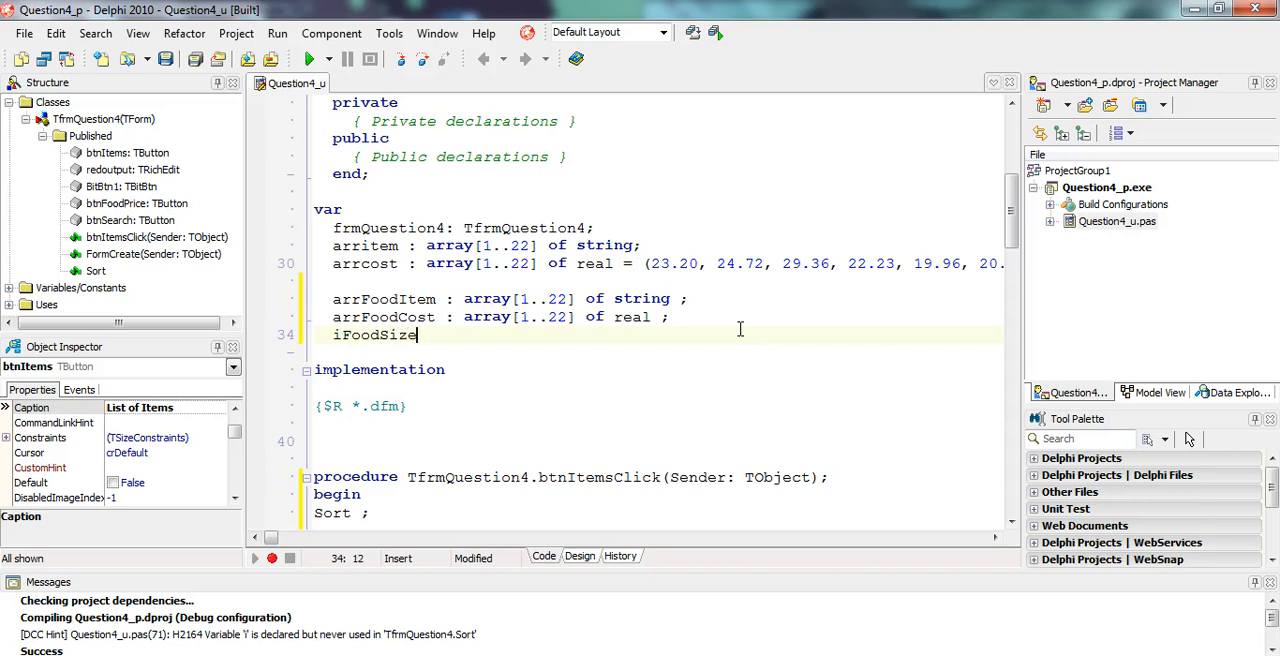
type(": integer ;")
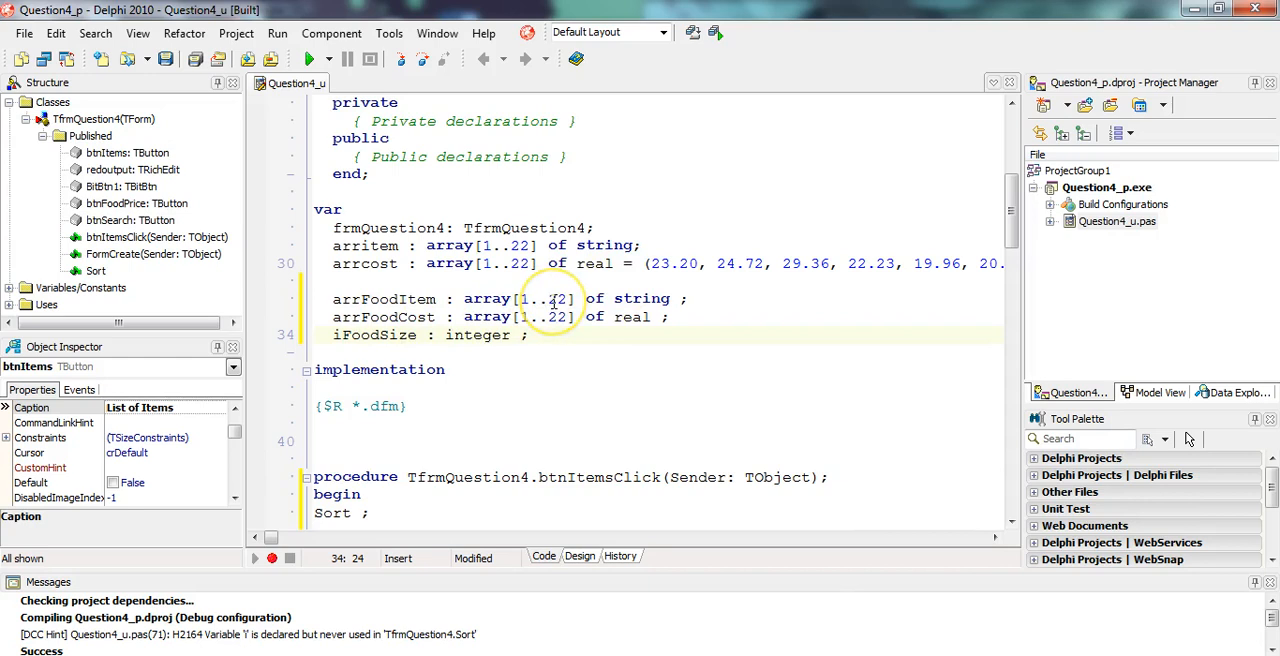
double_click(374, 335)
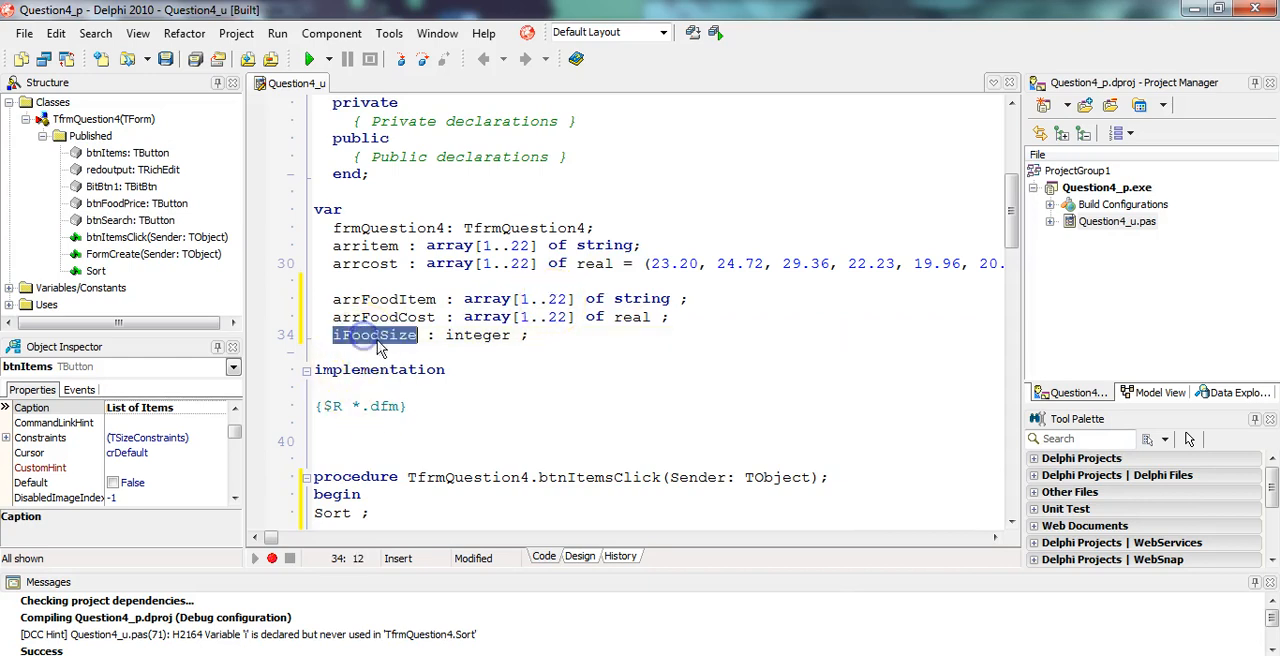
left_click(540, 335)
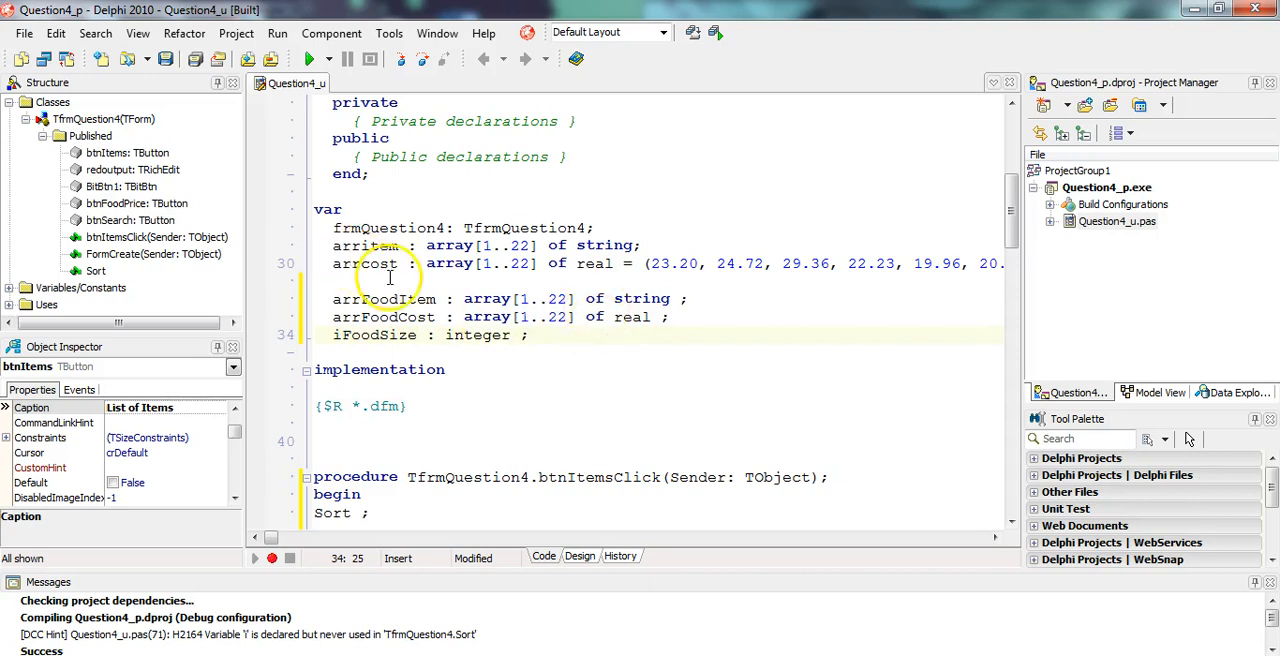
left_click(579, 556)
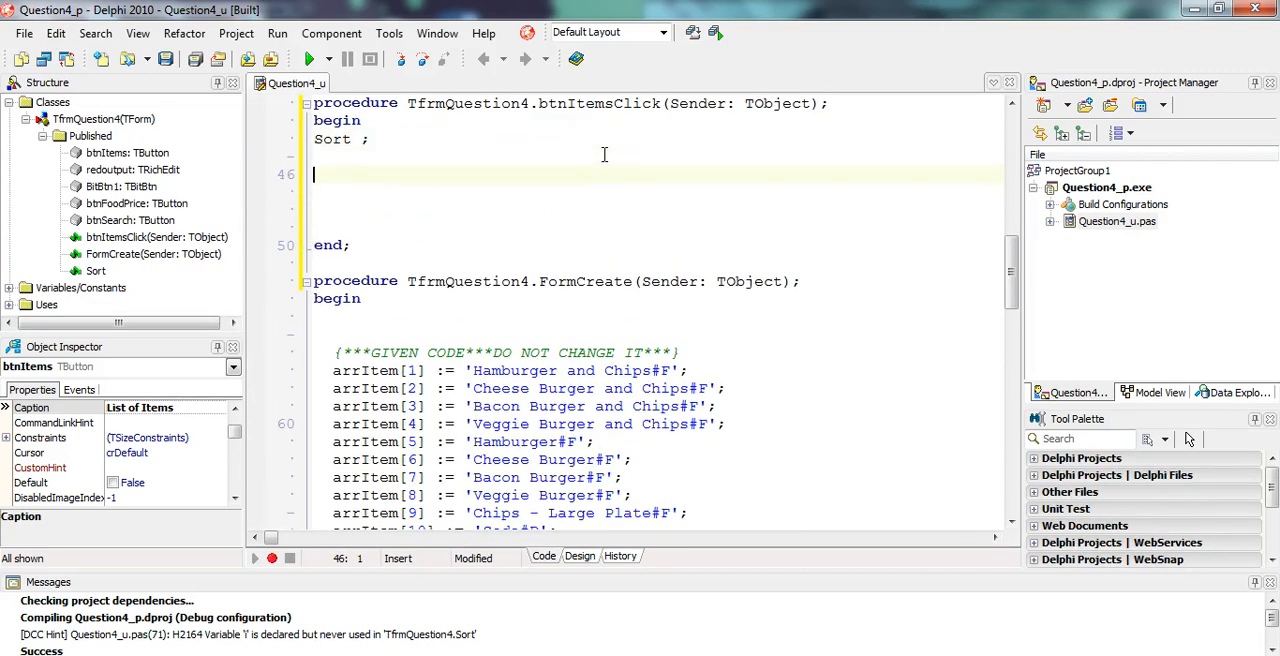
Step: Add a for I := 1 to 22 loop with an if on arrItem[i]
type("for i := 0 to List.Count - 1 do")
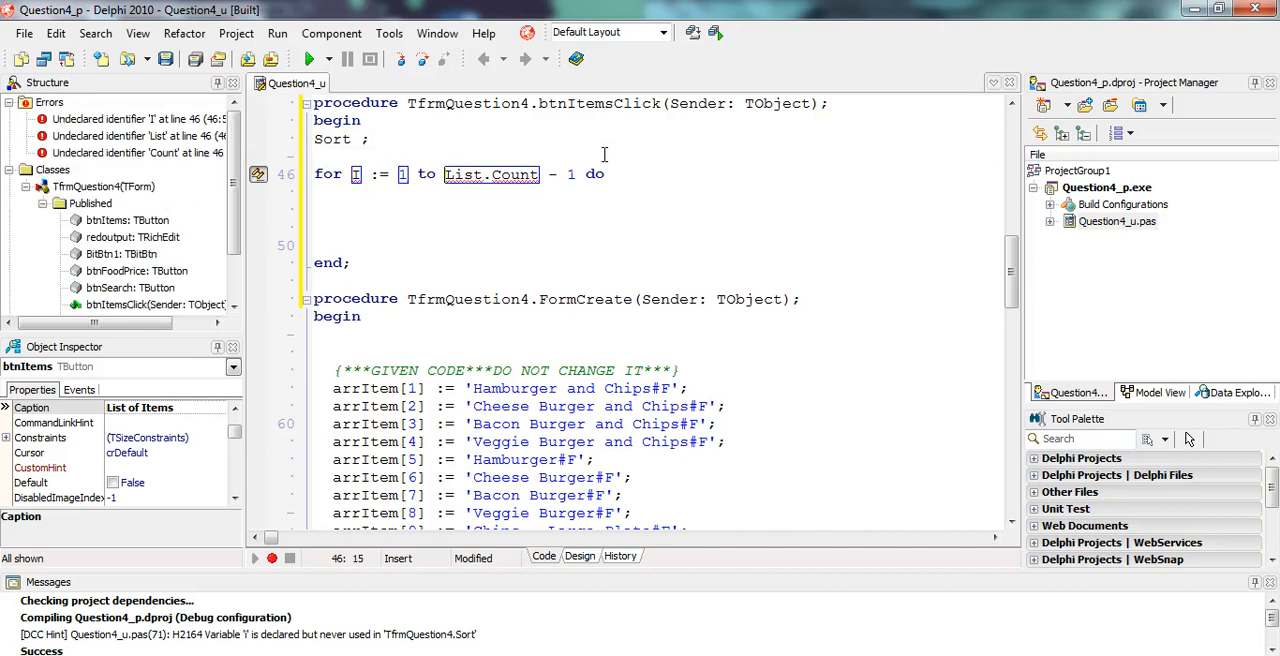
type("22")
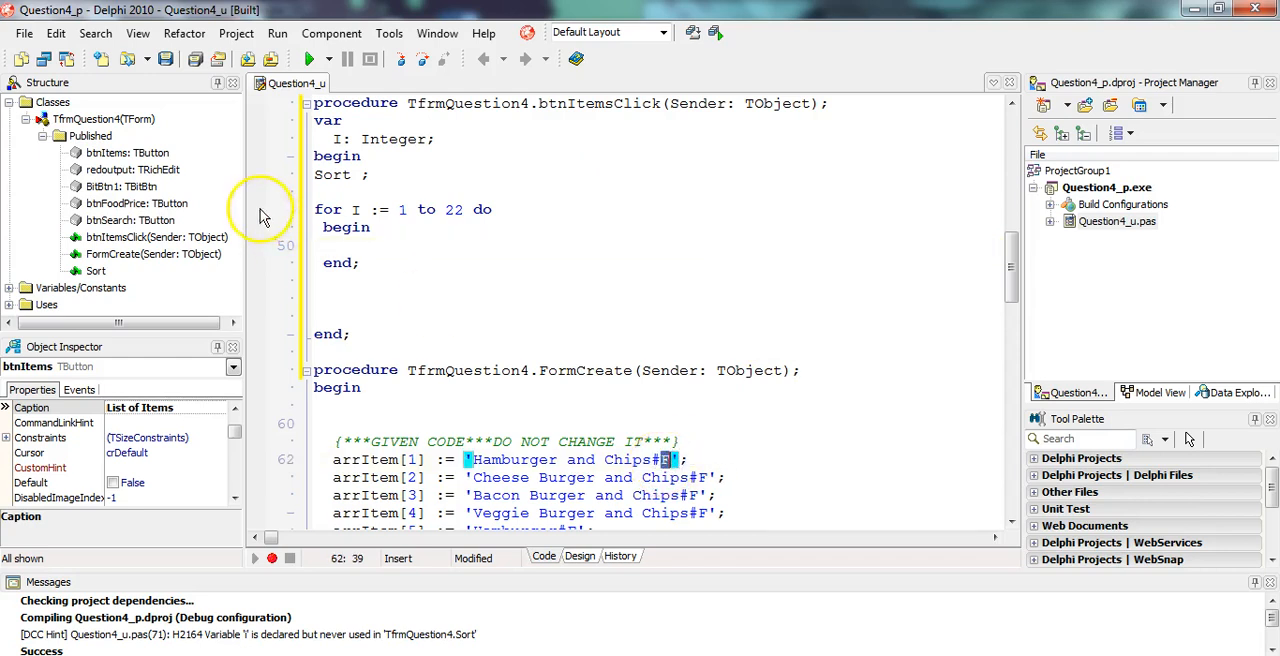
type("if a then")
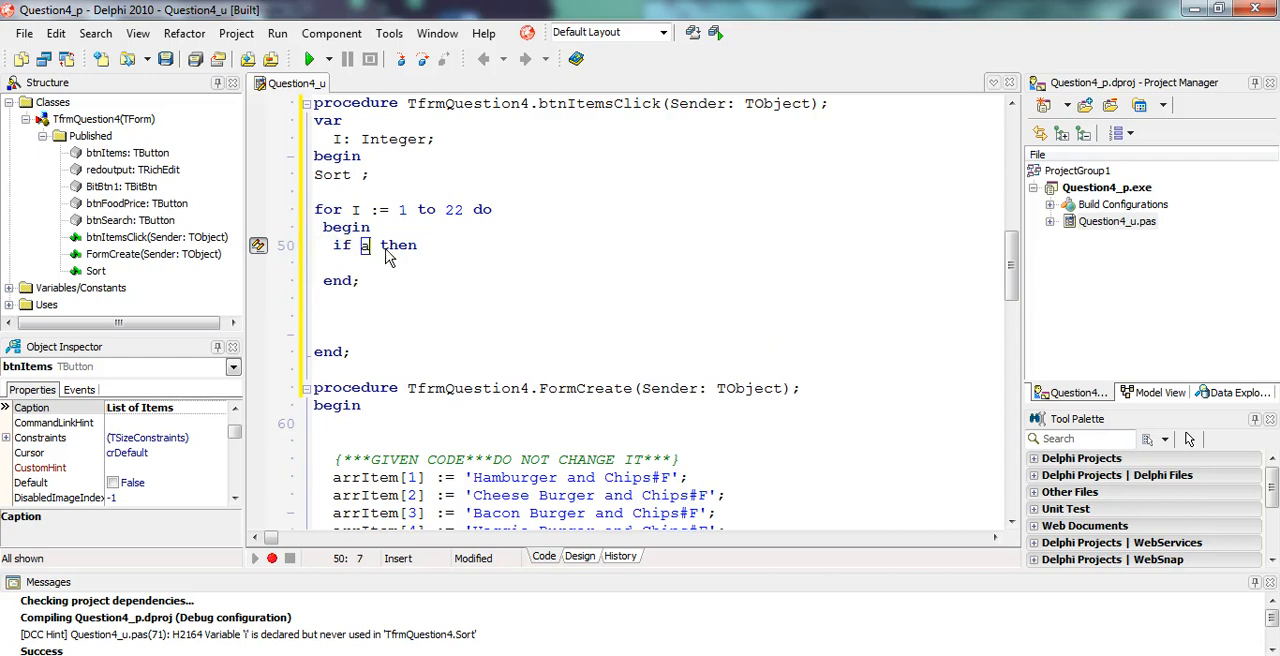
type("arrItem[")
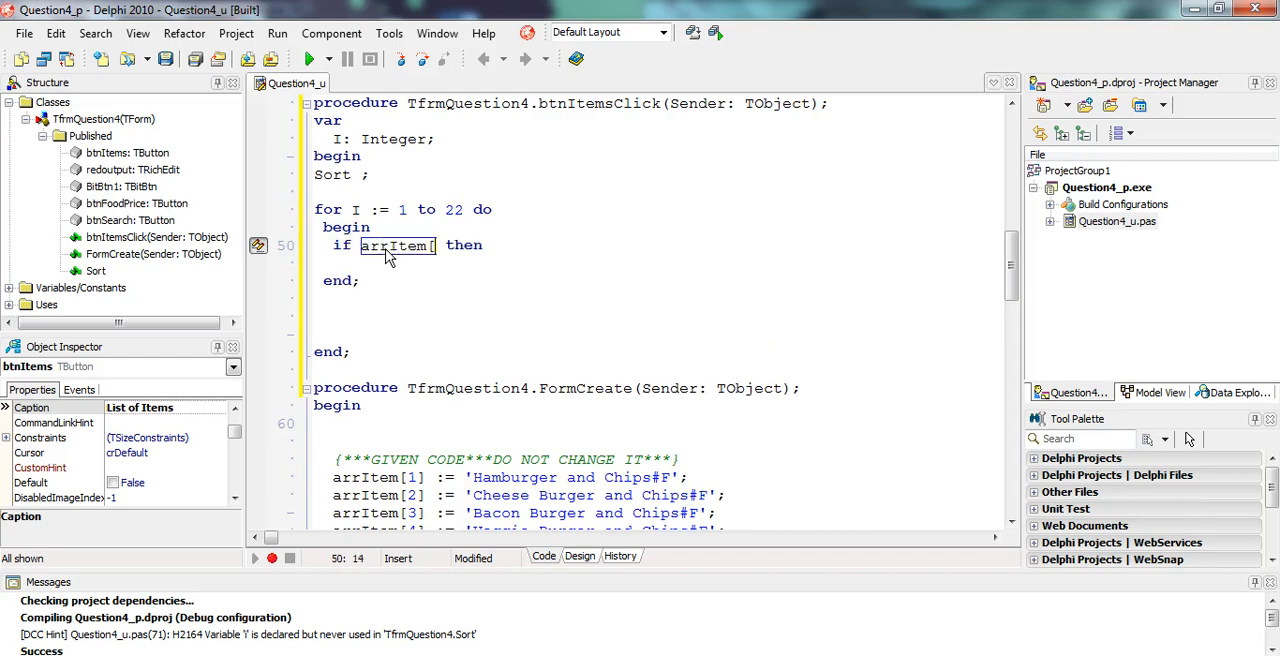
type("i]")
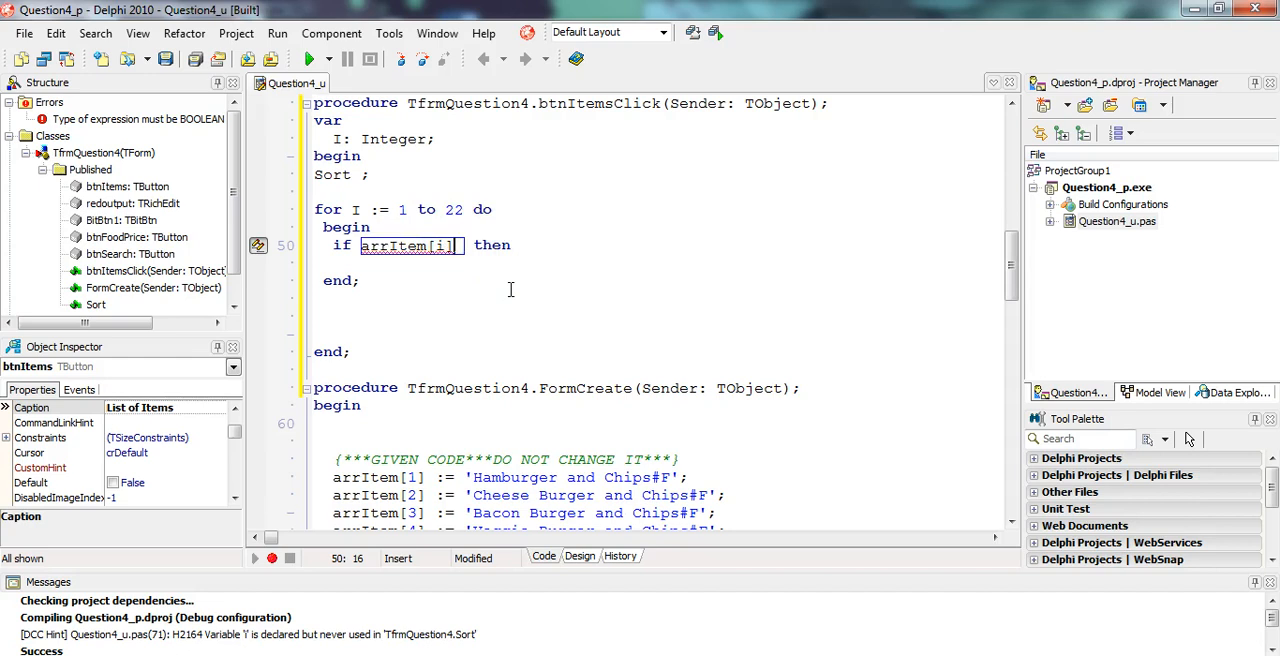
Step: Make the condition Copy(arrItem[i], length(arrItem[i]), 1) = 'F' with a begin–end block
left_click(362, 245)
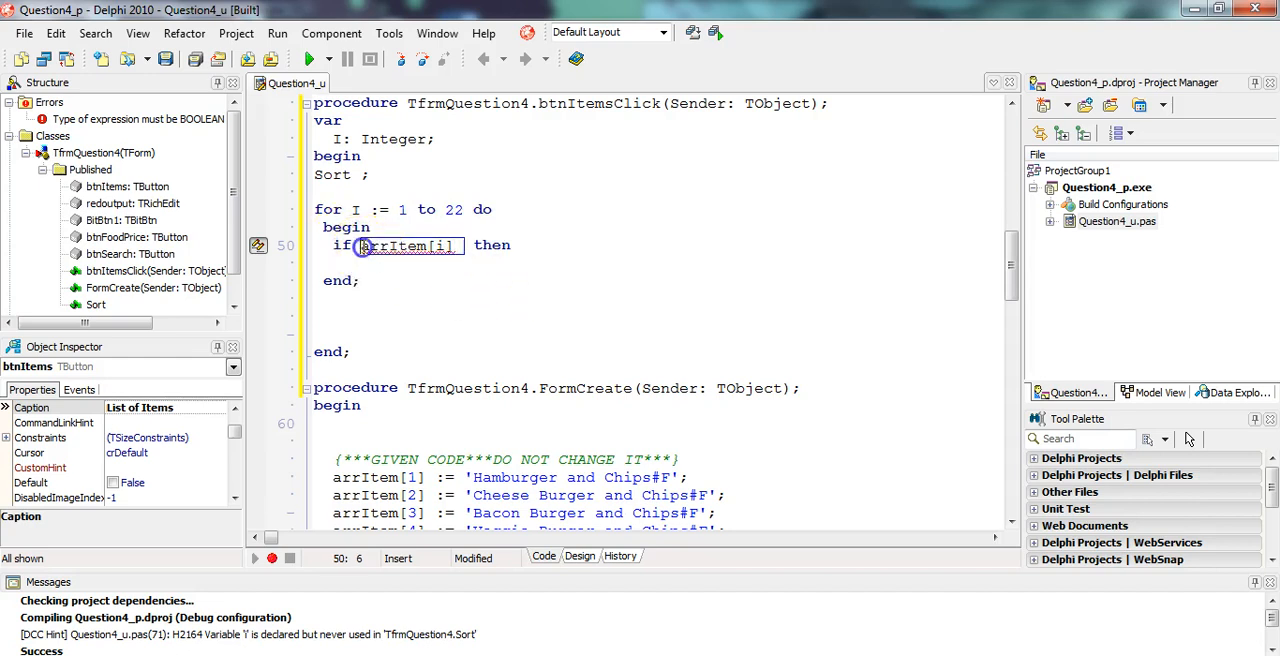
type("Copy(")
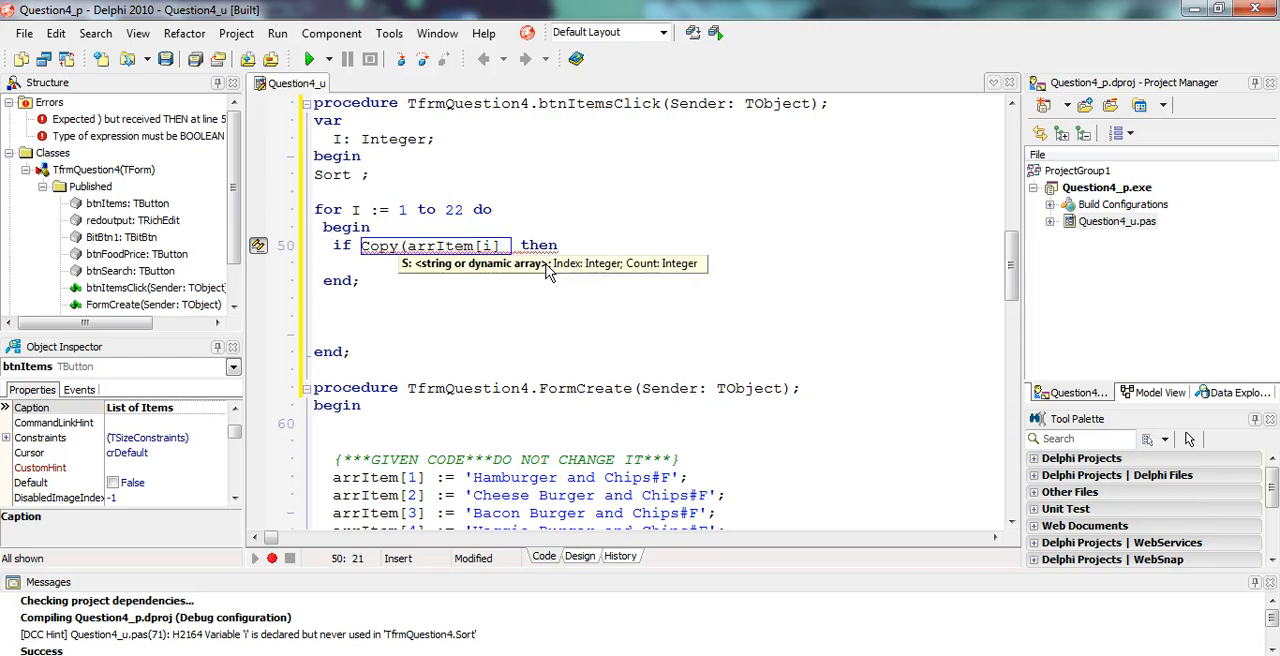
type(", length(arrItem[i")
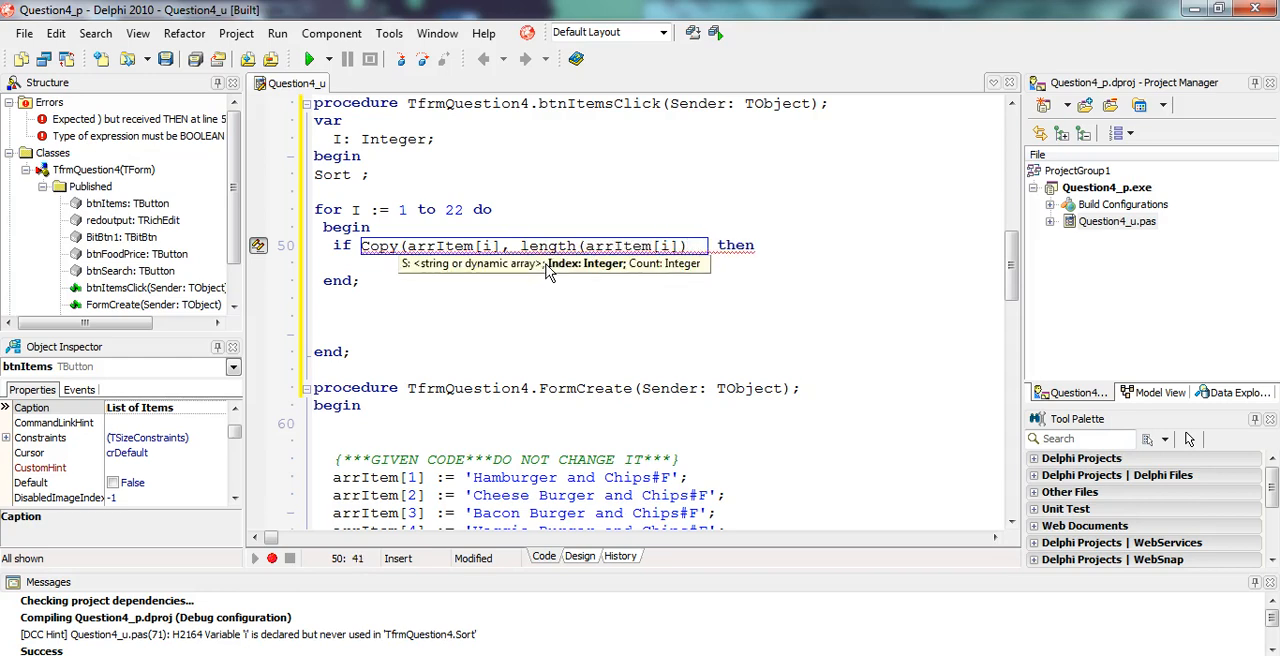
type(", 1)")
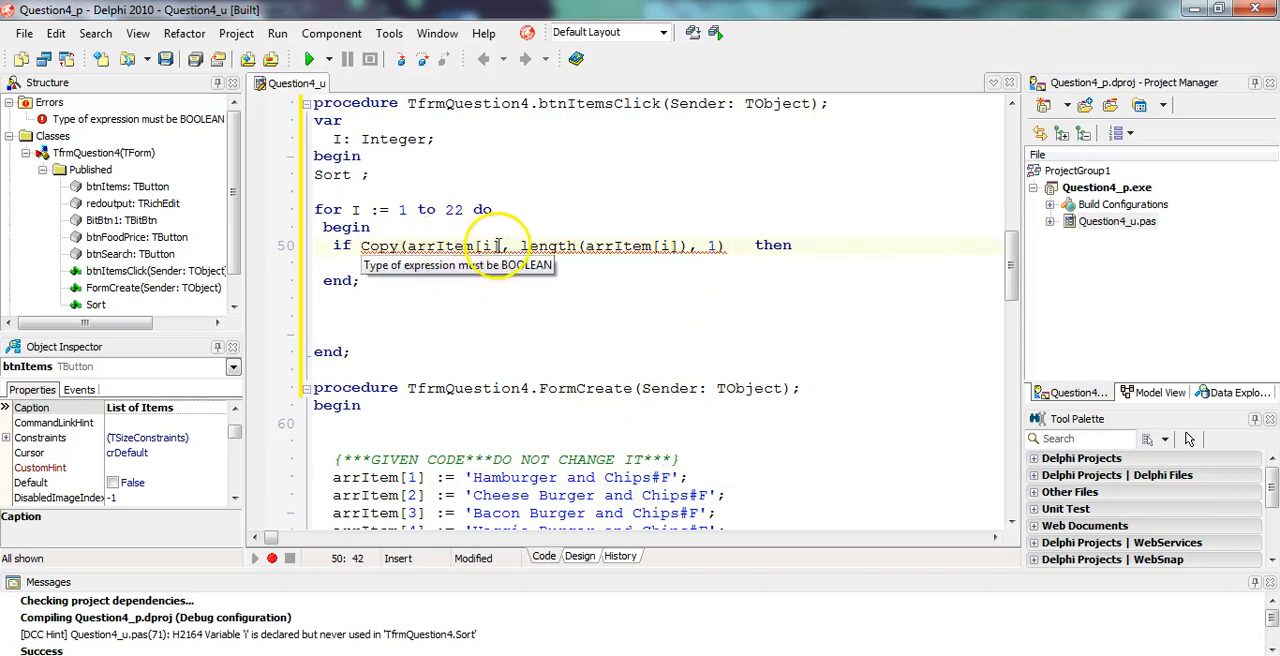
mouse_move(694, 280)
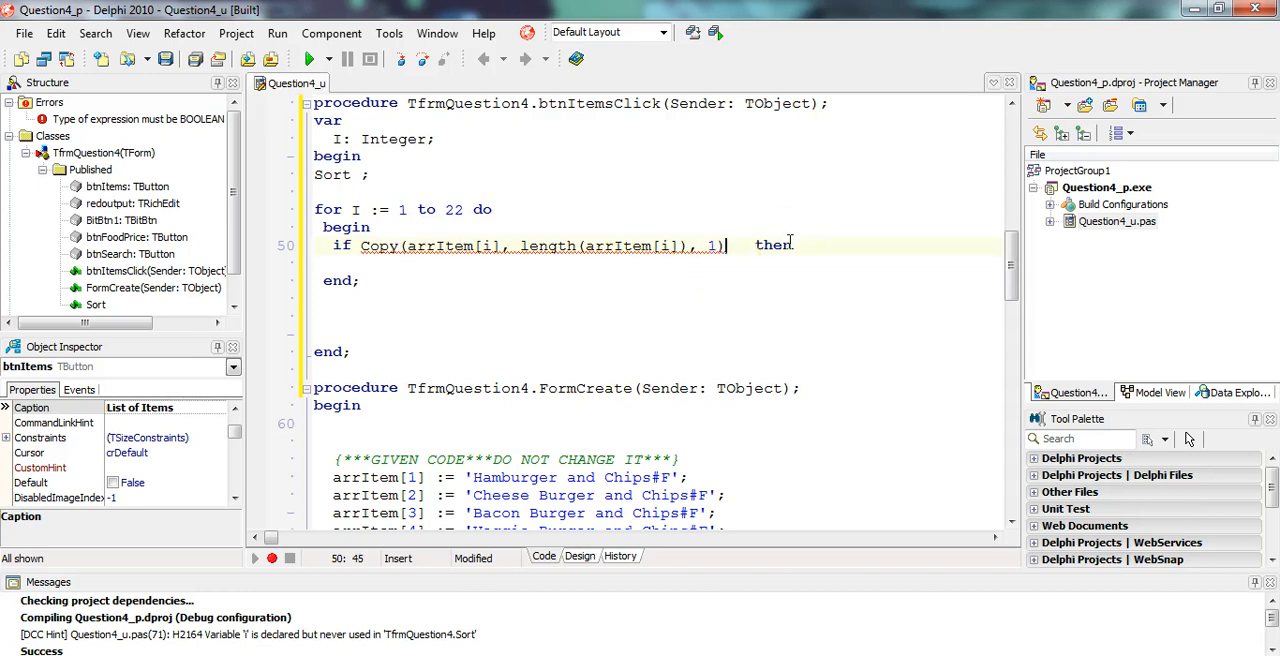
type("= 'F'")
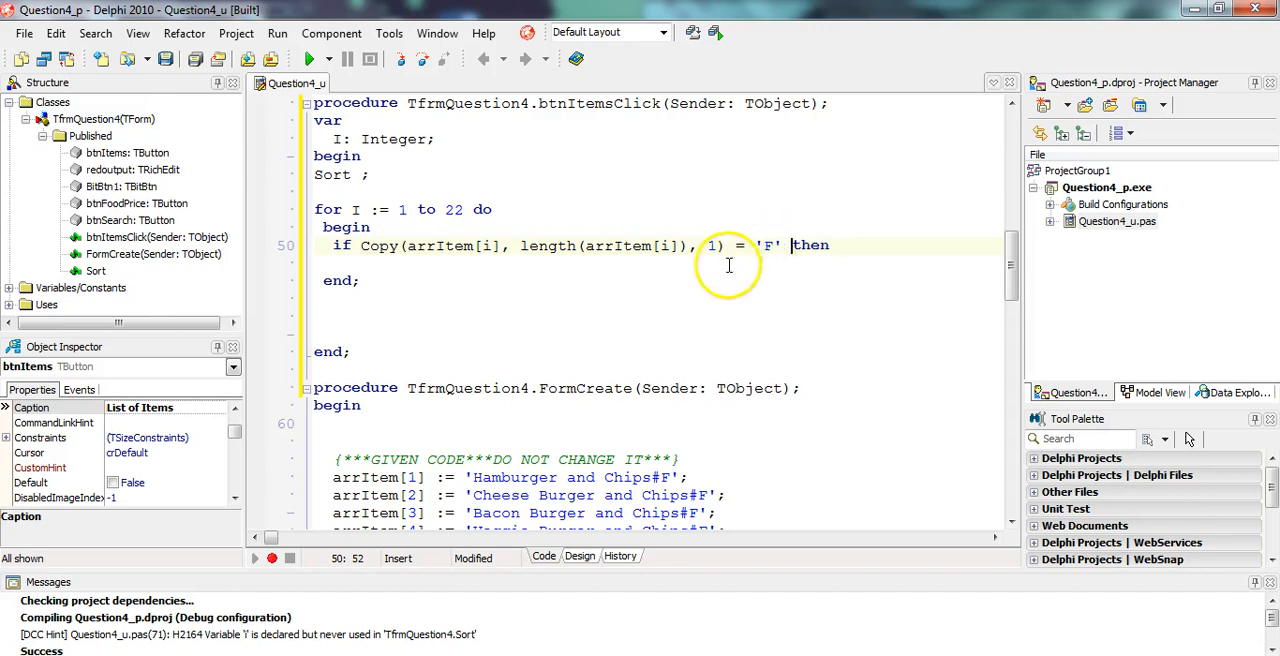
mouse_move(489, 246)
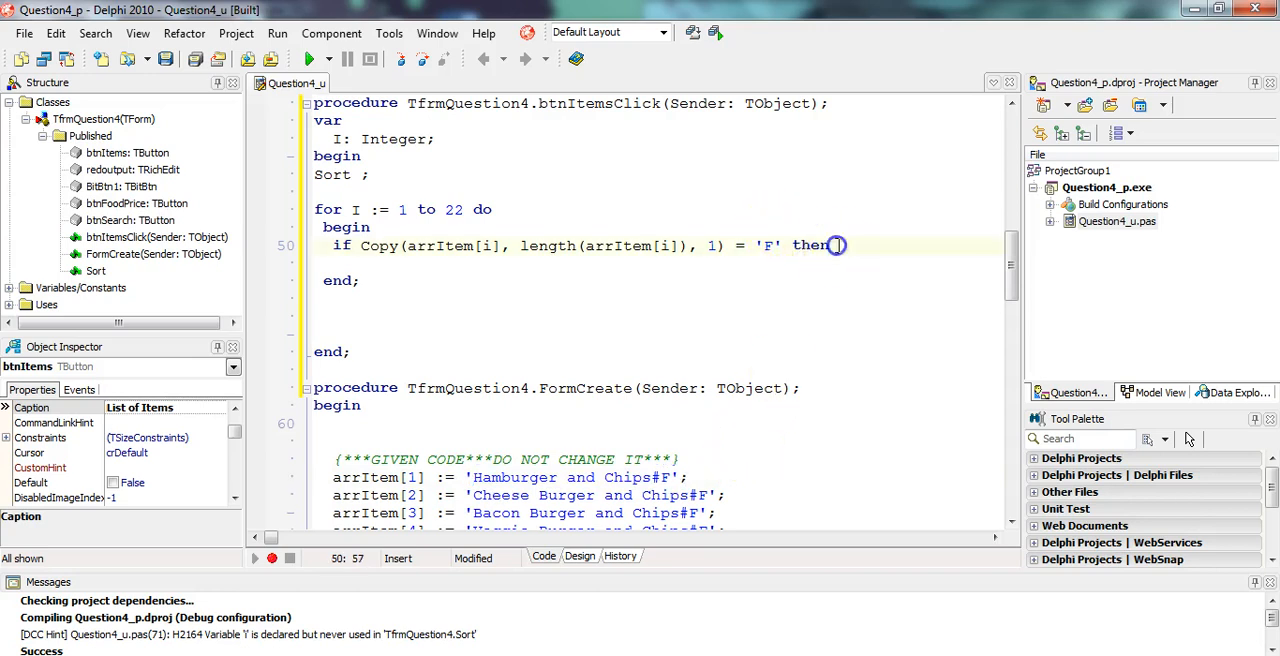
type("begin")
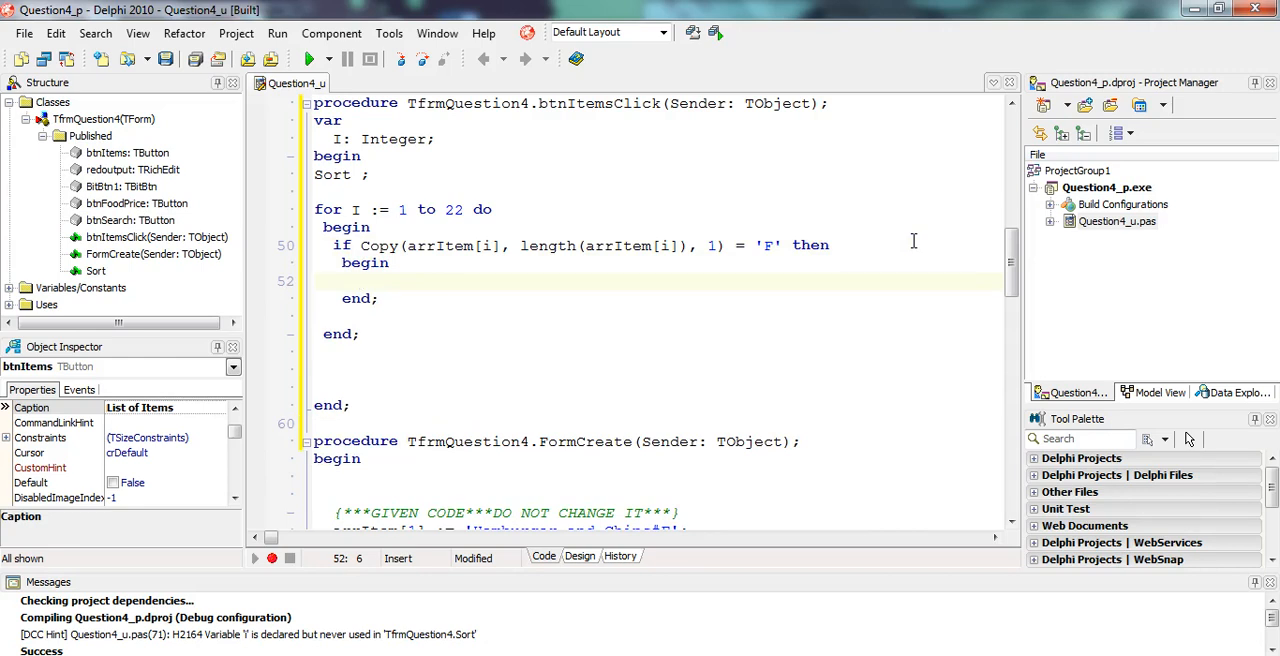
Step: Set iFoodSize := 0 before the loop and inc(iFoodSize) inside the 'F' block
scroll("up", 3)
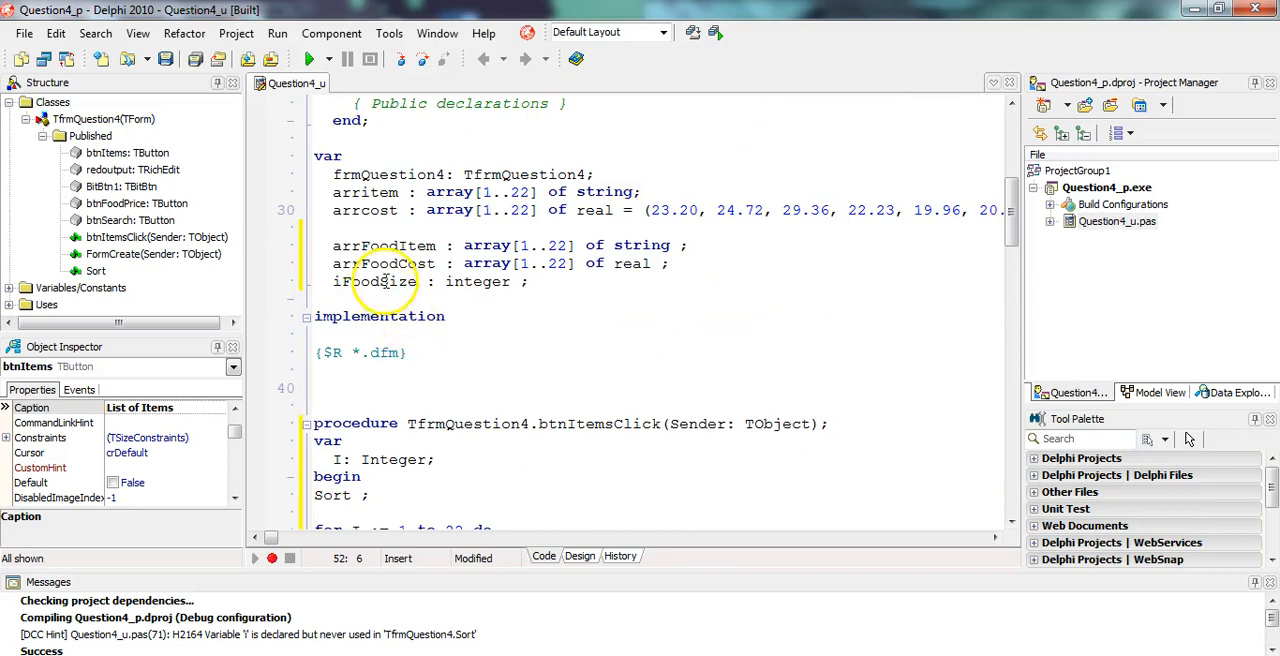
double_click(375, 281)
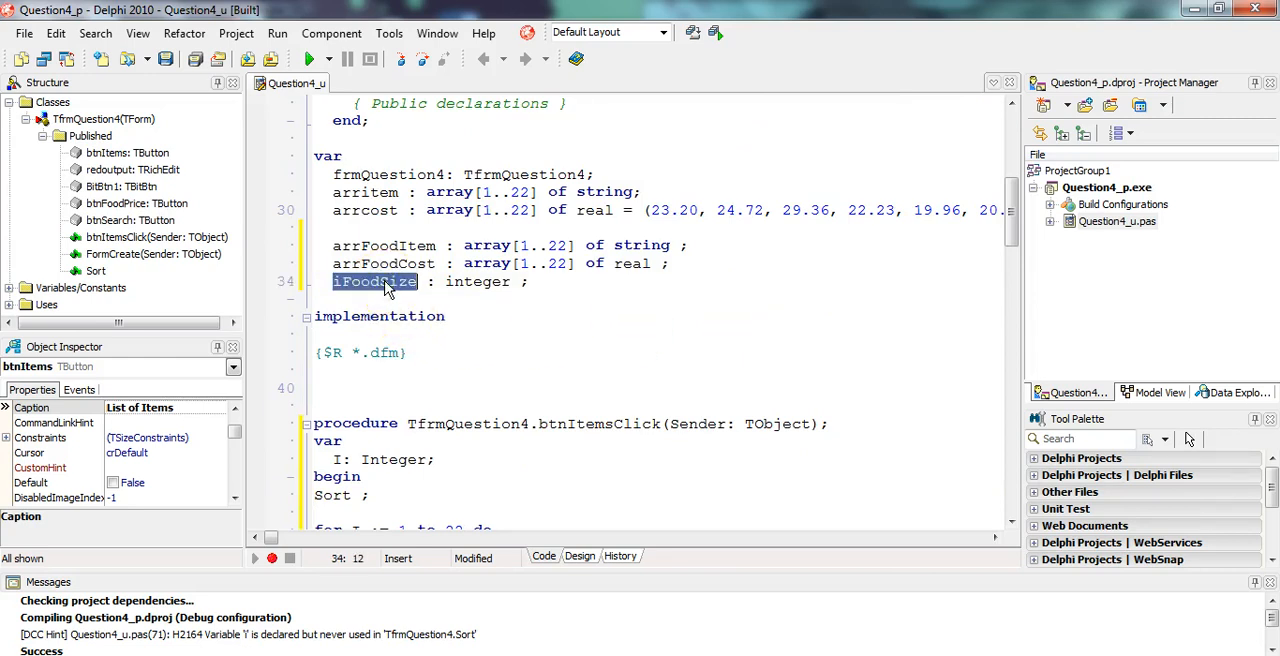
scroll("down", 3)
type("i")
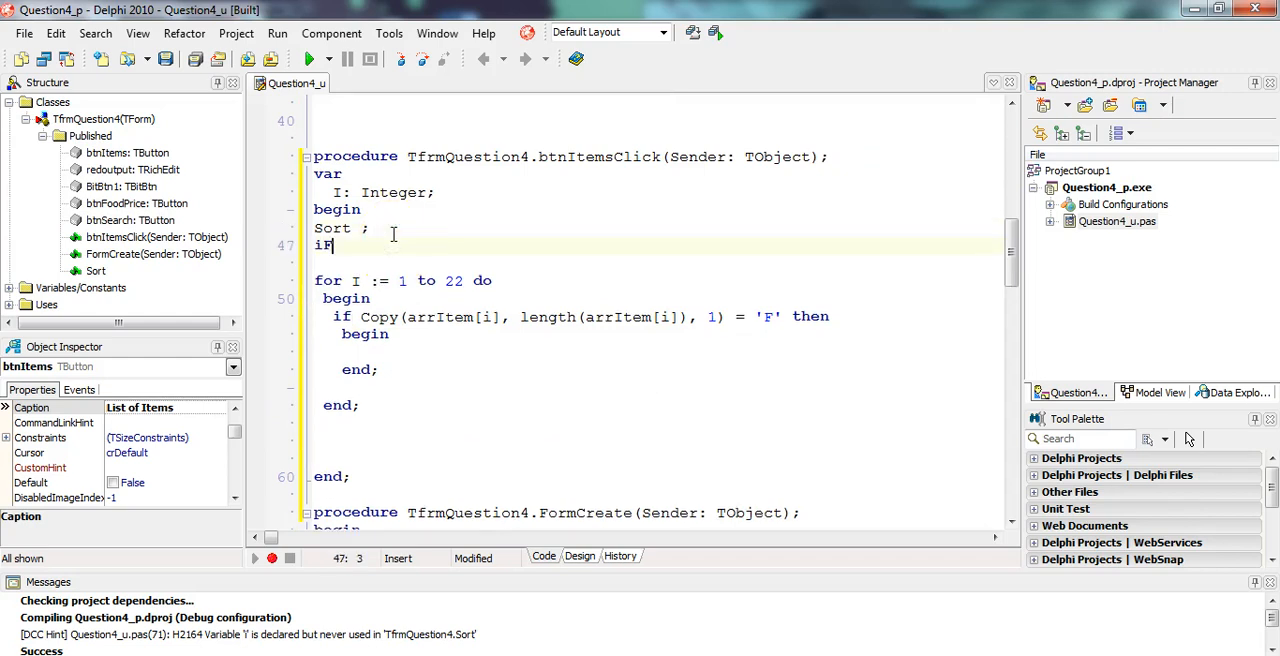
type("FoodSize :=")
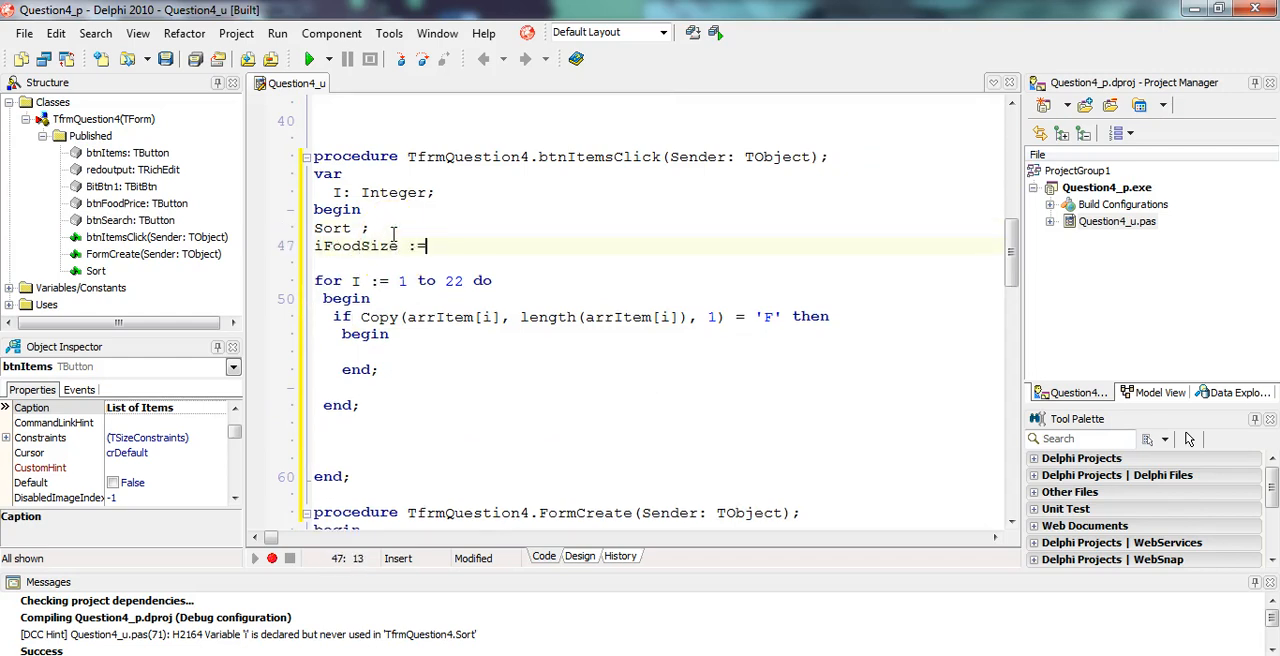
type("0 ;")
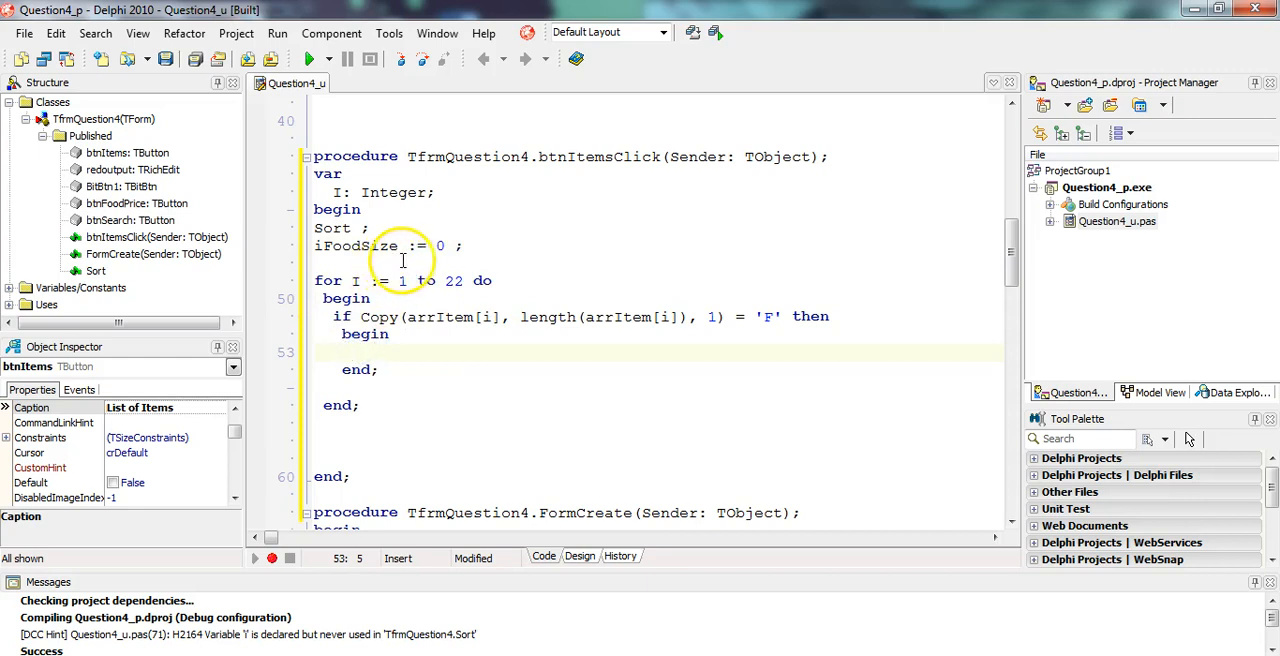
type("inc (")
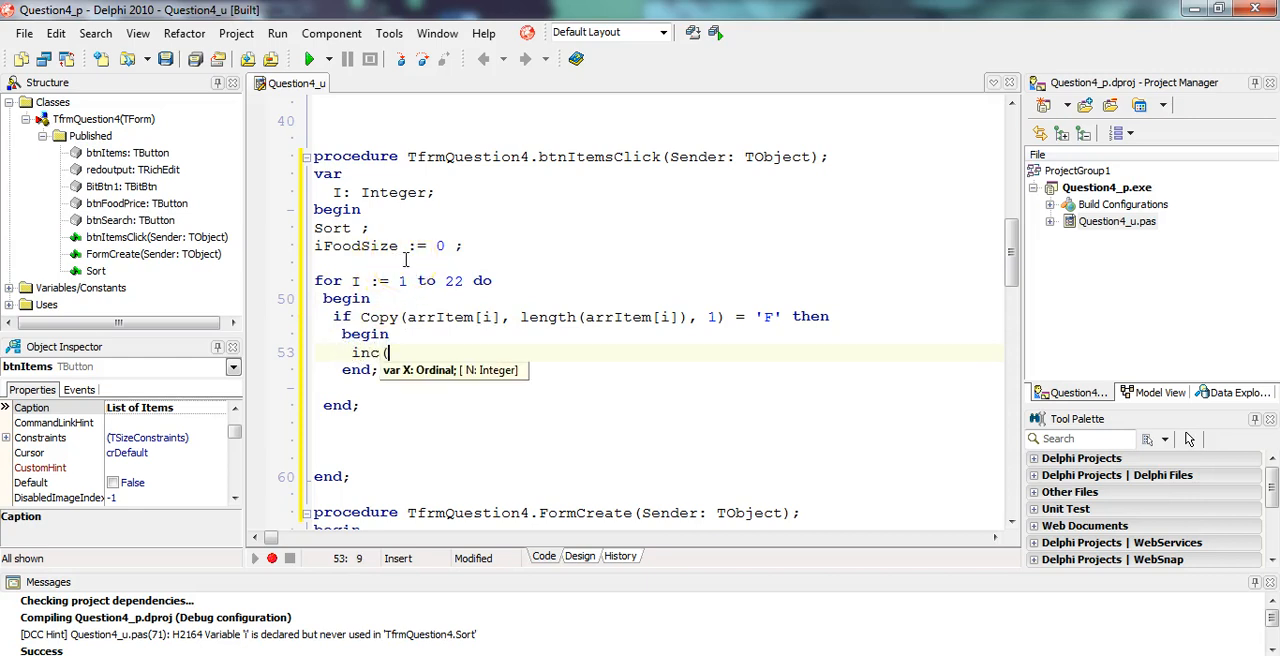
type("iFood")
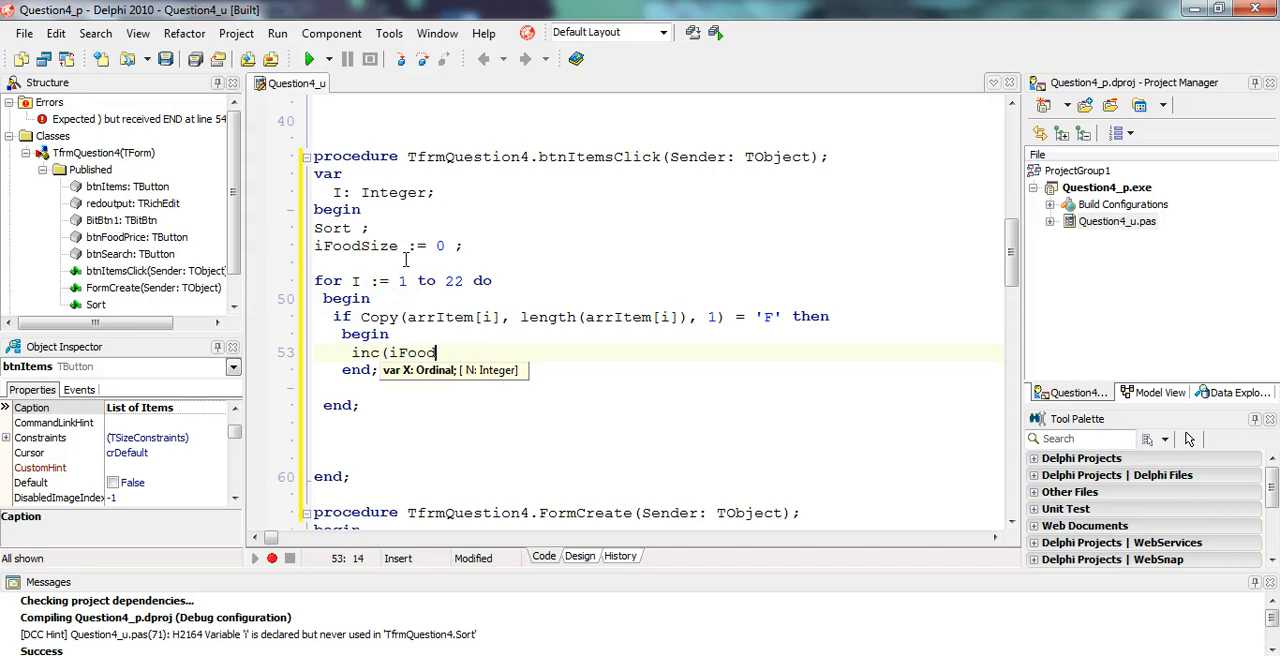
type("Size) ;")
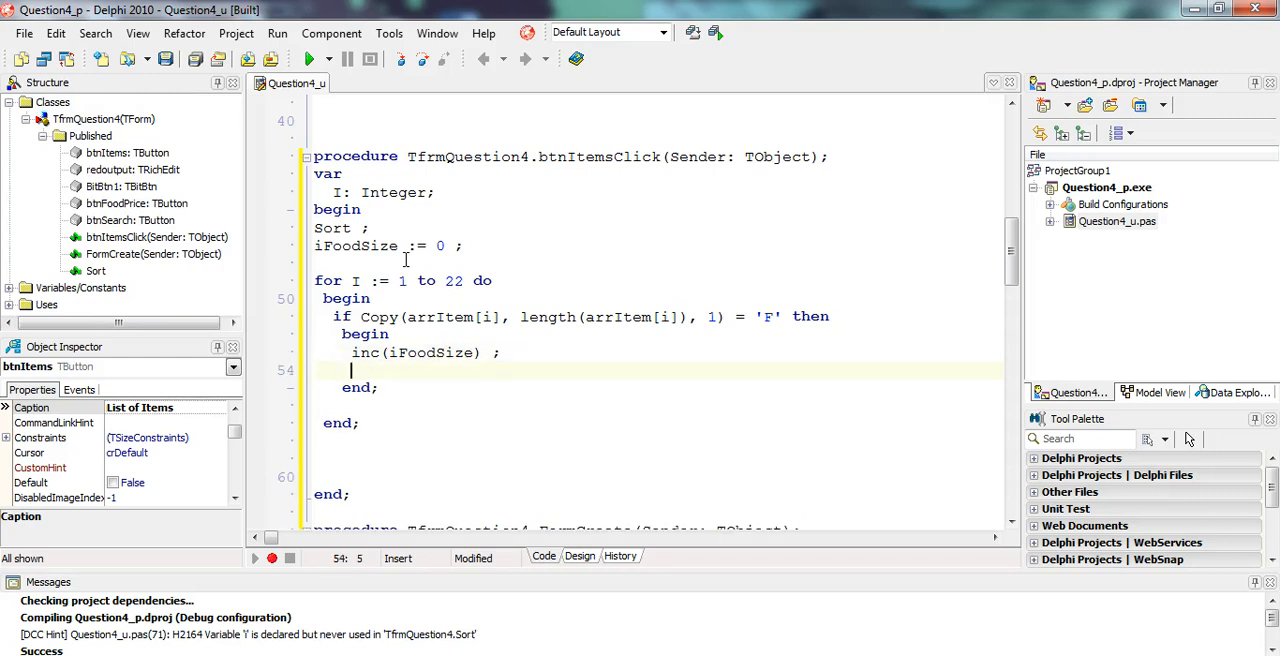
Step: Assign arrFoodItem[iFoodSize] := Copy(arrItem[i], 1, length(arrItem[i]) - 2)
type("arrFoodItem")
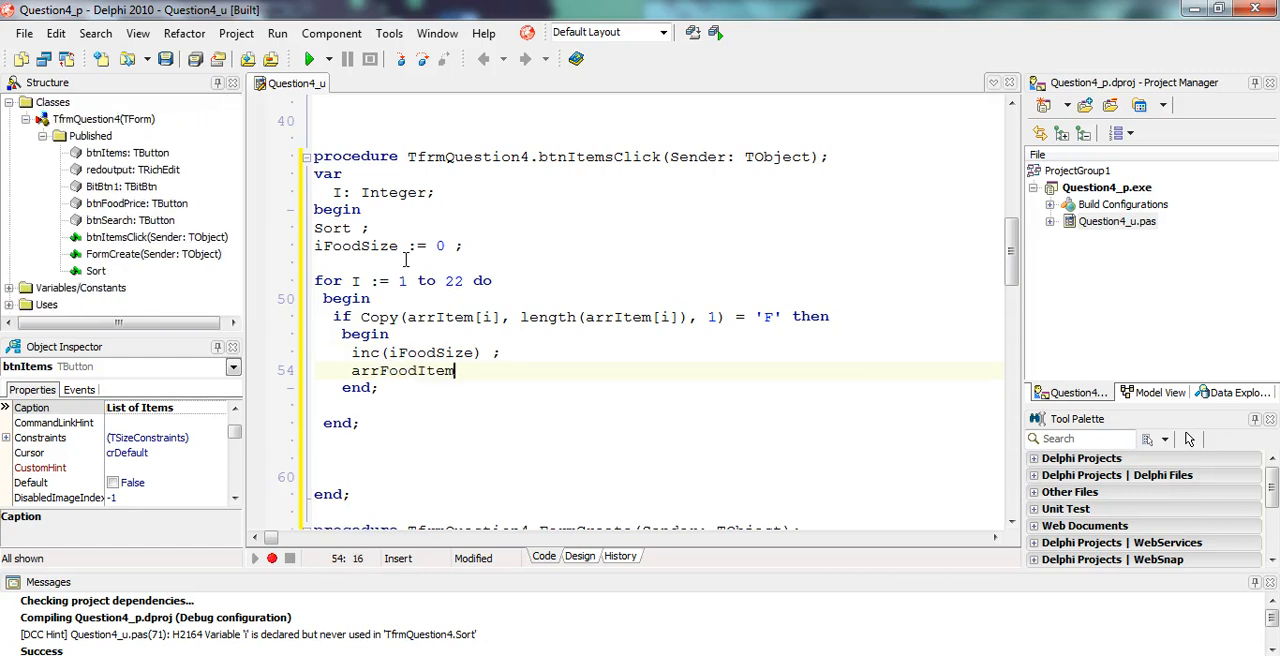
type("[iFoot")
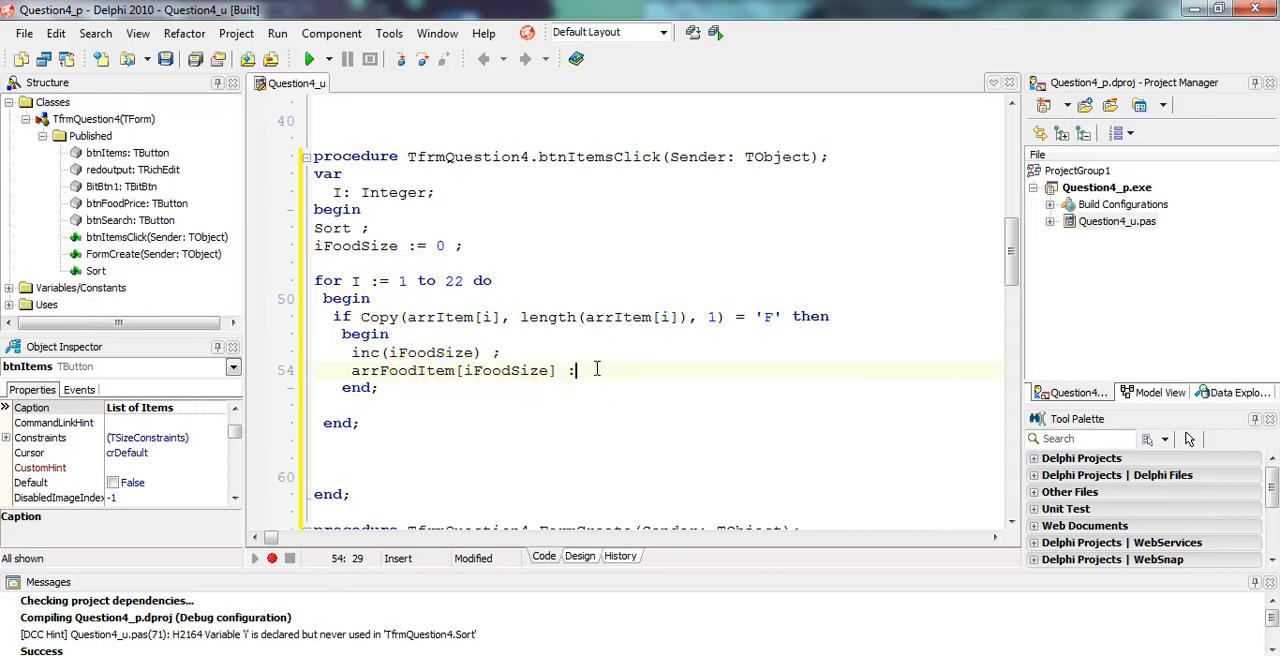
type("=")
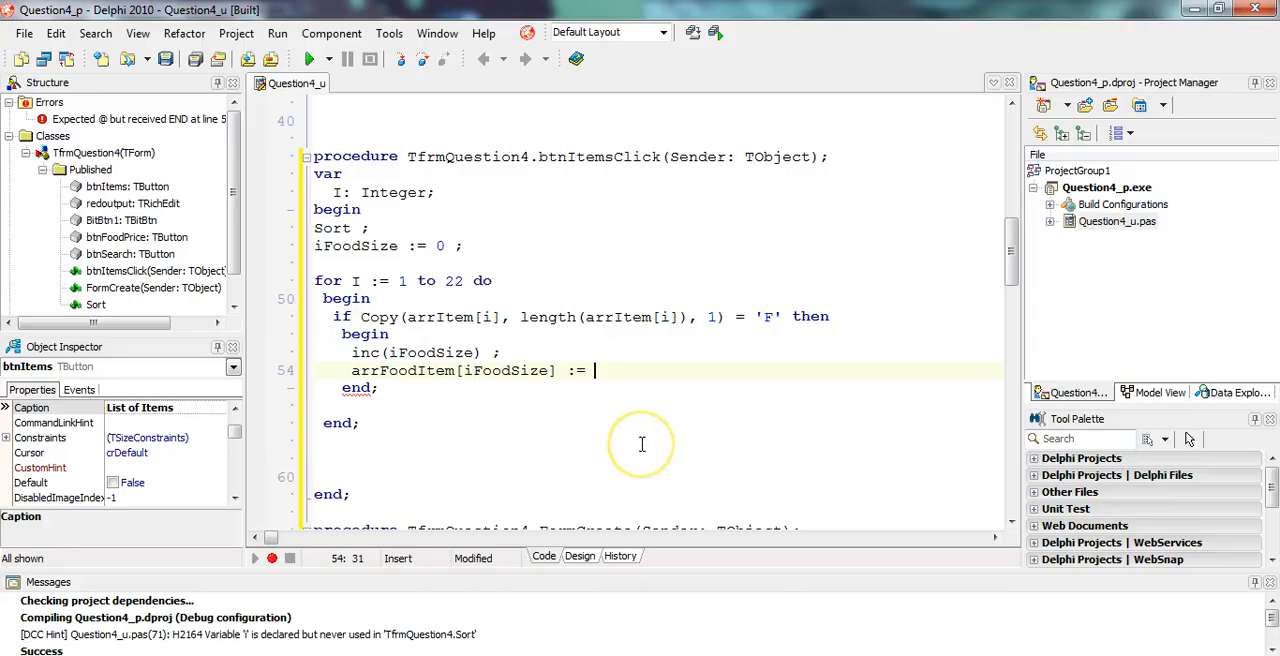
type("Copy (")
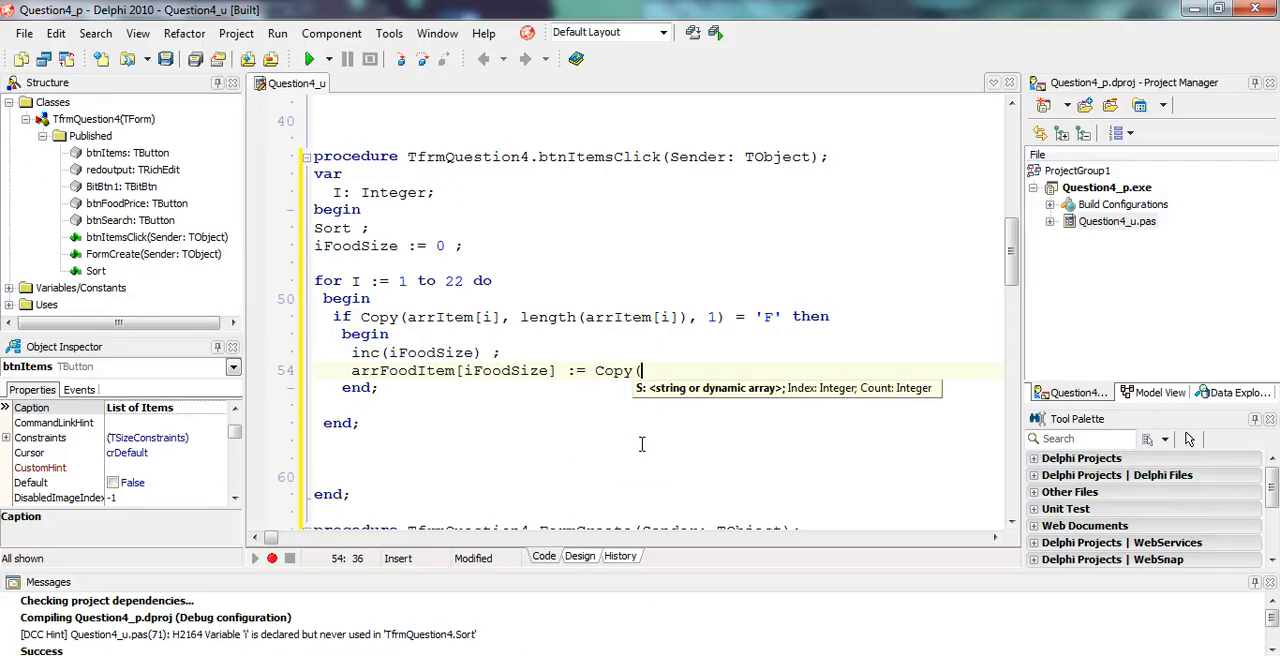
type("arrI")
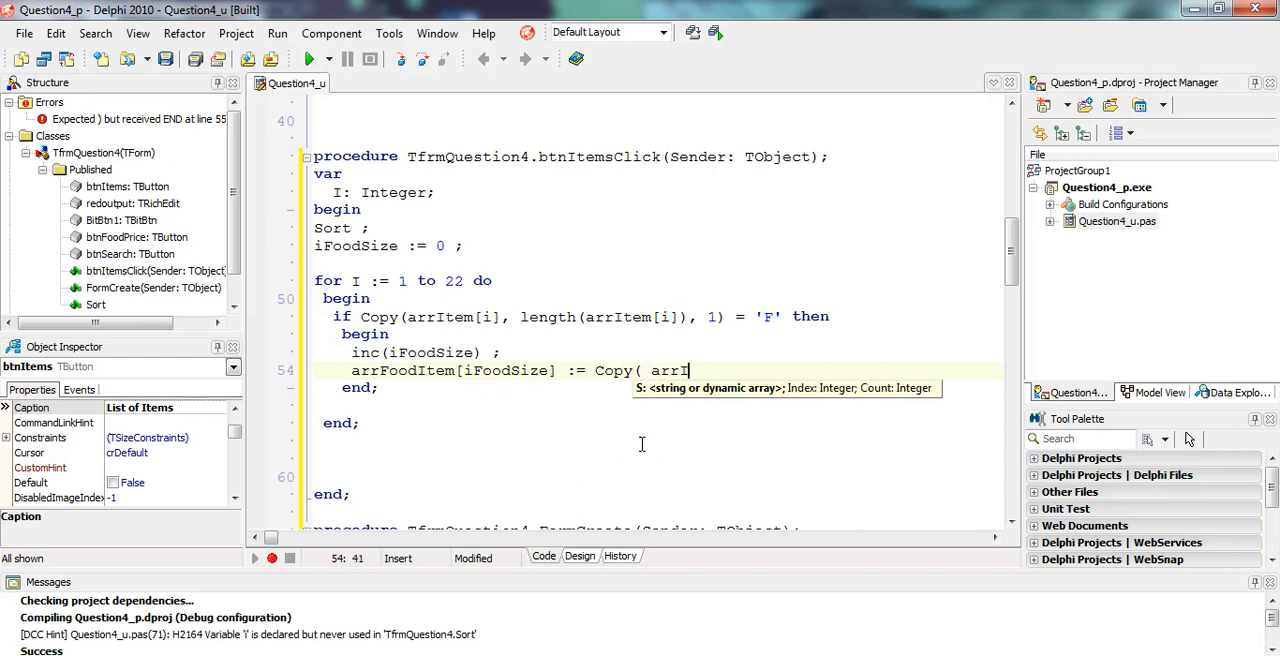
type("tem[i]")
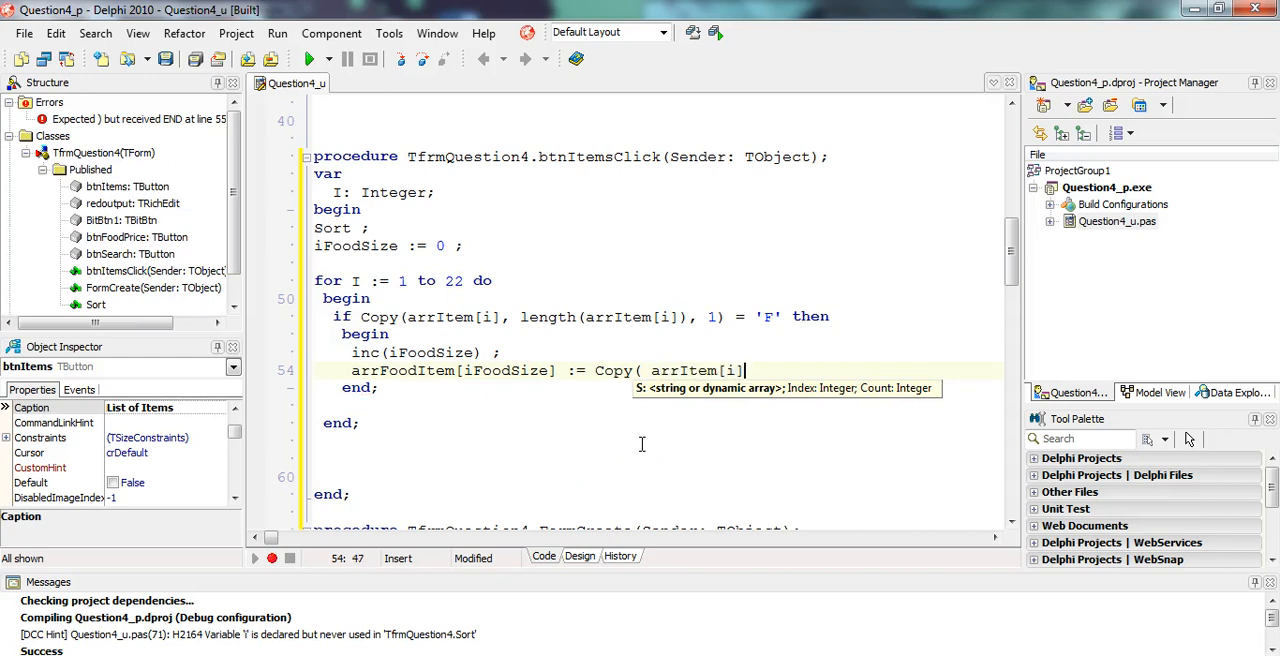
type(", 1,")
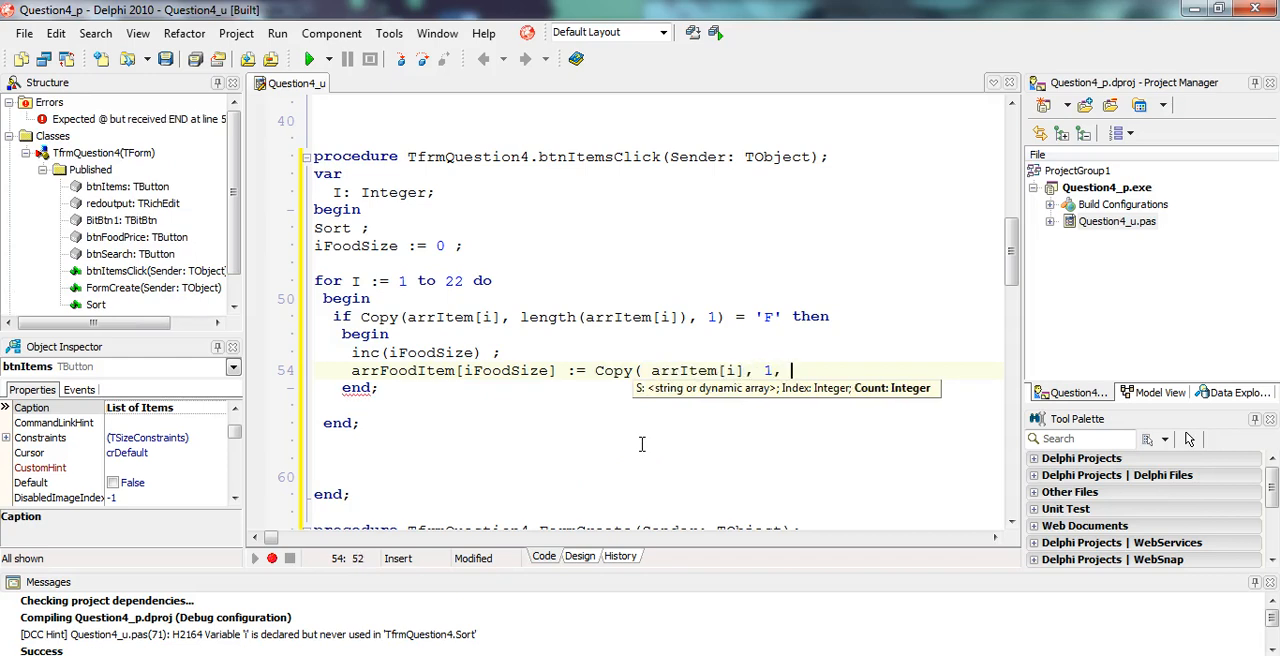
type("length")
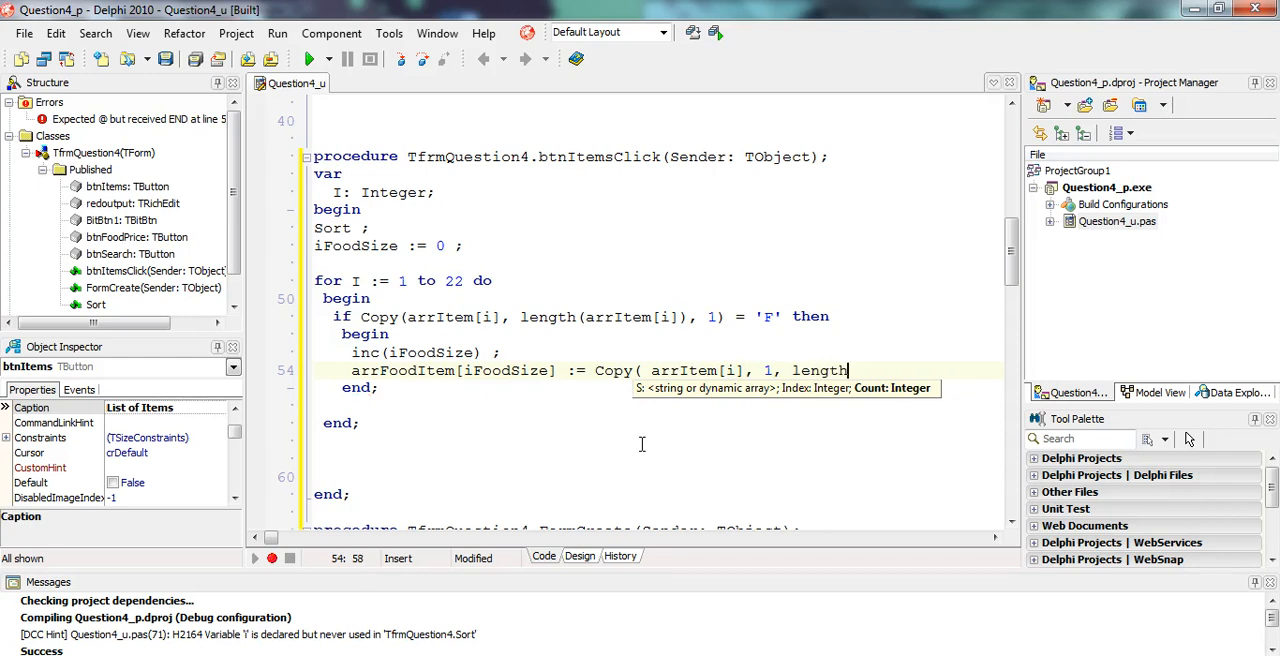
type("(arrIte")
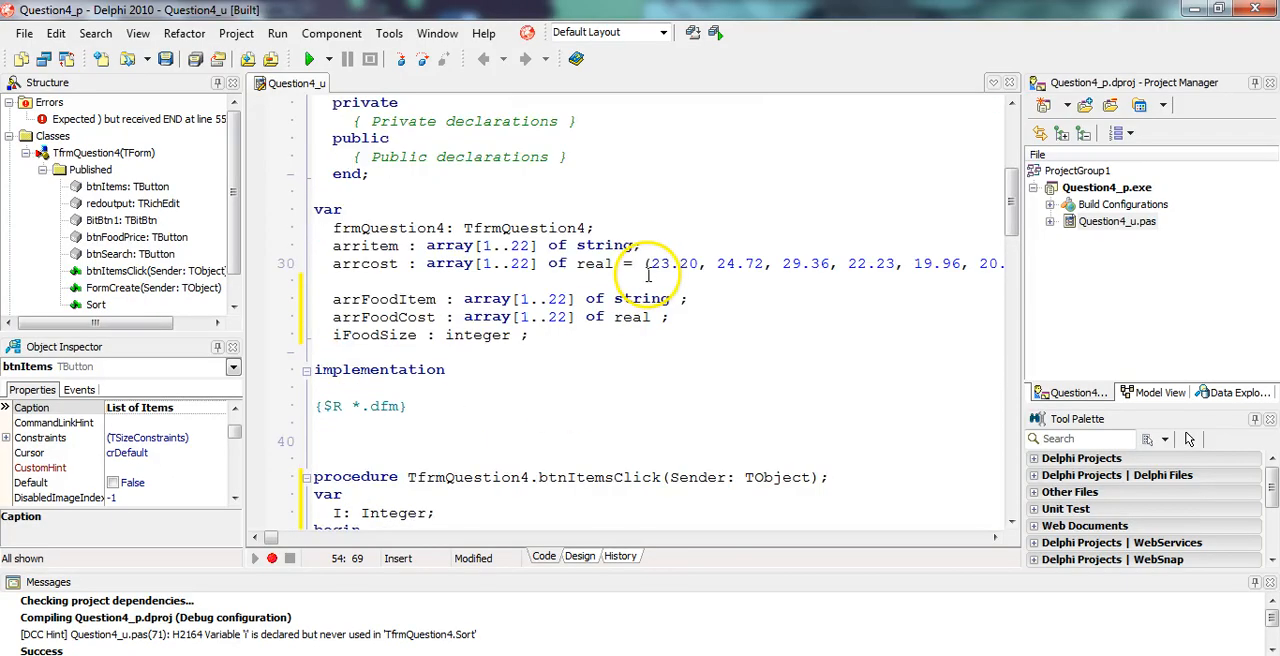
Step: Finish the food item line and add arrFoodCost[iFoodSize] := arrCost[i]
scroll("down", 3)
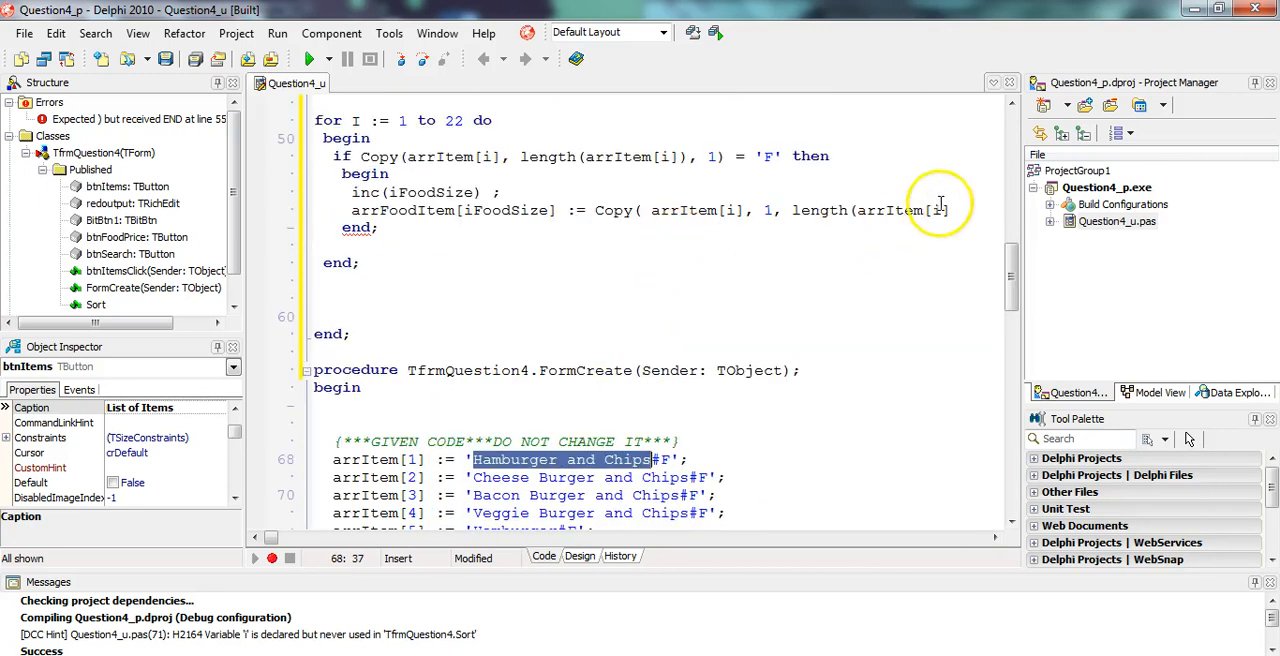
left_click(955, 210)
type(") - 2)")
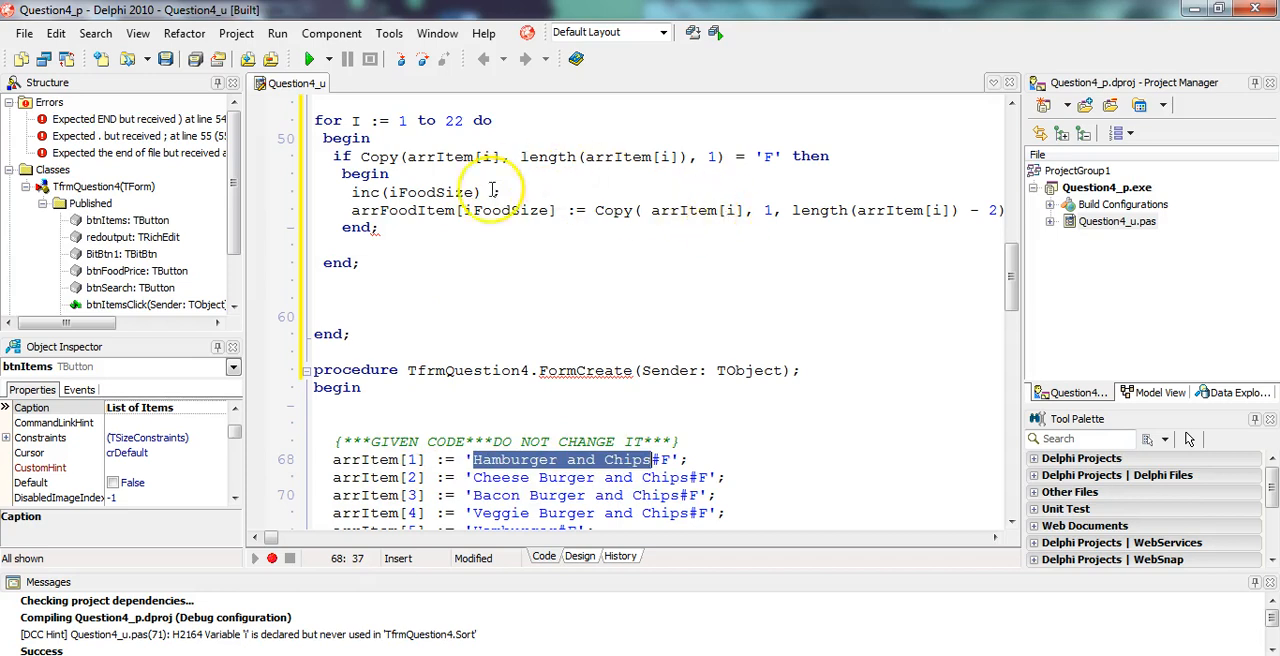
mouse_move(542, 347)
type("a")
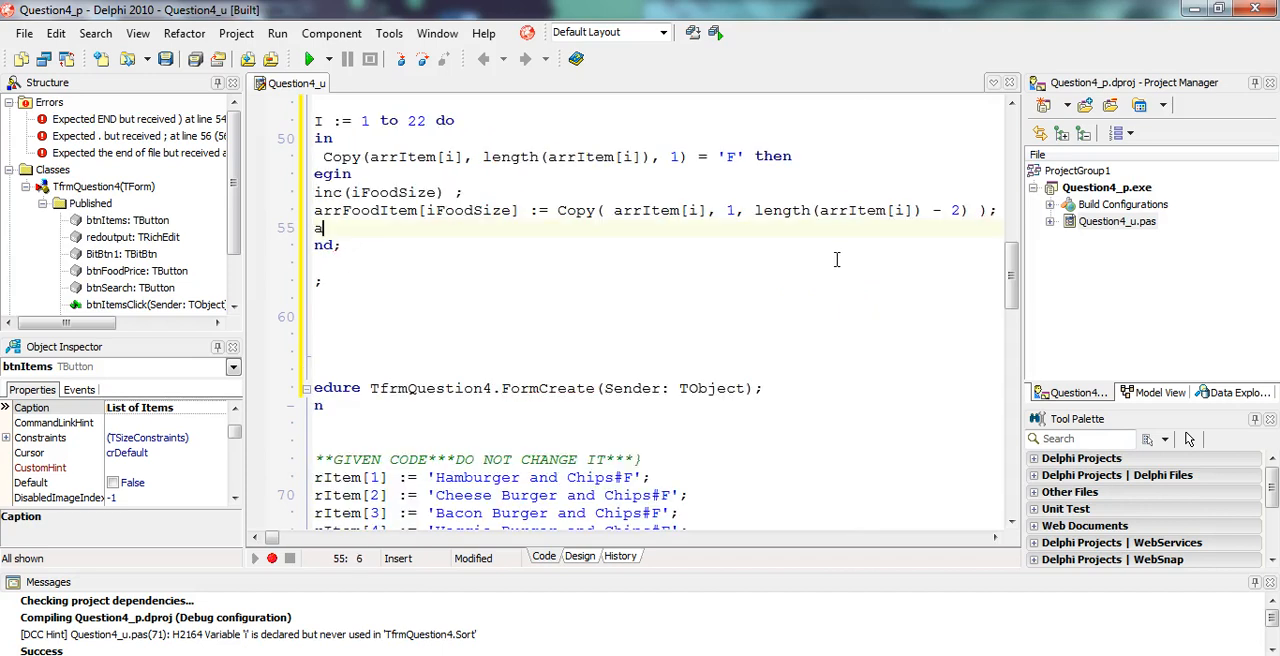
type("rrFoodCost")
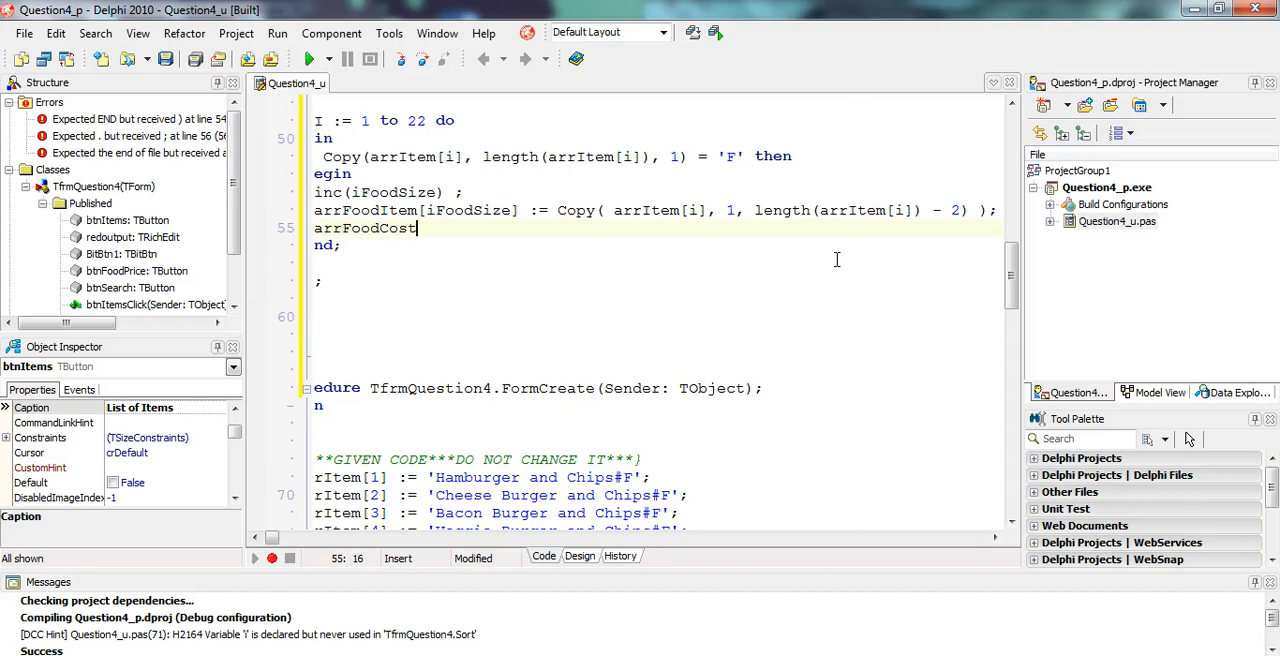
type("[")
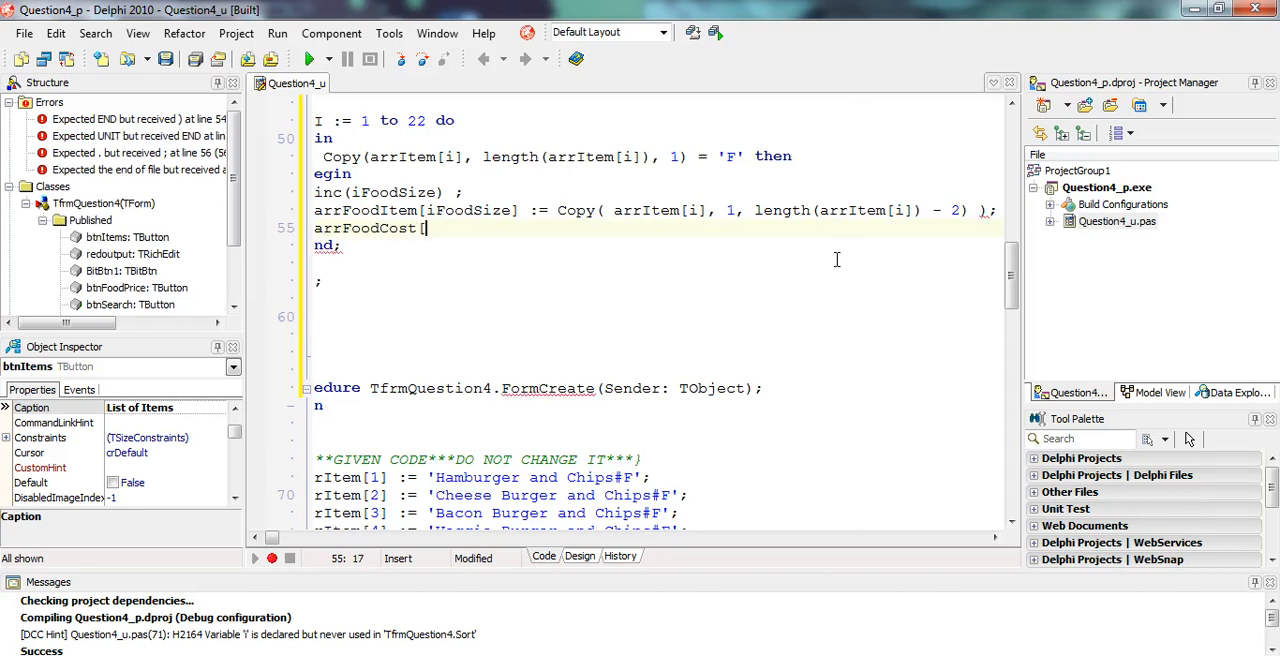
type("iFoodSize] := arrCost[i] ;")
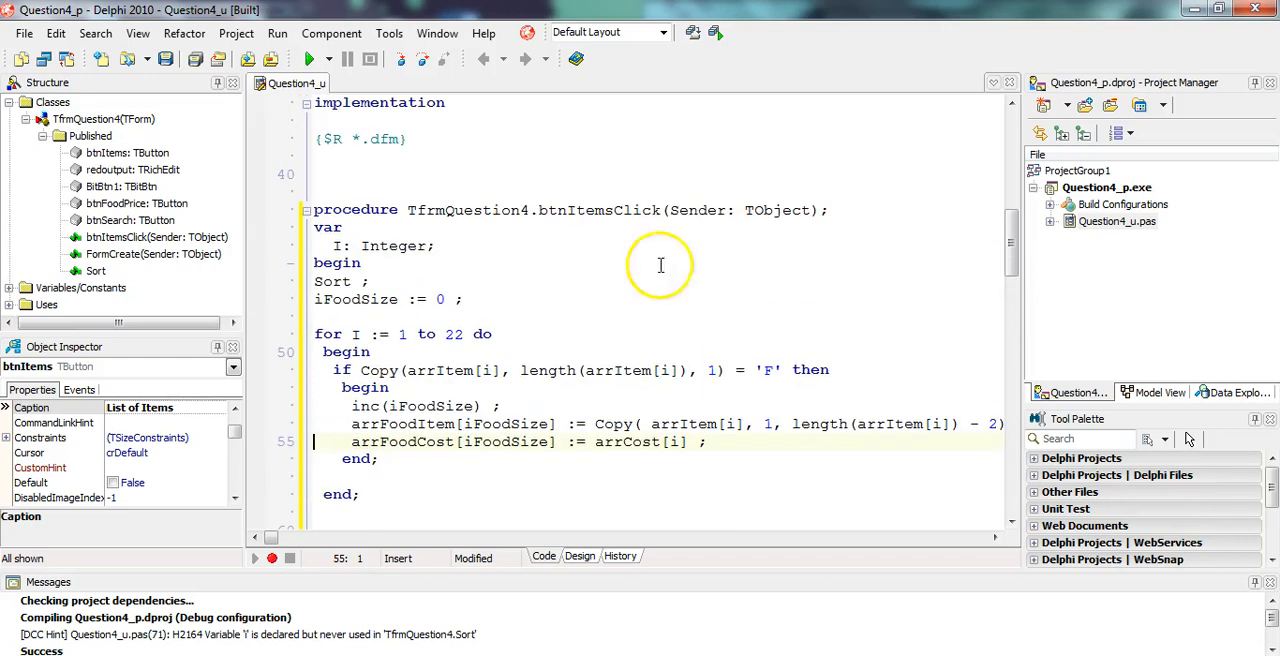
scroll("down", 3)
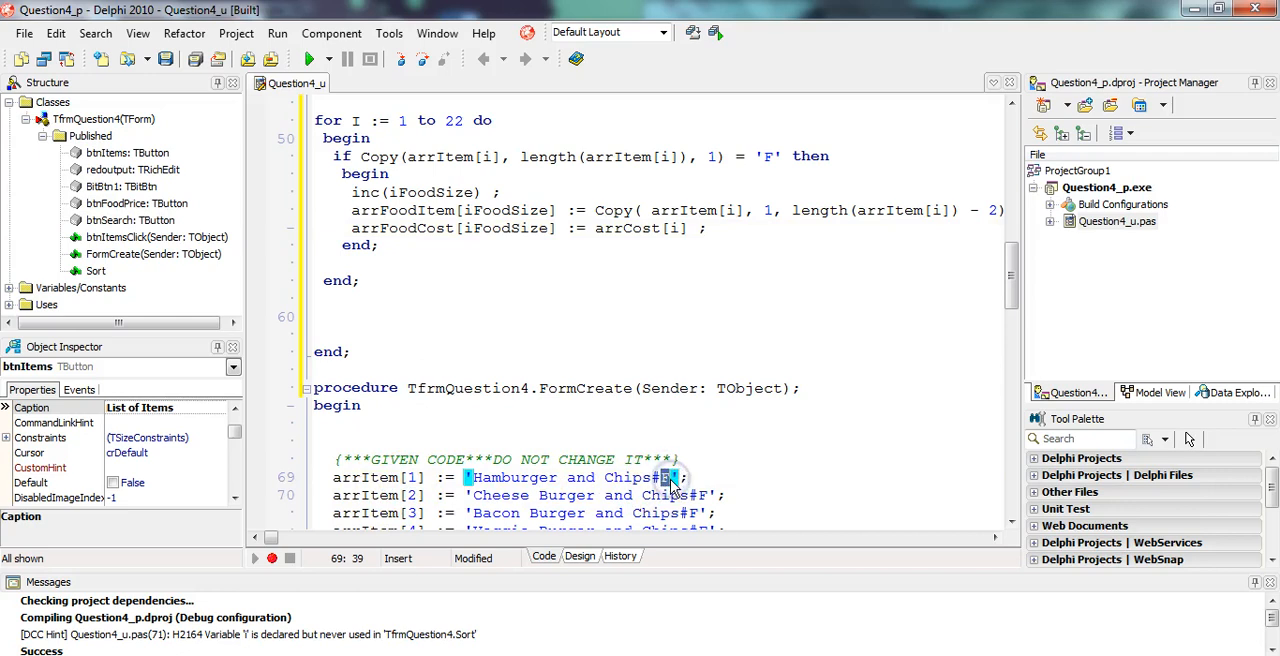
mouse_move(440, 192)
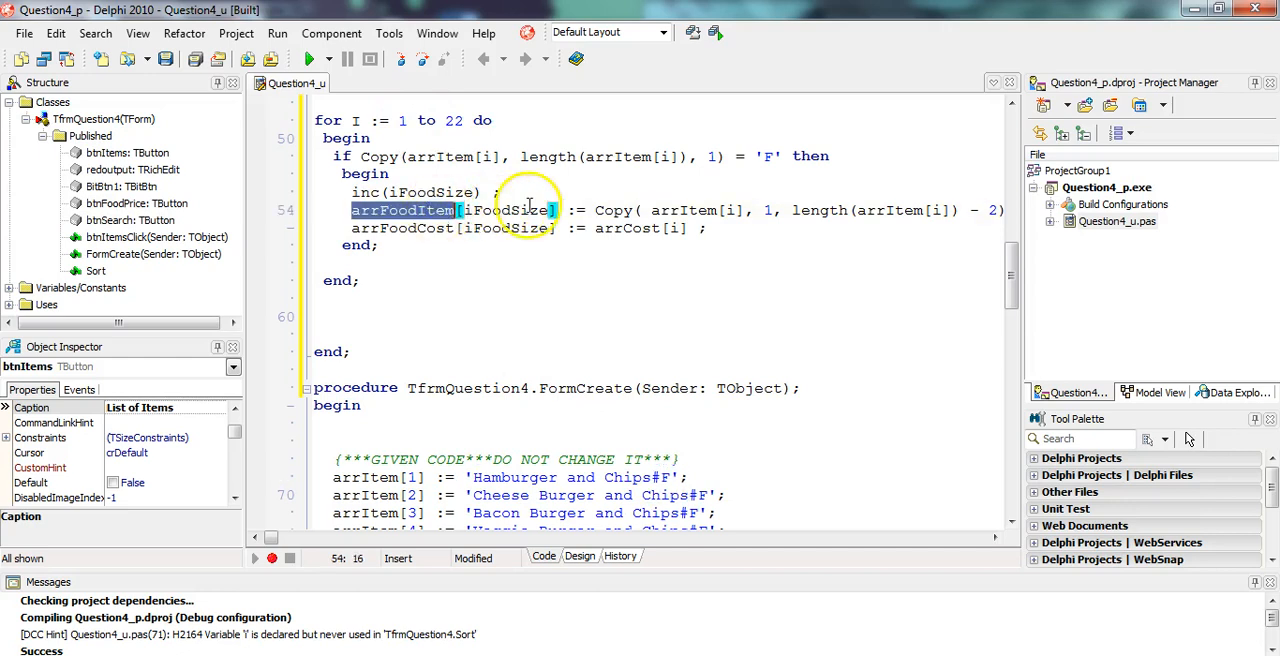
double_click(520, 477)
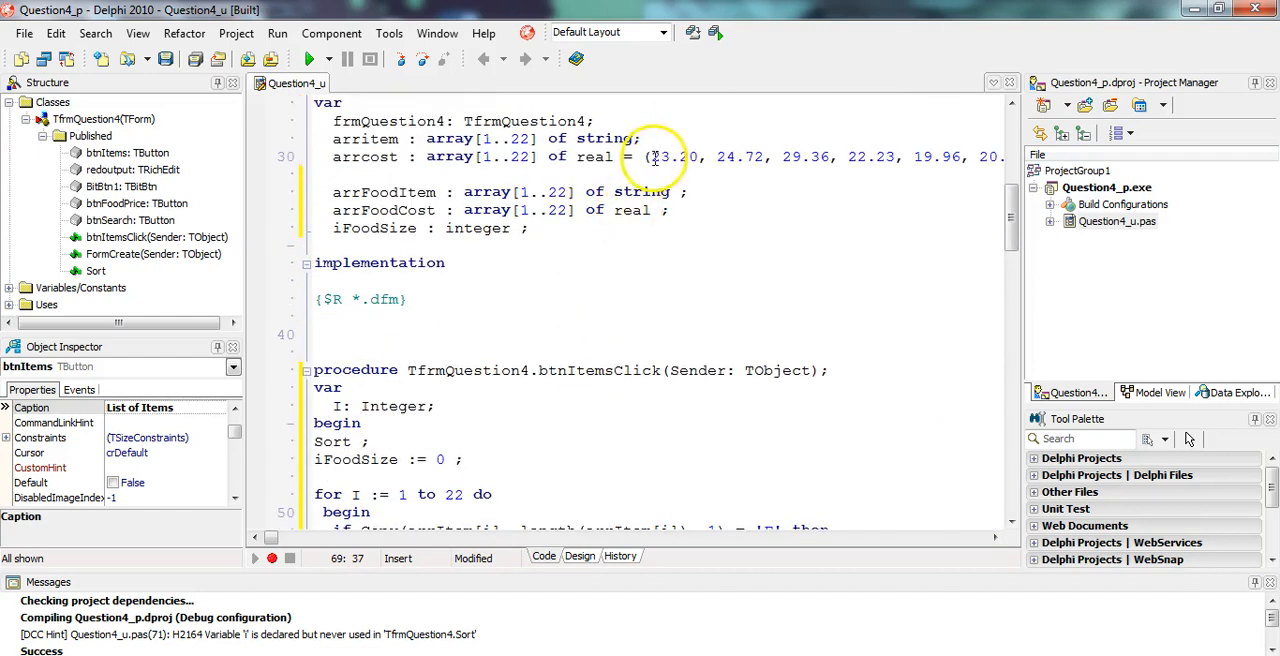
scroll("down", 3)
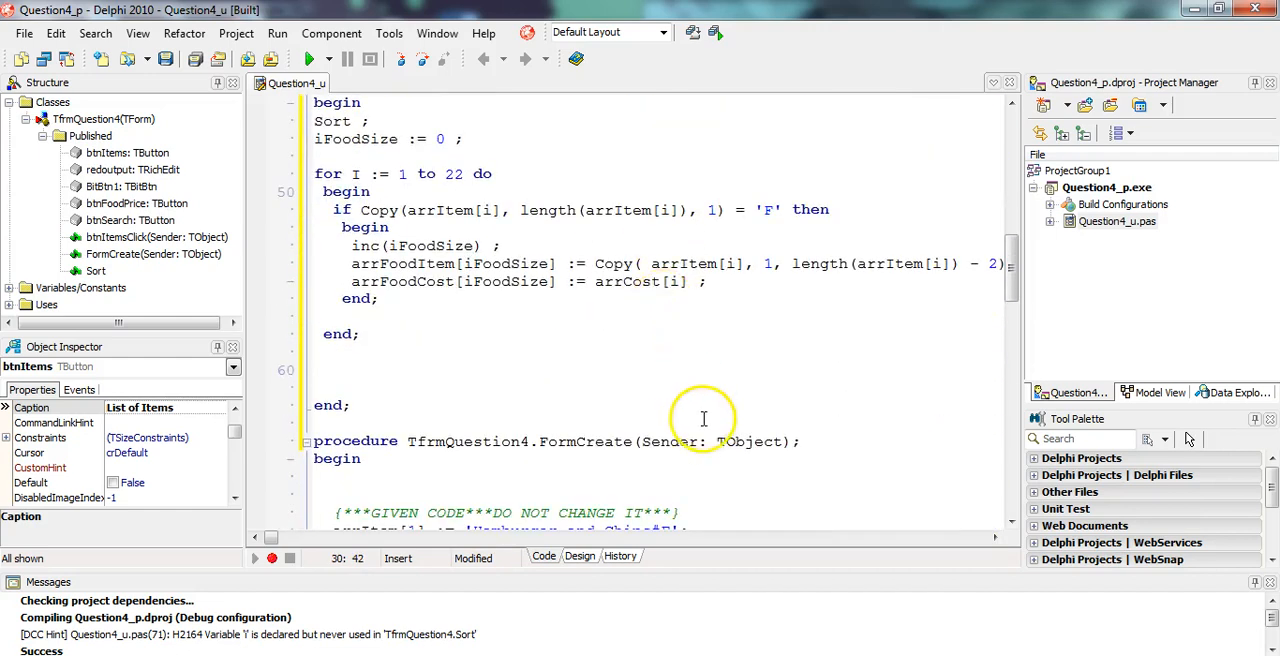
scroll("down", 3)
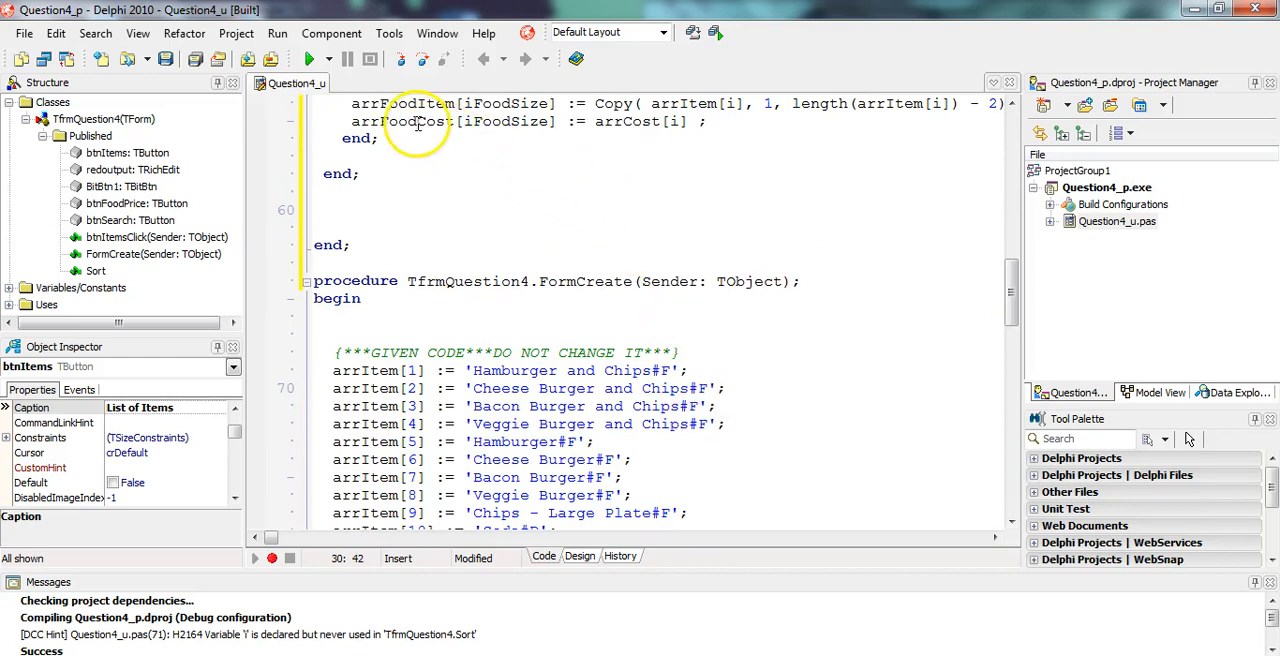
mouse_move(600, 95)
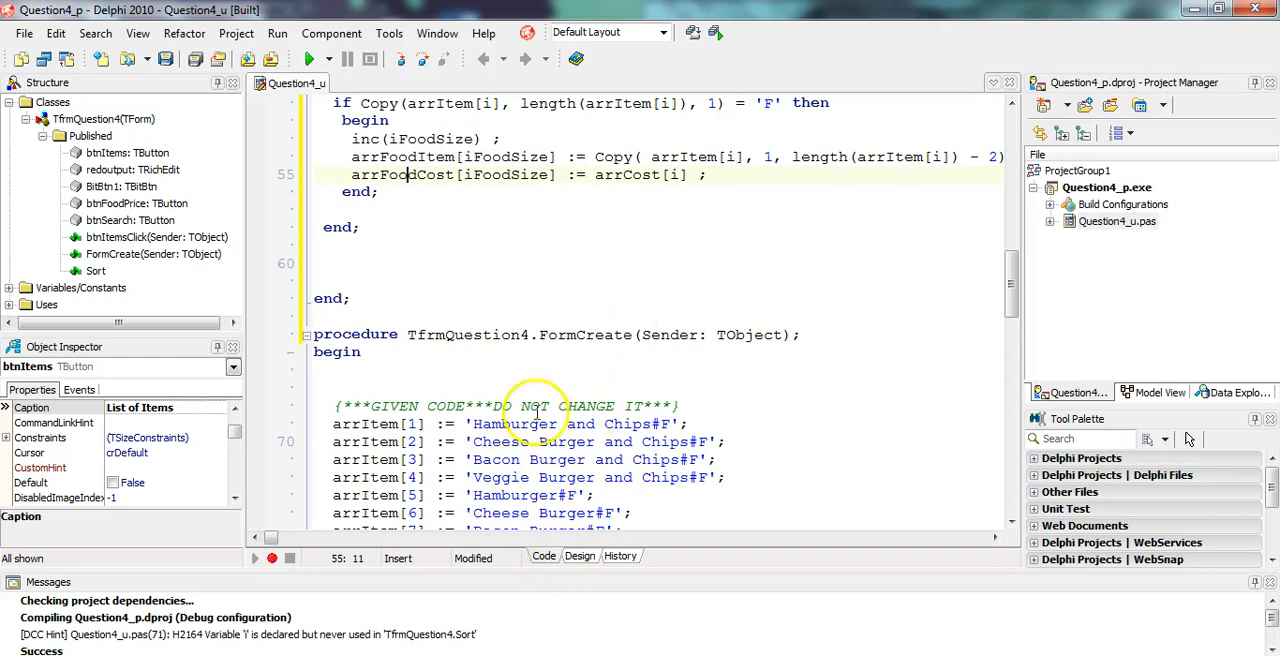
scroll("down", 3)
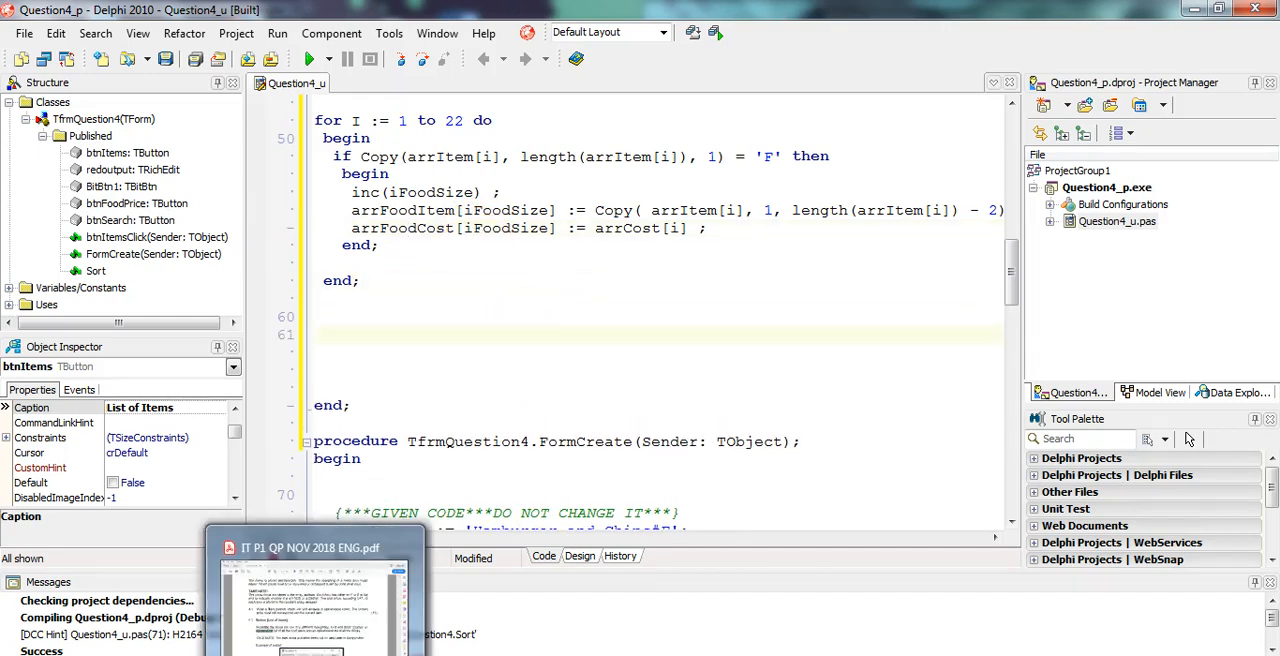
left_click(310, 547)
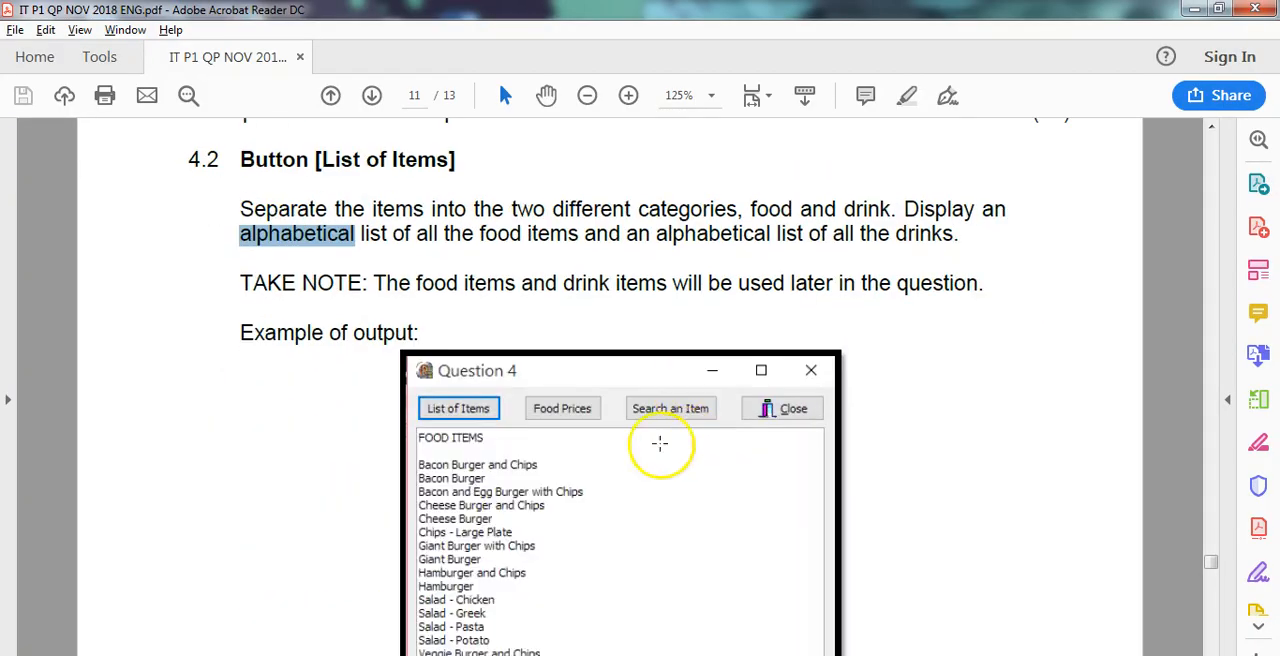
scroll("down", 3)
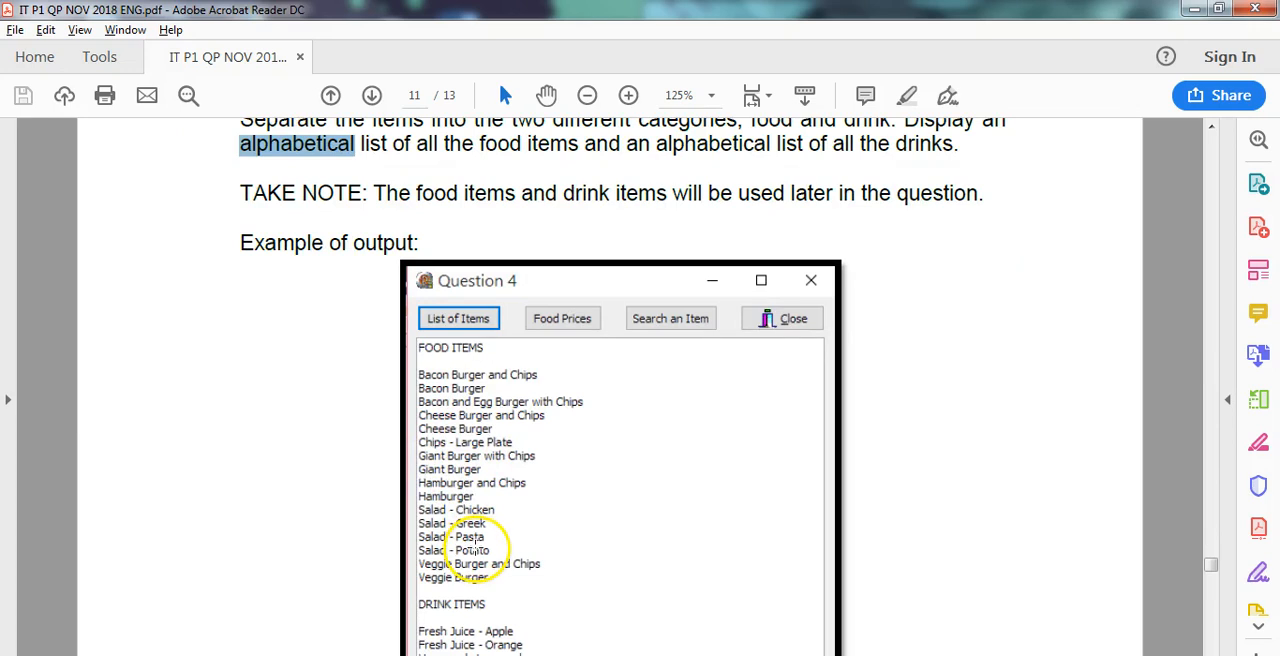
mouse_move(605, 235)
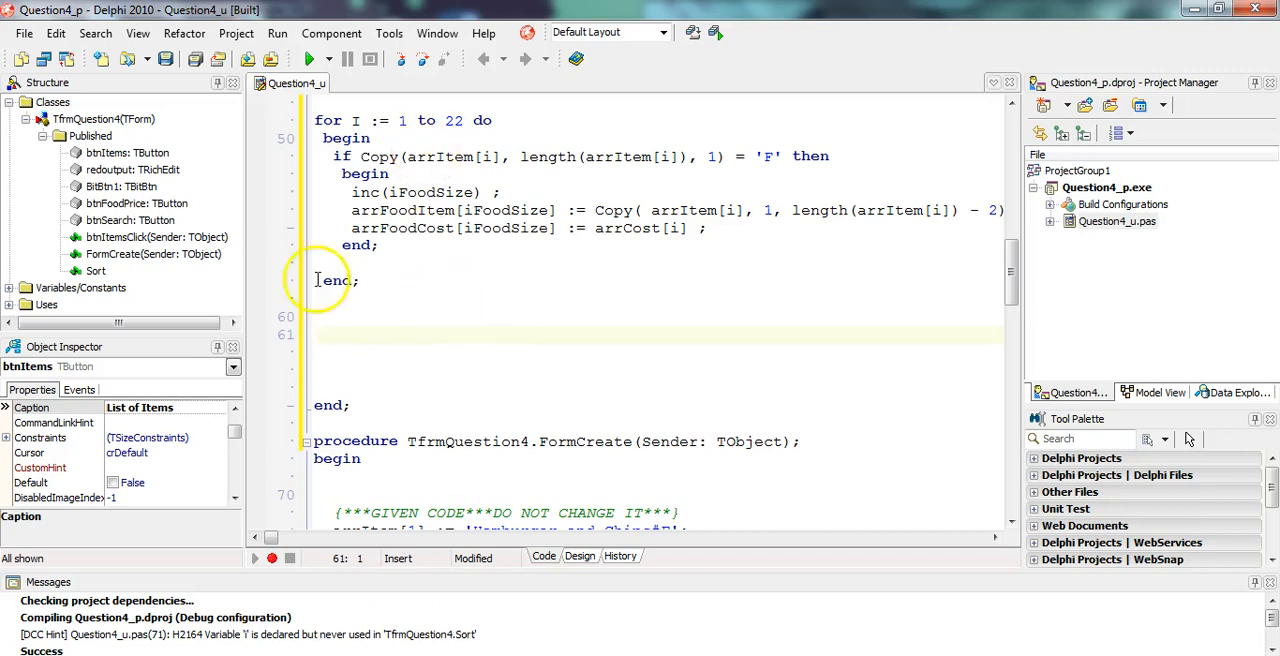
Step: Clear redoutput and add a 'FOOD ITEMS' heading followed by a blank line
type("red")
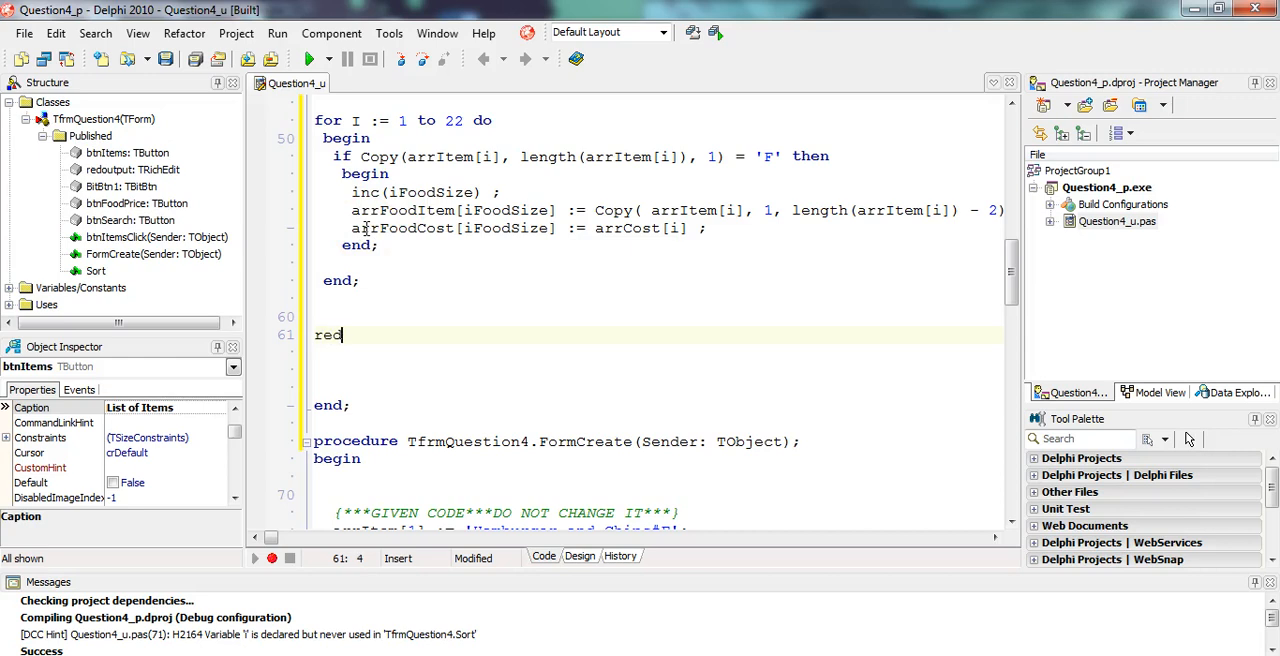
type("output.")
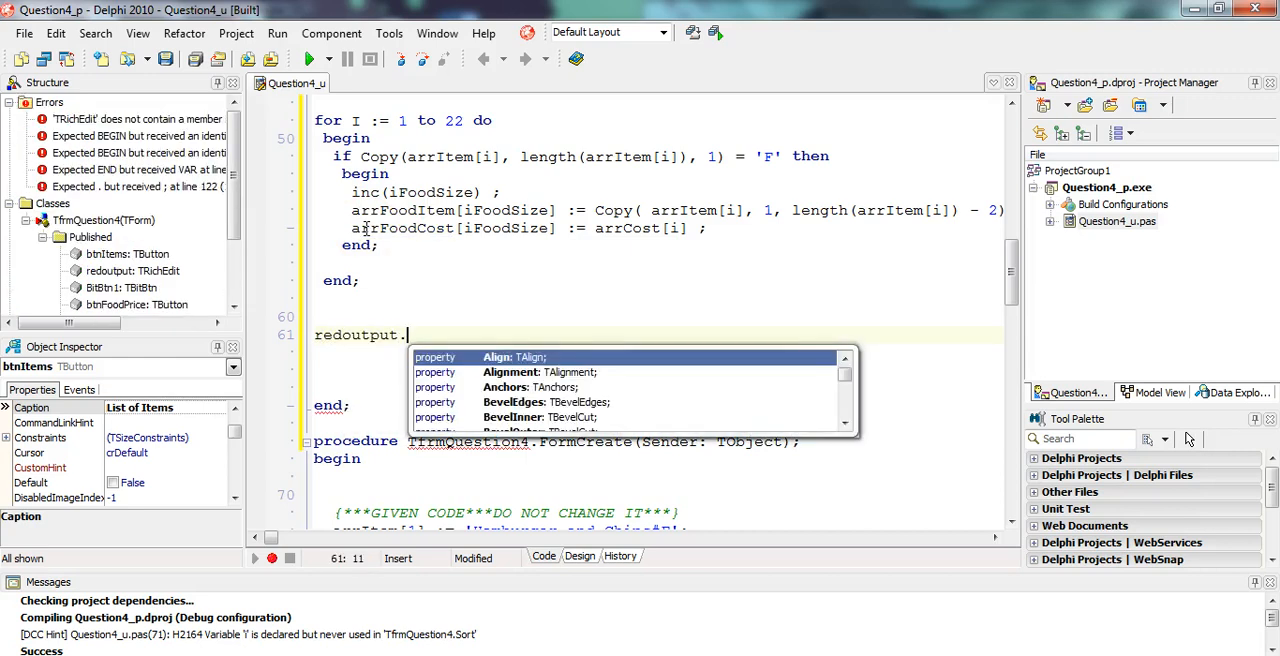
type("Clear ;")
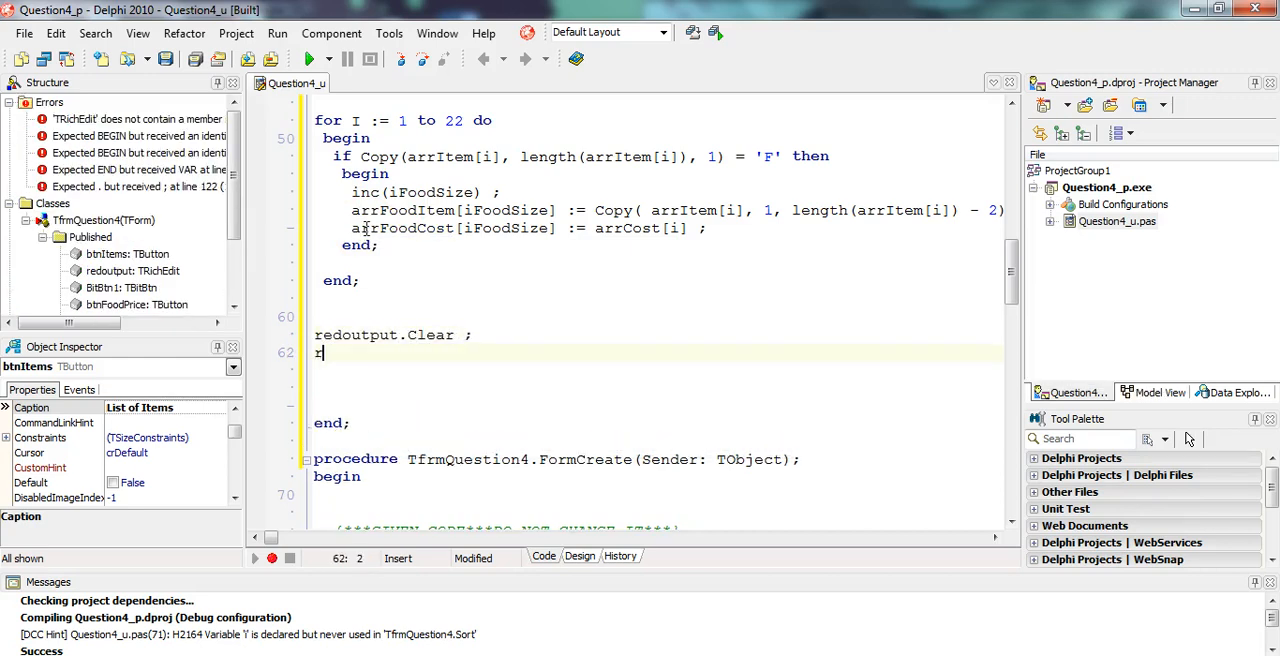
type("edoutput.l")
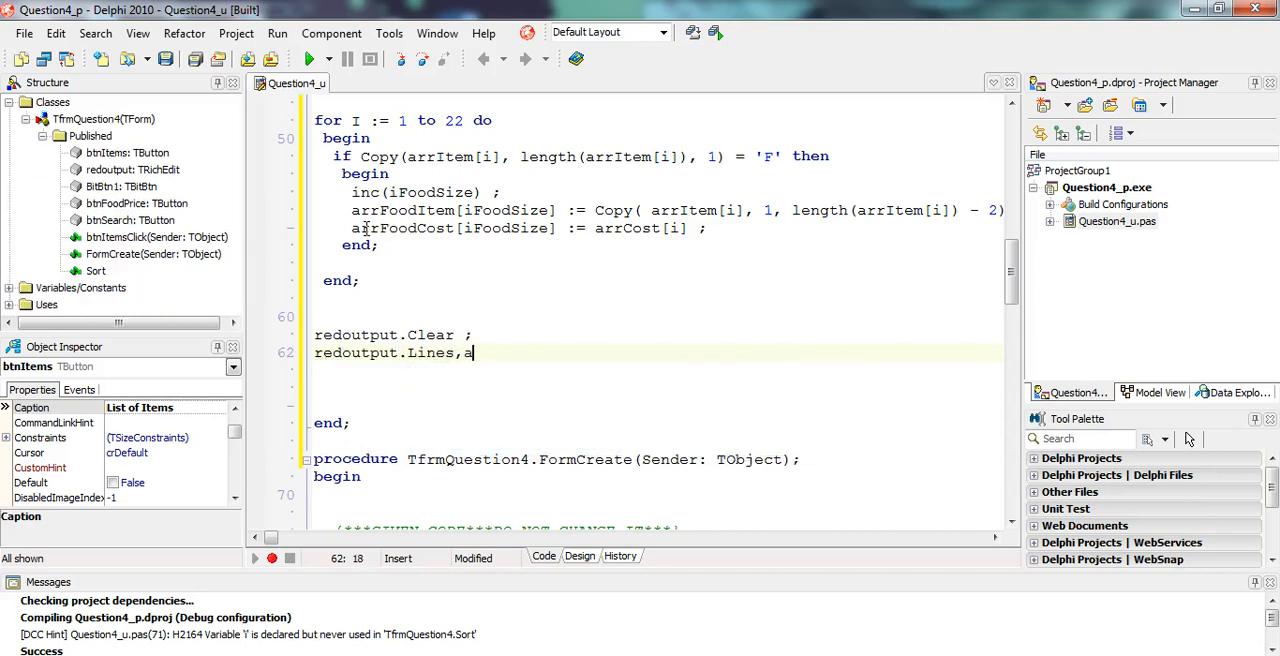
type("Add(")
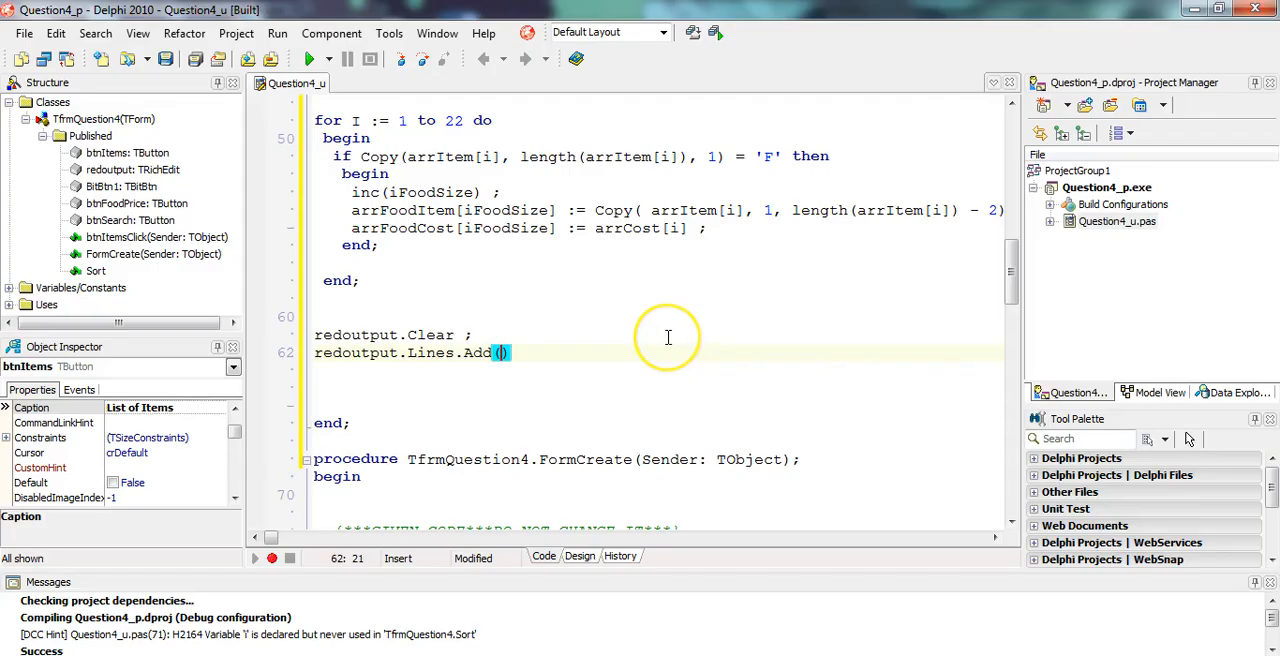
type("'Food")
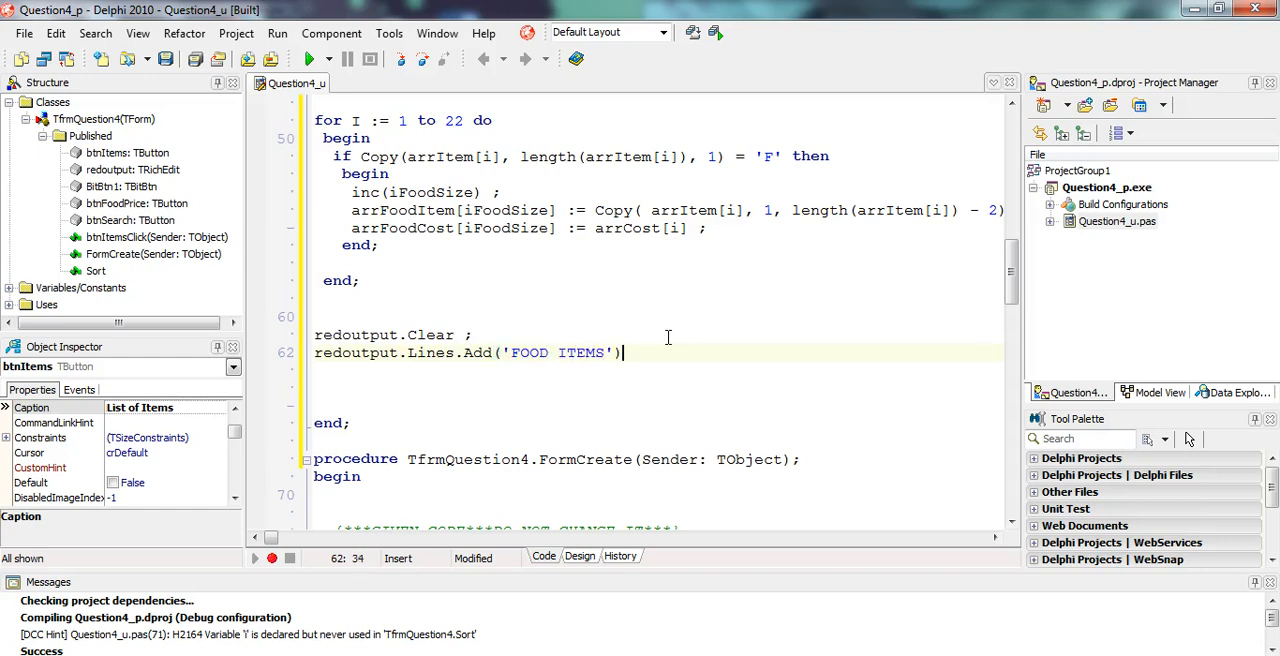
type("redoutput.Lines,")
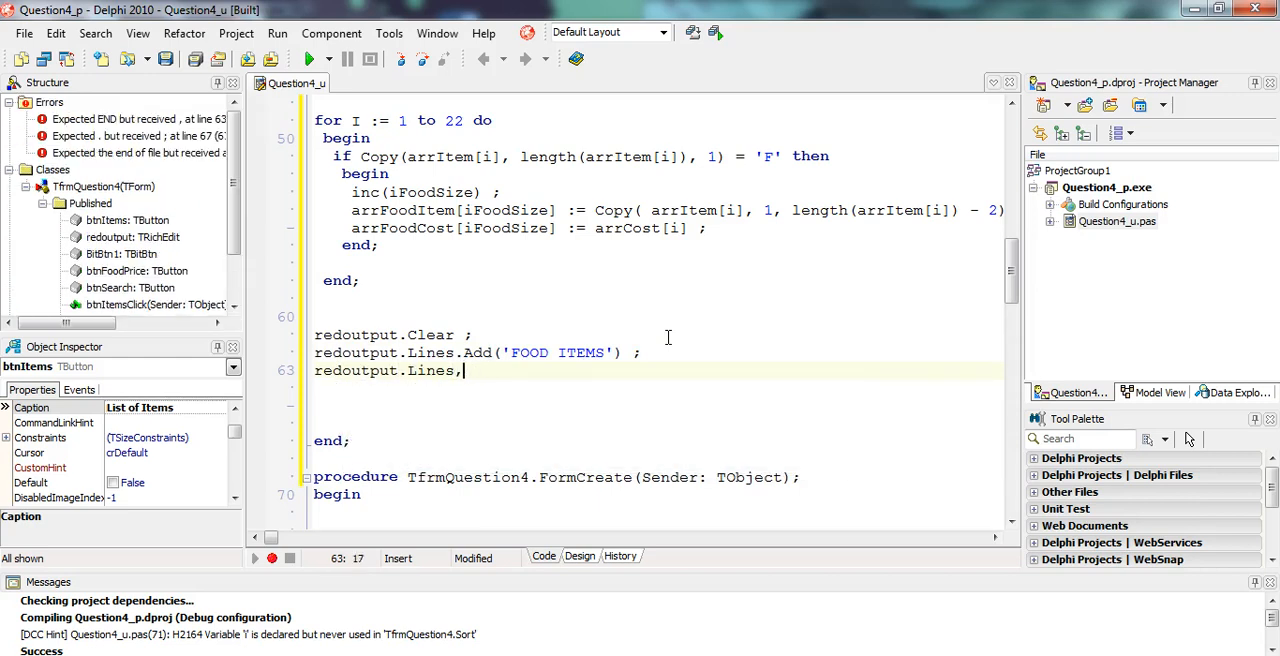
type("Add('') ;")
left_click(655, 388)
type("for I := 1 to iFoodSize do")
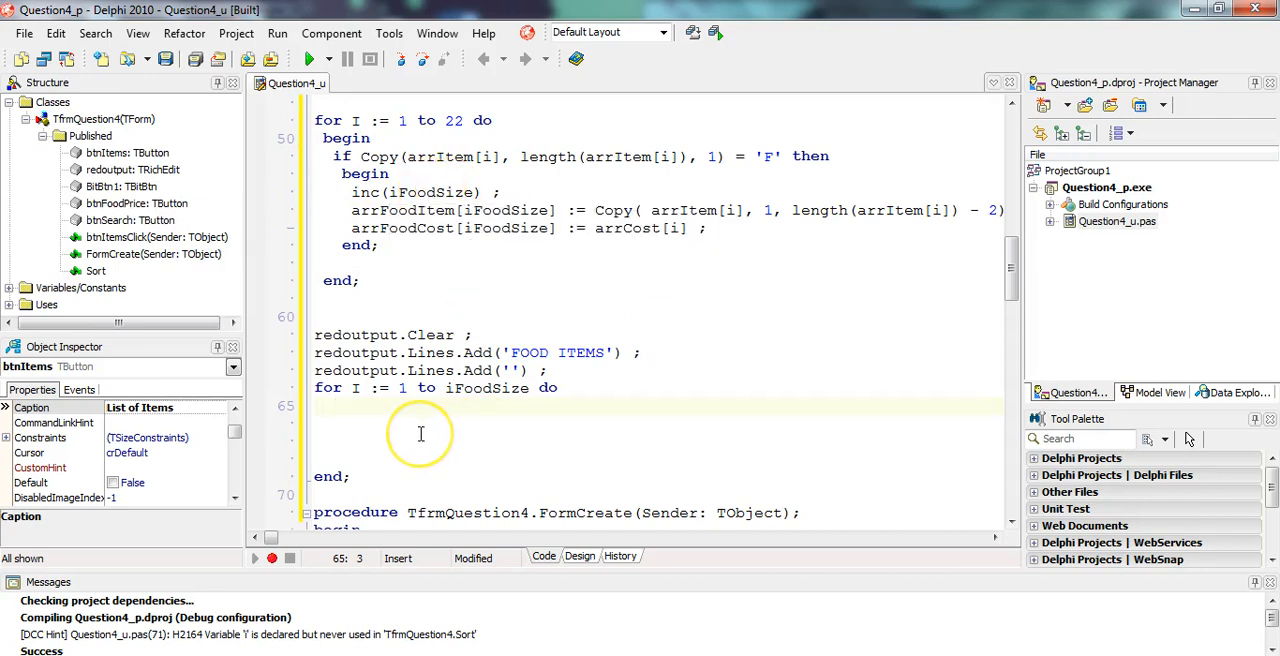
Step: Loop to iFoodSize adding each arrFoodItem[i] to redoutput.Lines
type("redoutput")
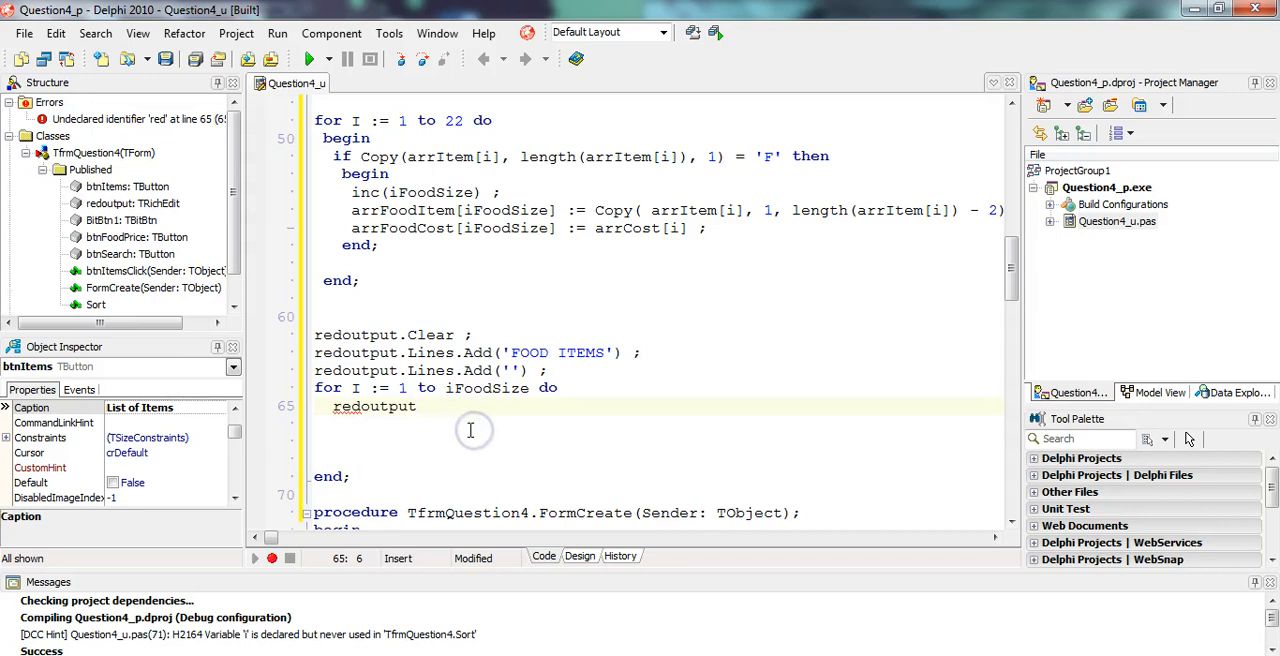
type(".Lines.Add( arrFood")
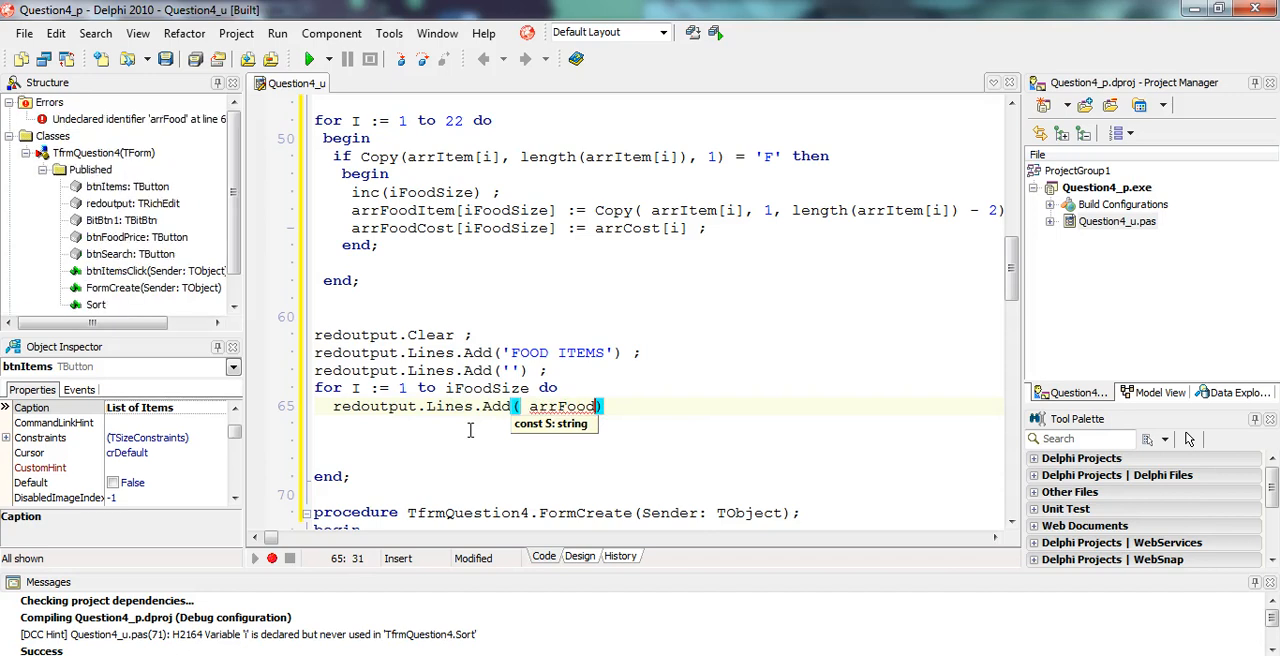
type("Ite")
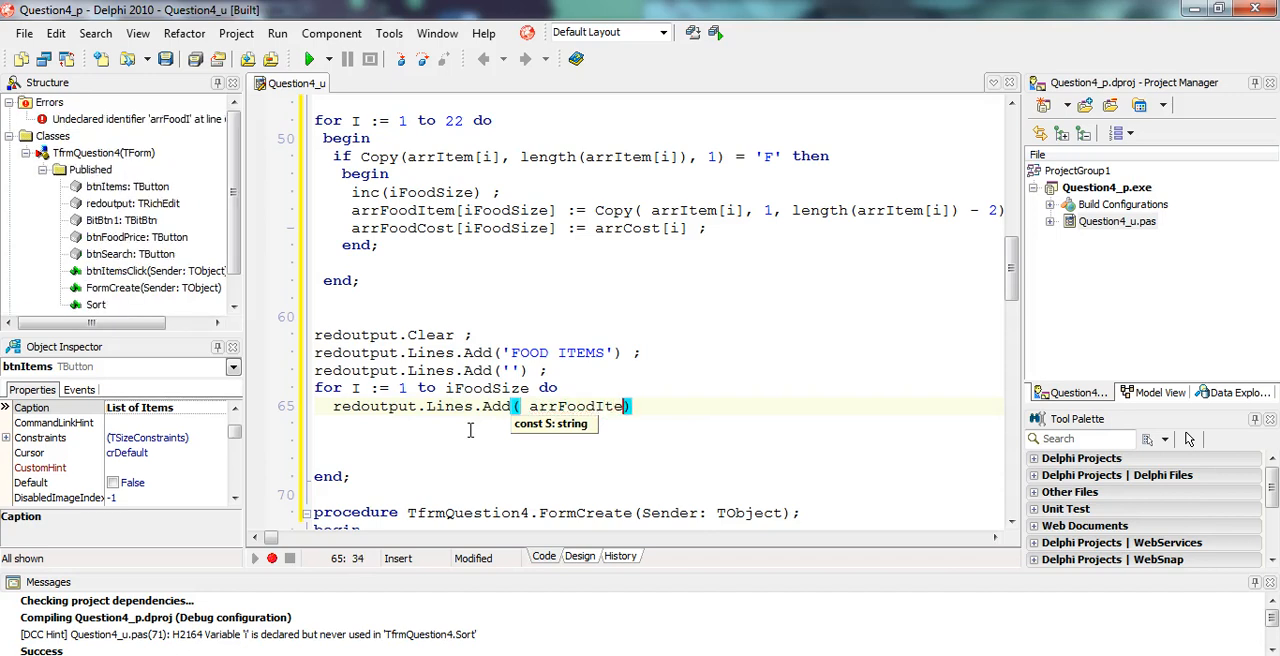
type("[i]")
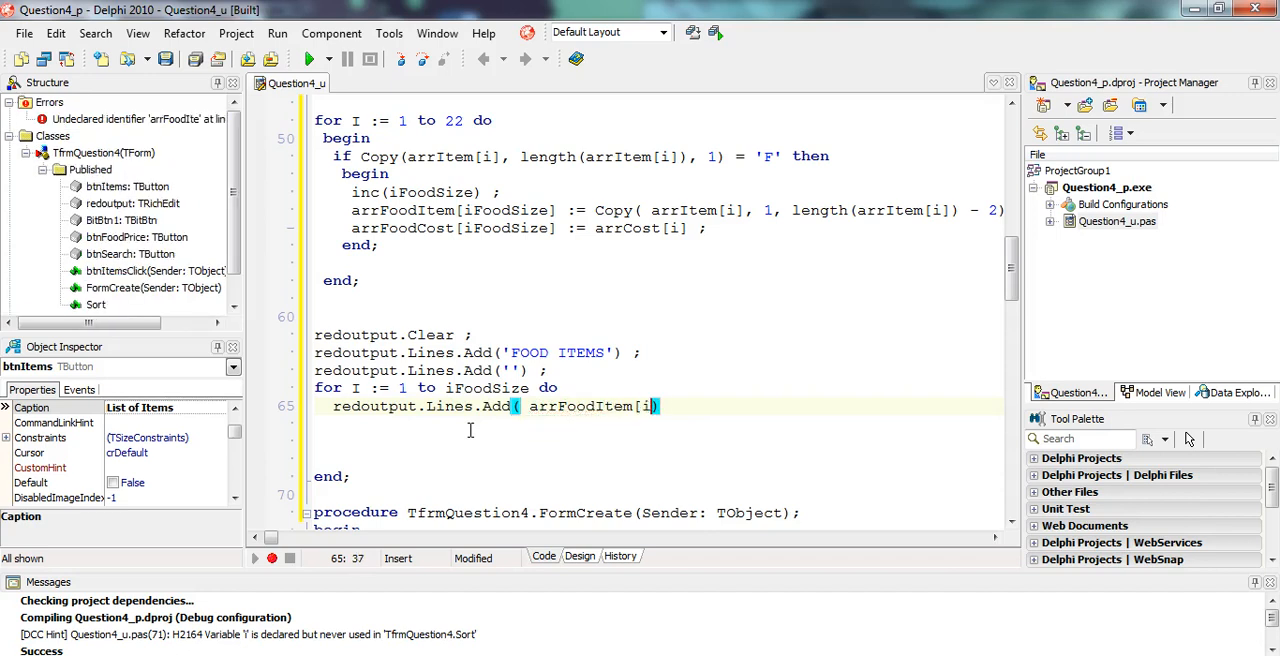
type(") ;")
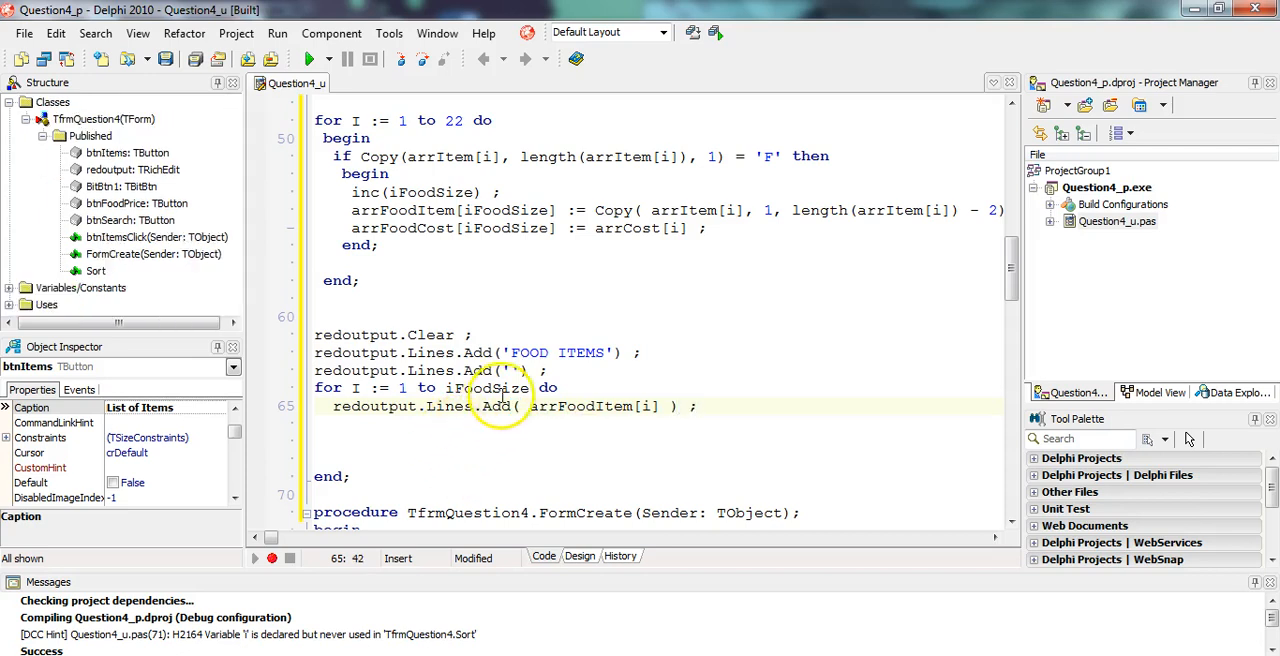
left_click(311, 58)
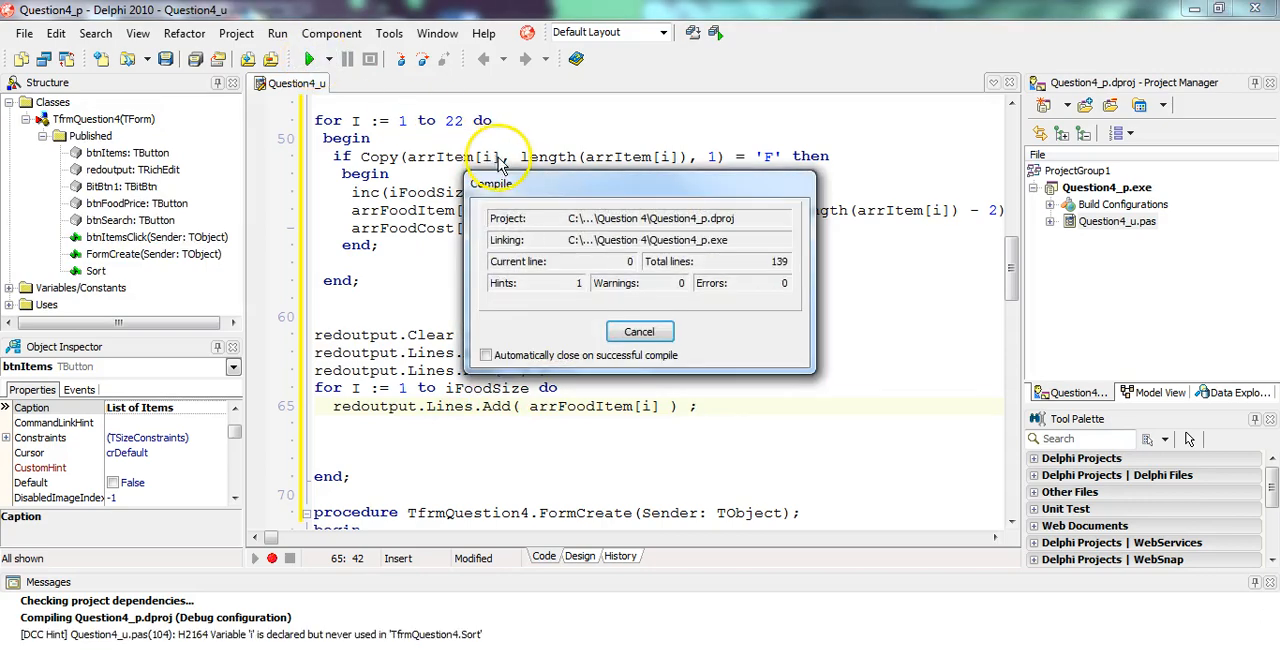
left_click(311, 58)
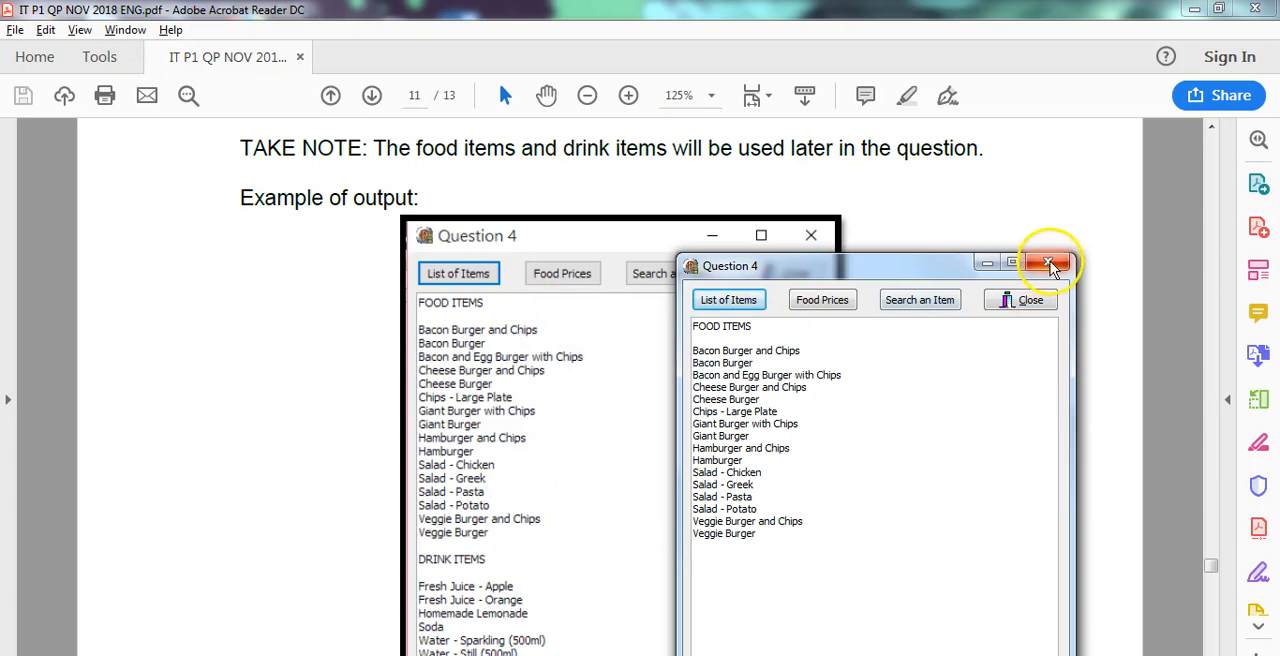
left_click(1049, 263)
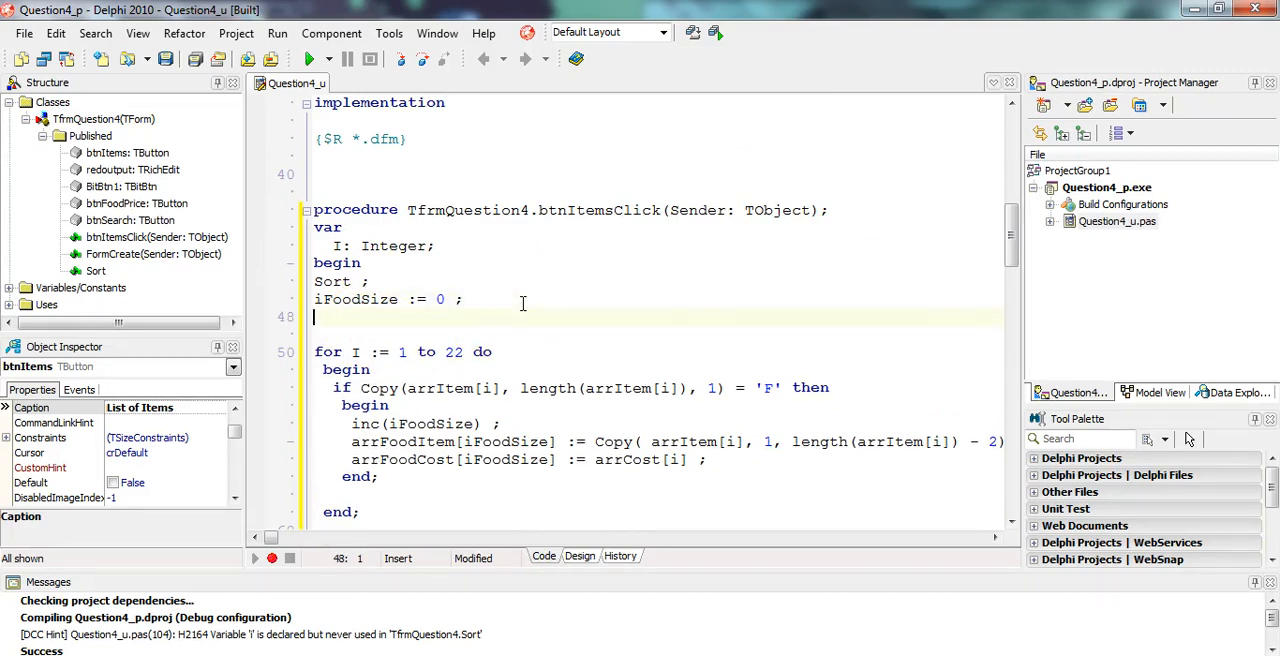
Step: Zero iDrinkSize and add an else block filling arrDrinkItem and arrDrinkCost via iDrinkSize
type("iDrinkSize := 0 ;")
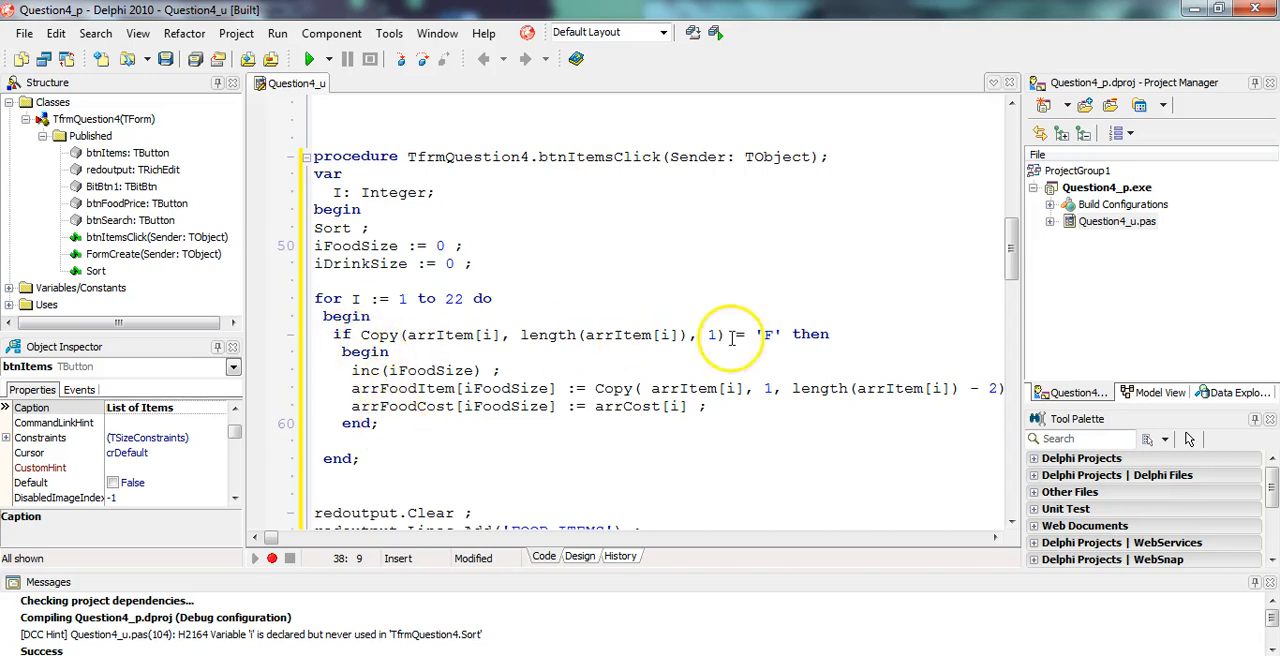
left_click(377, 422)
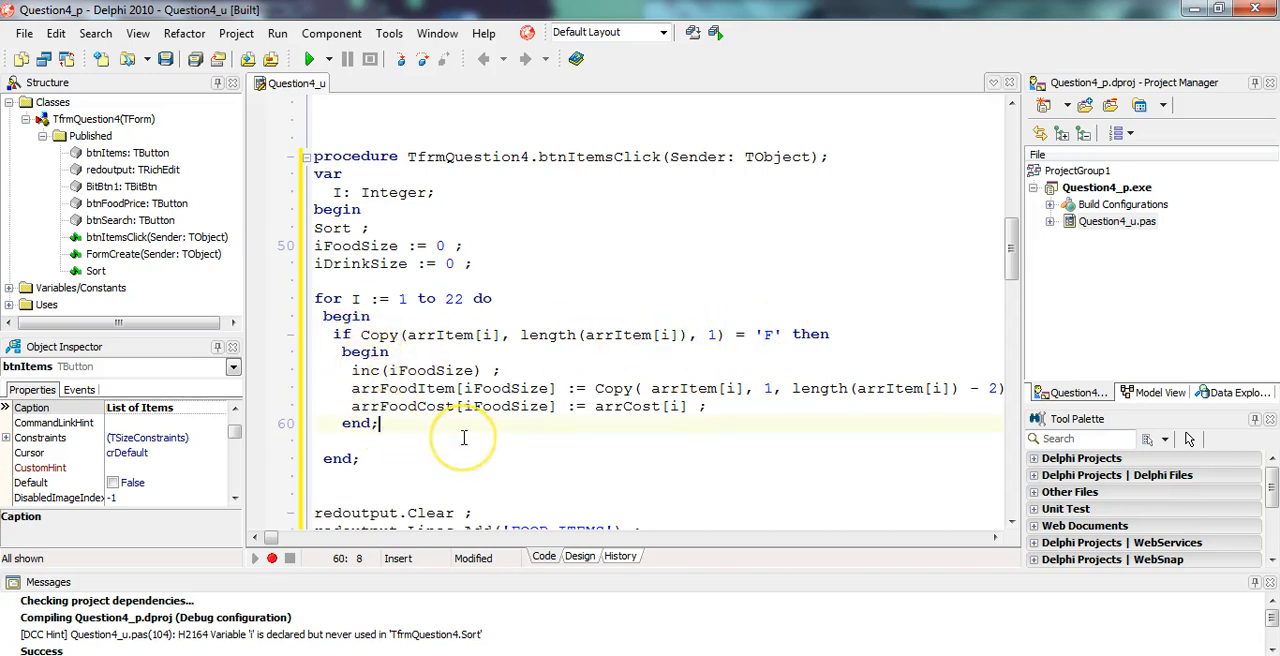
type("else")
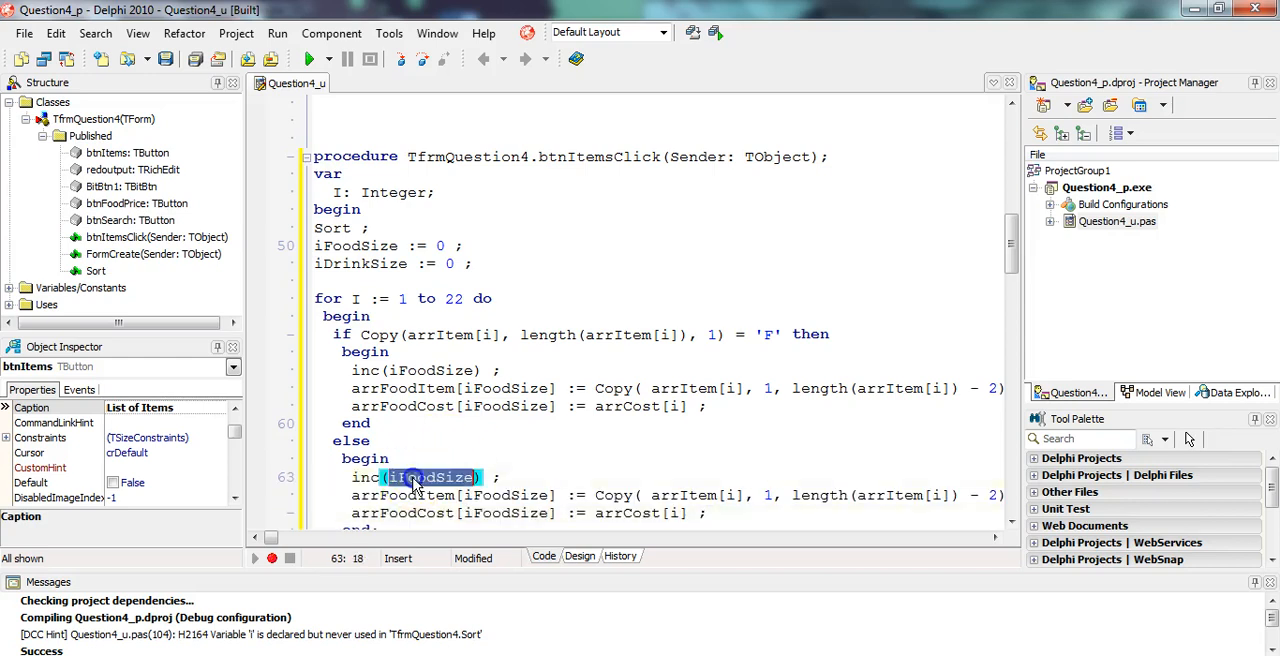
double_click(420, 477)
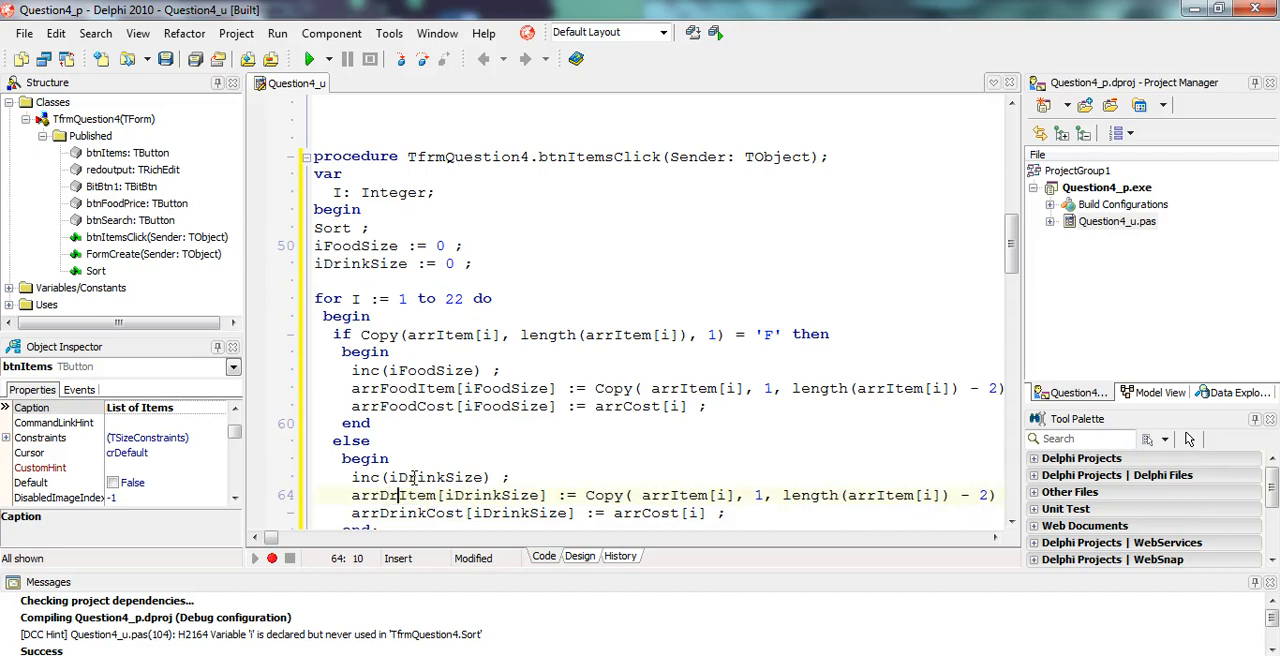
left_click(785, 495)
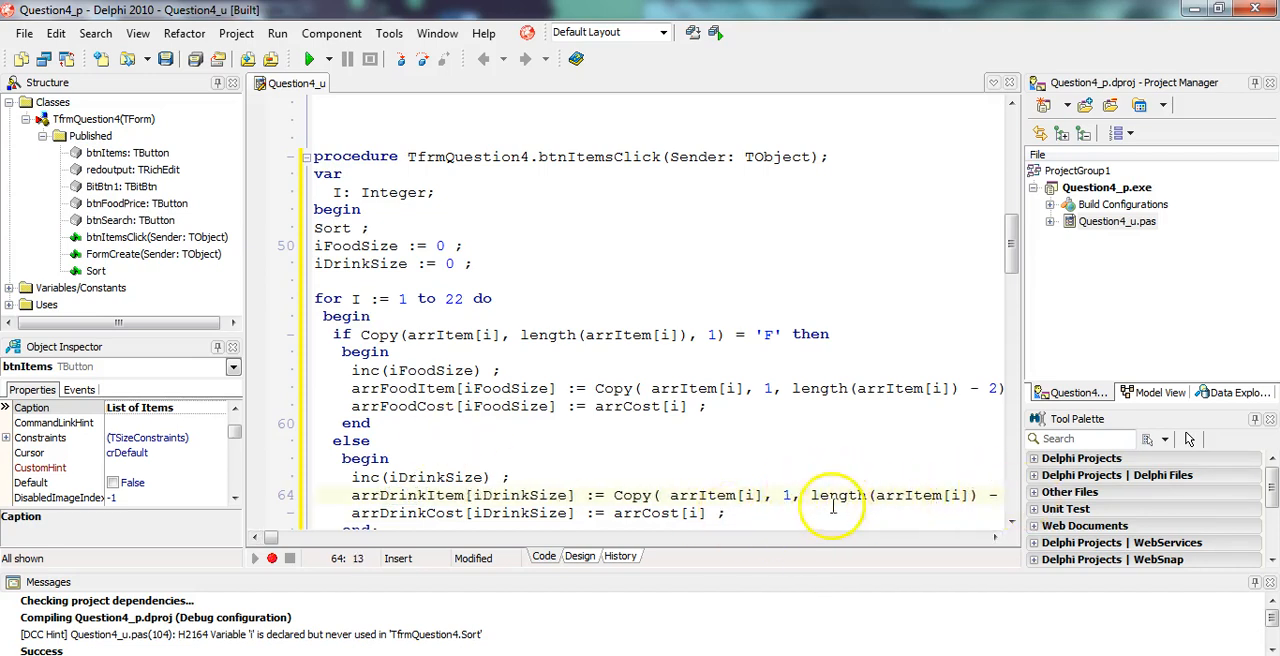
scroll("down", 3)
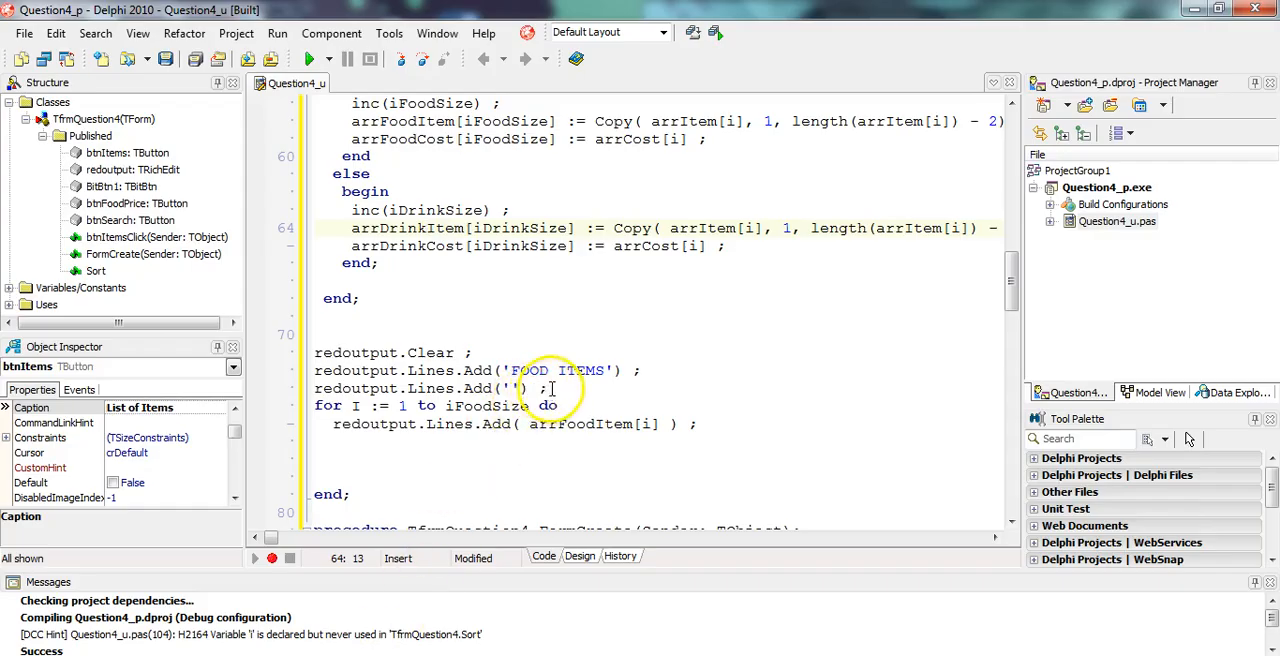
Step: Copy the output code into a blank line, heading and arrDrinkItem loop, then run the program
left_click(315, 458)
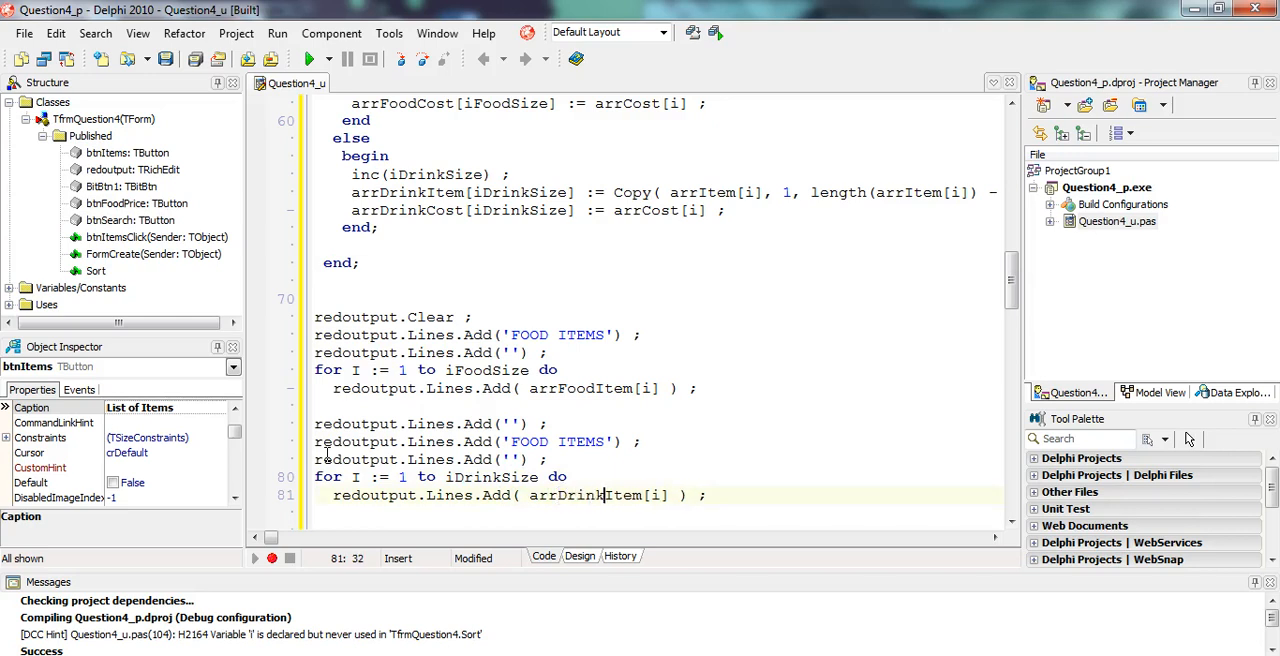
scroll("down", 3)
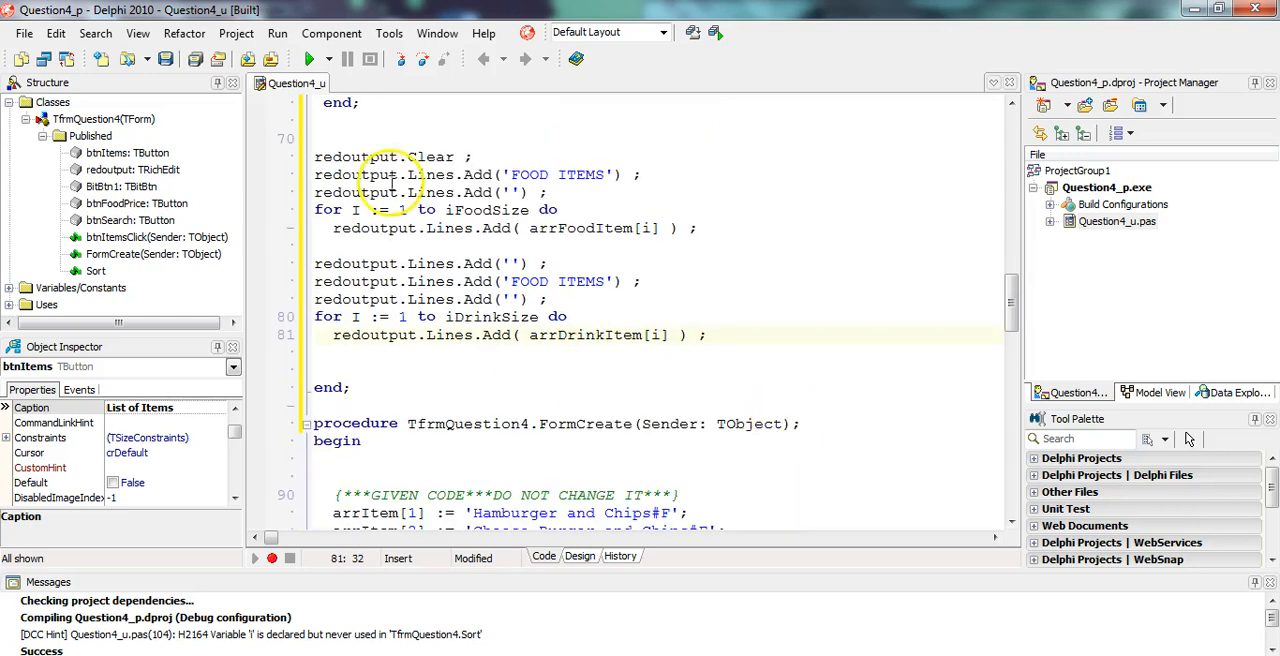
left_click(312, 58)
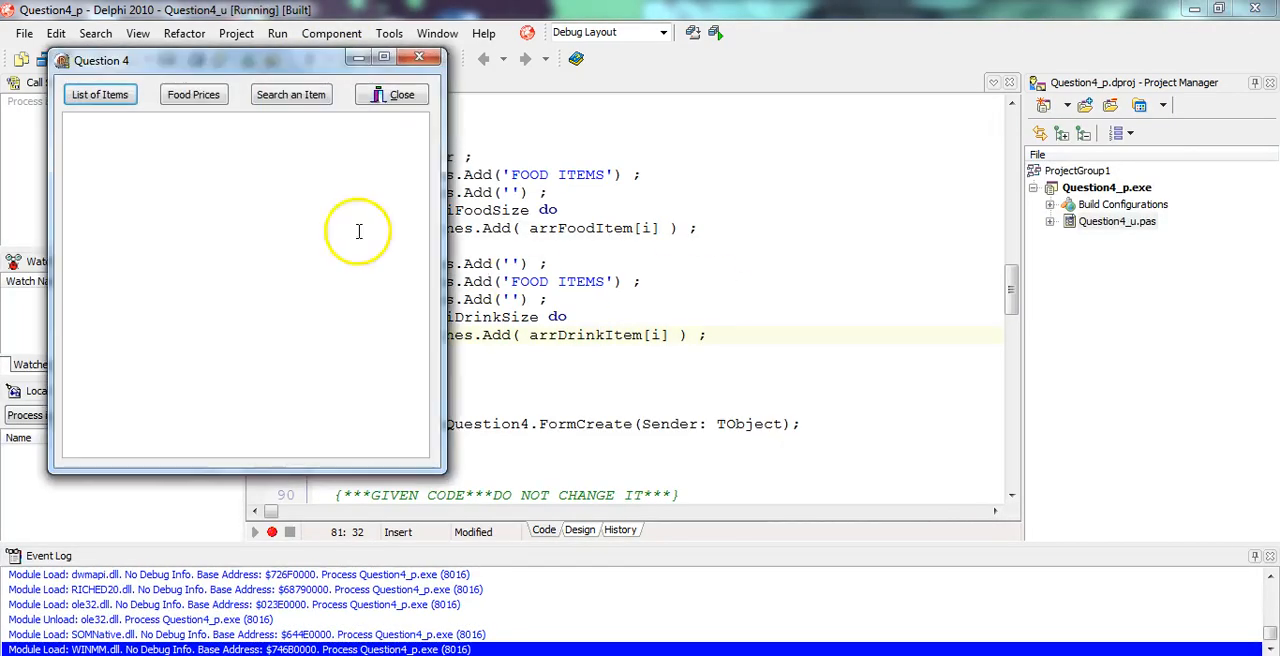
Step: Change the heading string to 'DRINK ITEMS', save the unit, and scroll the exam's sample output
left_click(99, 94)
type("RINK")
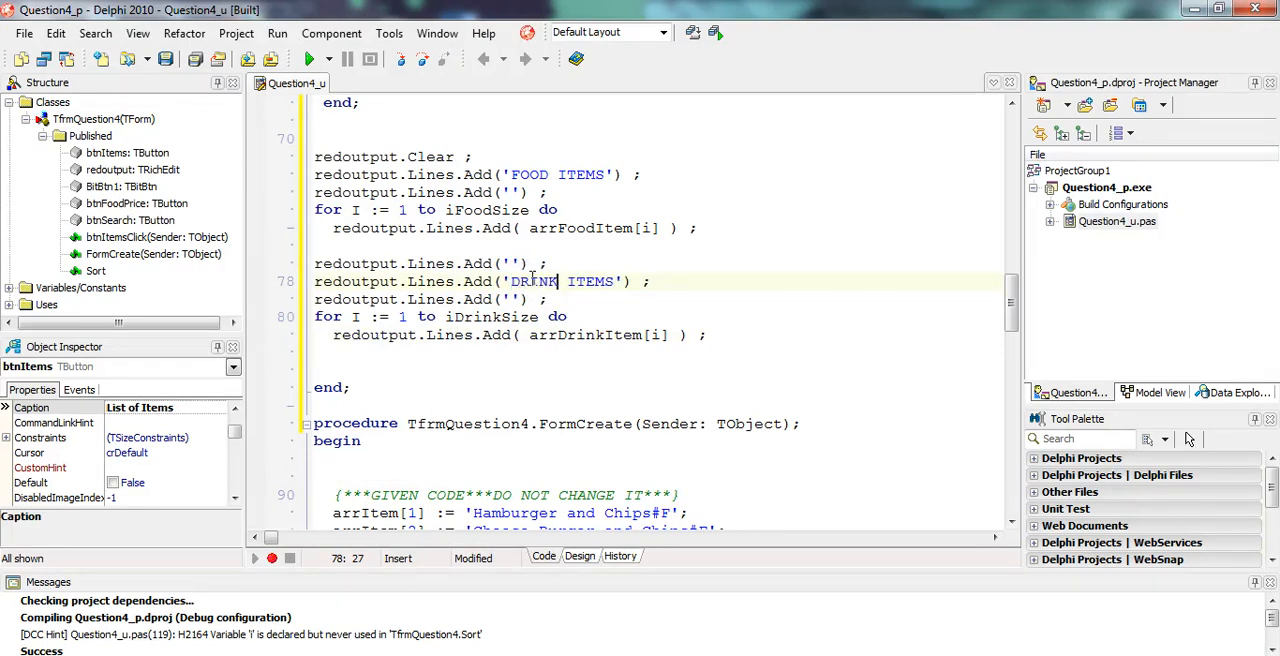
left_click(23, 33)
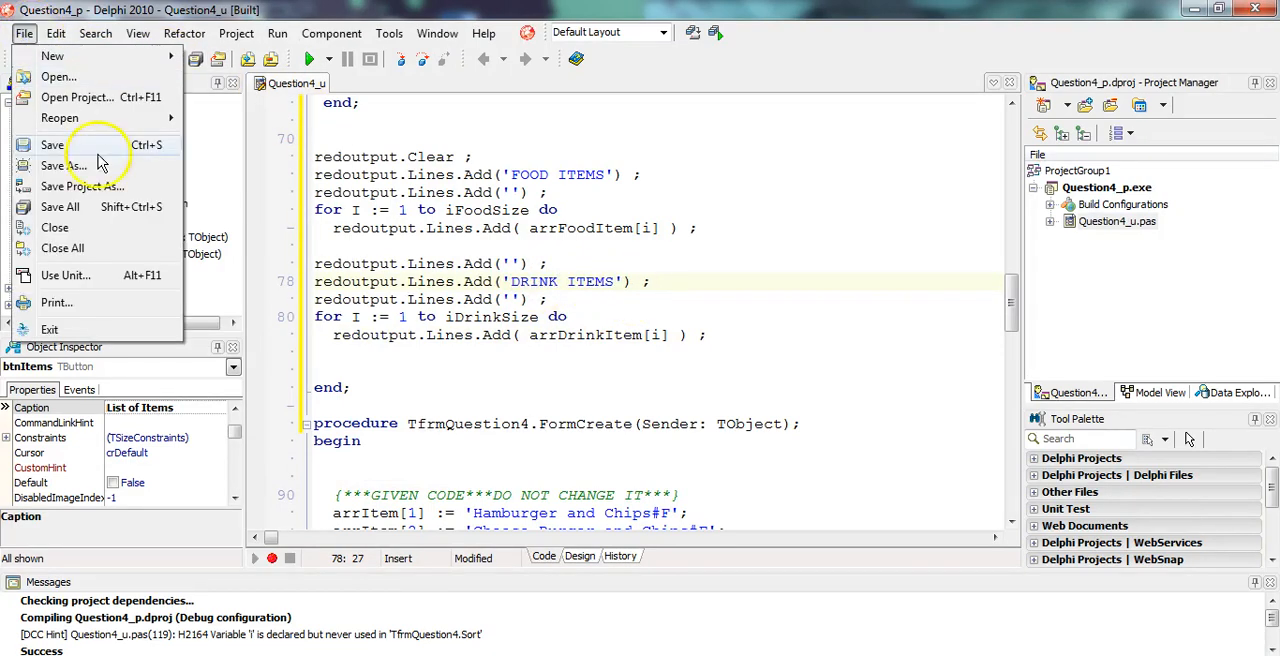
left_click(52, 145)
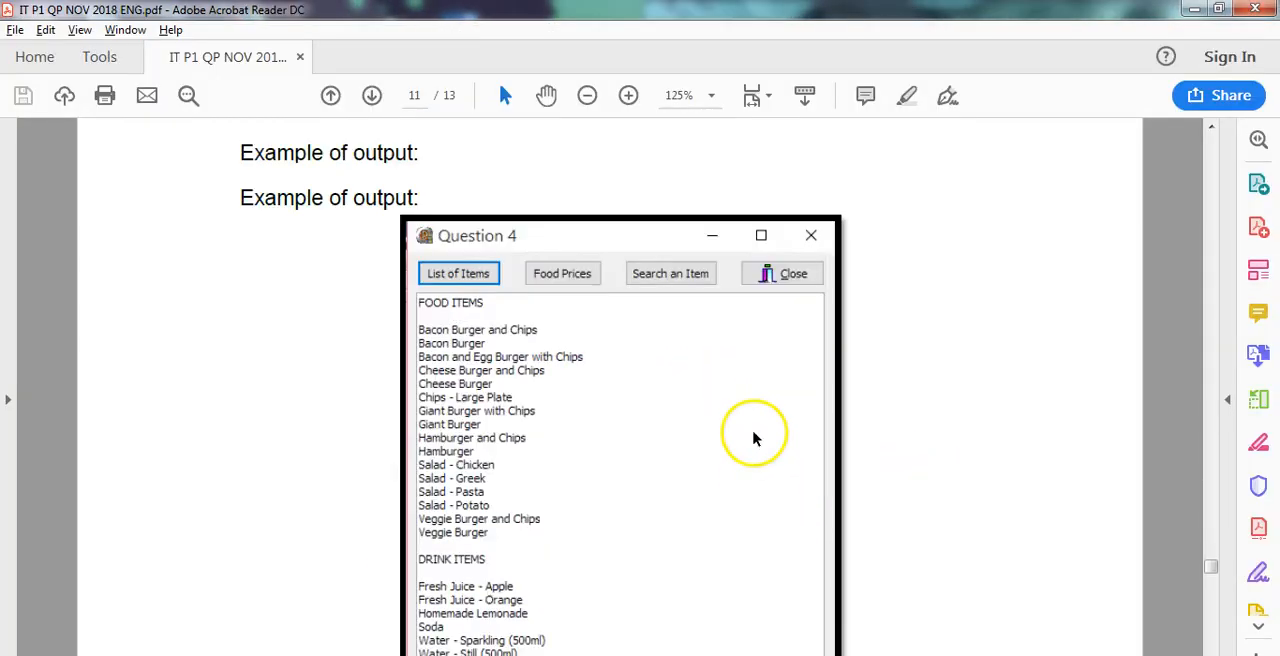
scroll("down", 3)
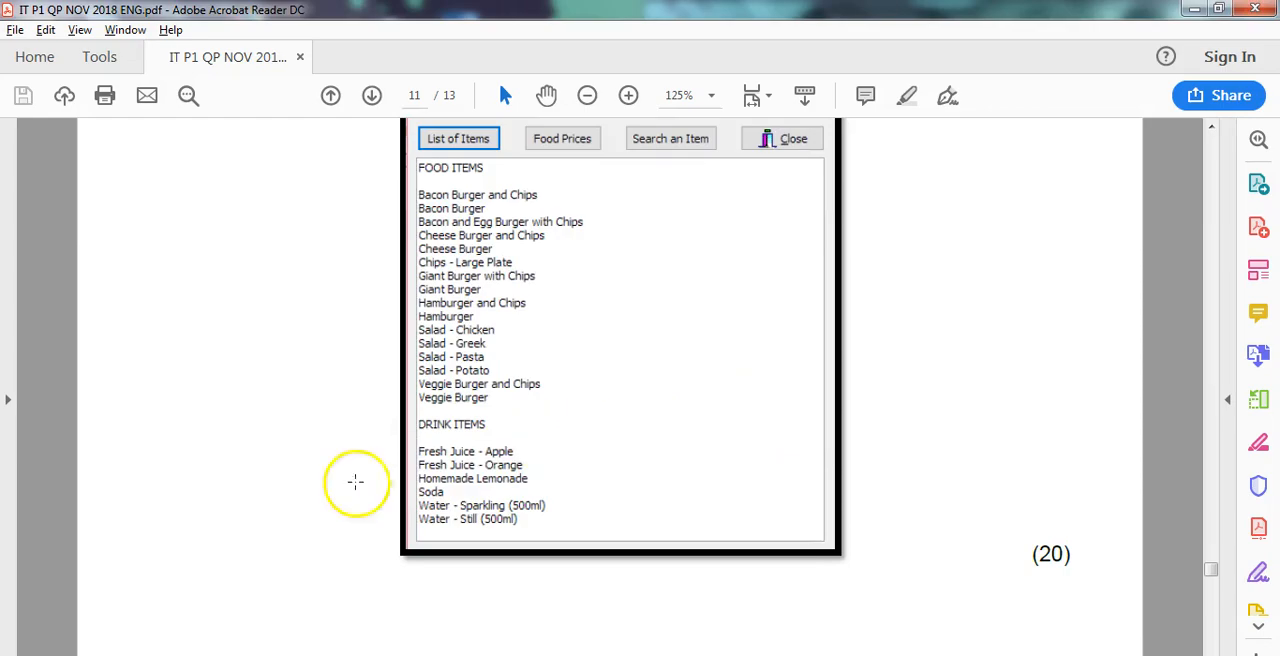